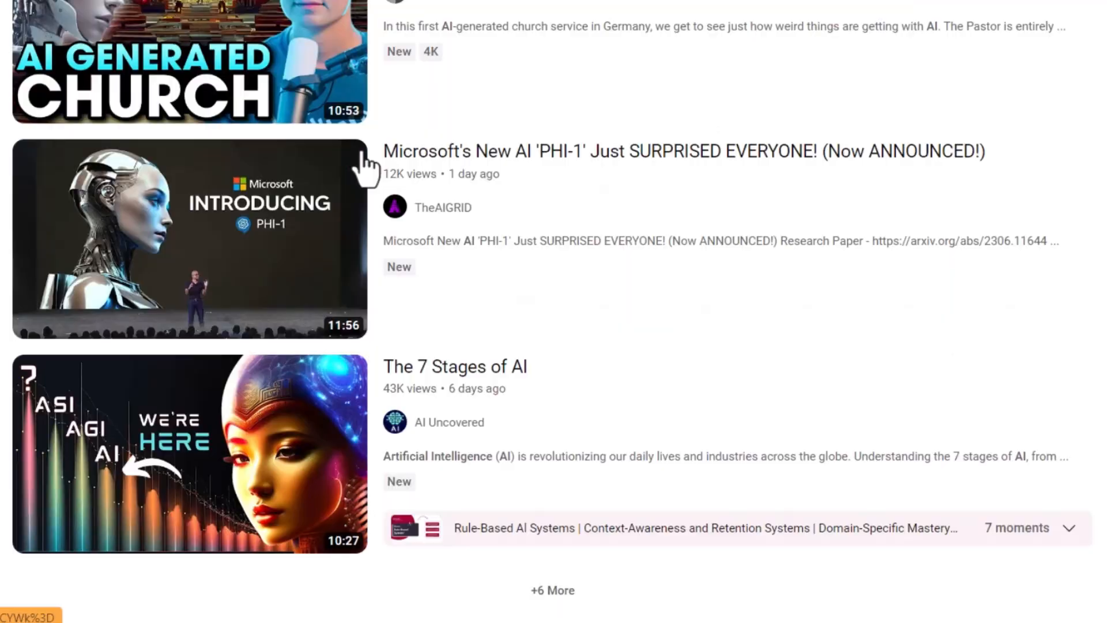
# Ask ChatGPT for WordPress code hiding the admin bar on the homepage after admin sign-in
pyautogui.scroll(-3)
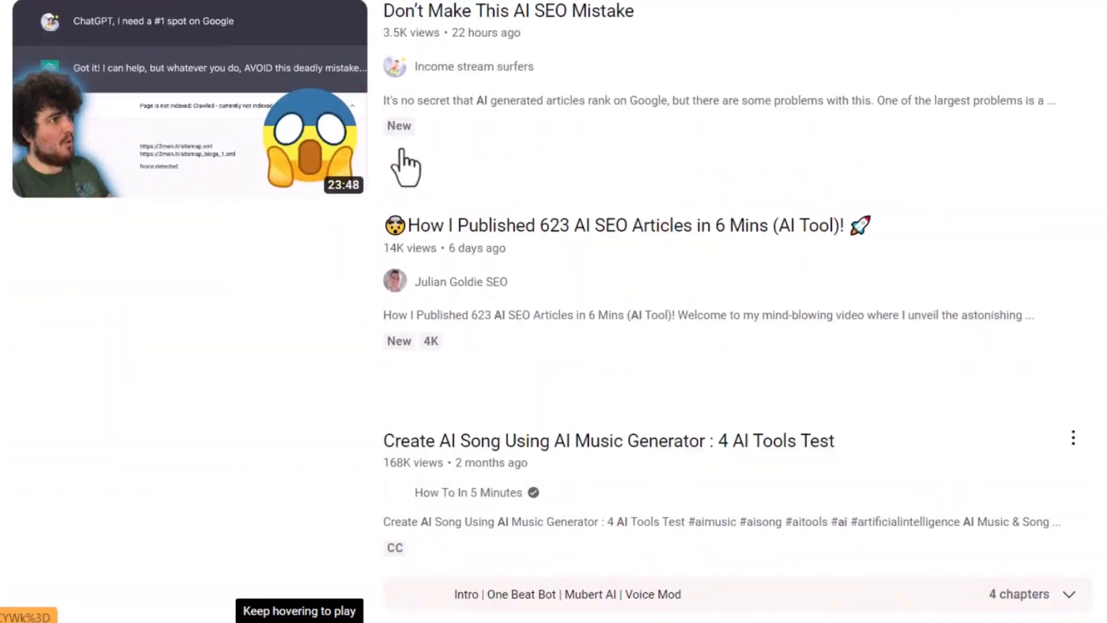
pyautogui.scroll(-3)
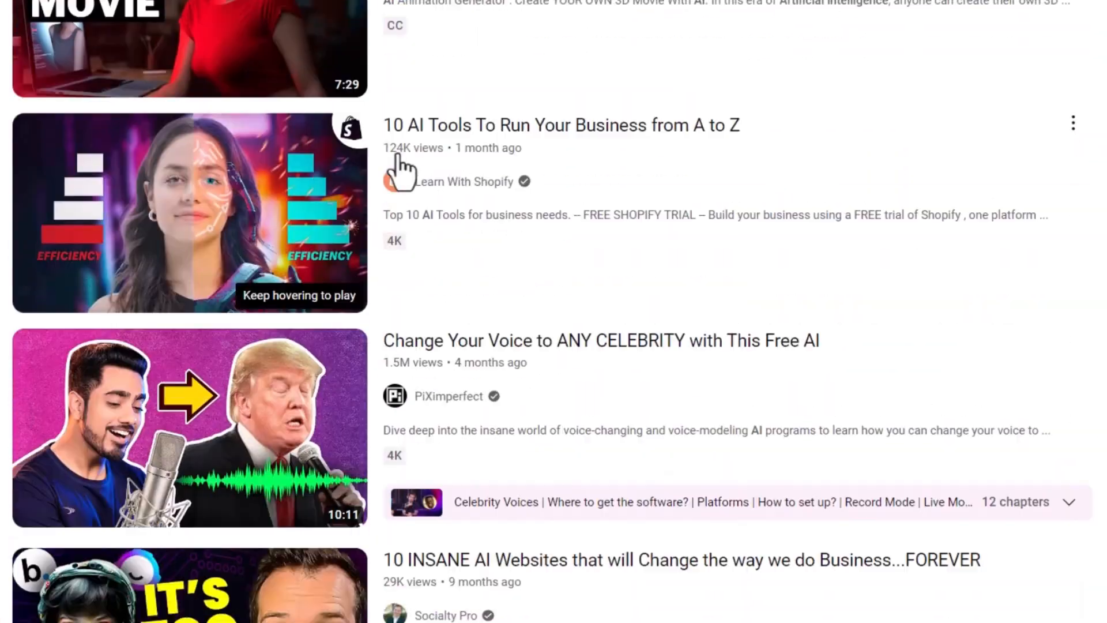
pyautogui.scroll(-3)
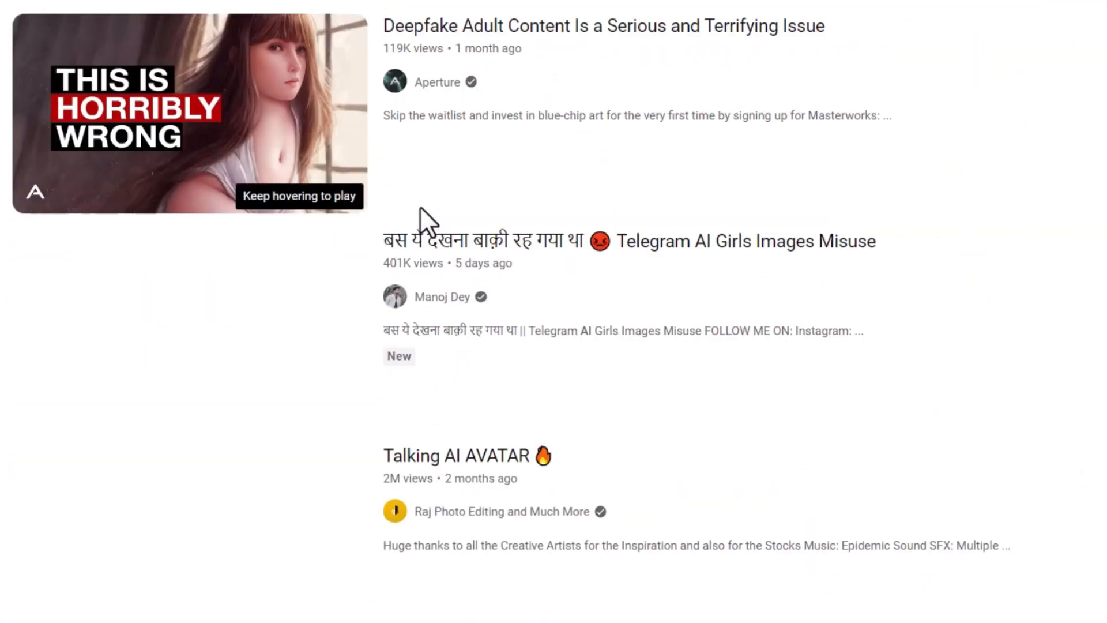
pyautogui.scroll(-3)
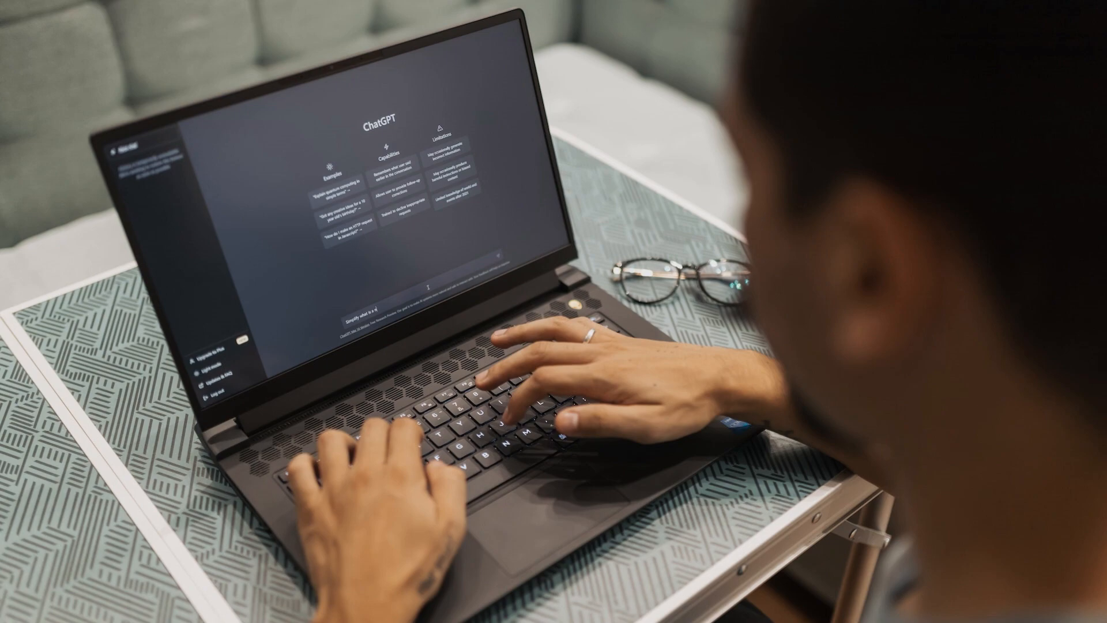
pyautogui.write('write a wordpress code that hides the admin bar in the')
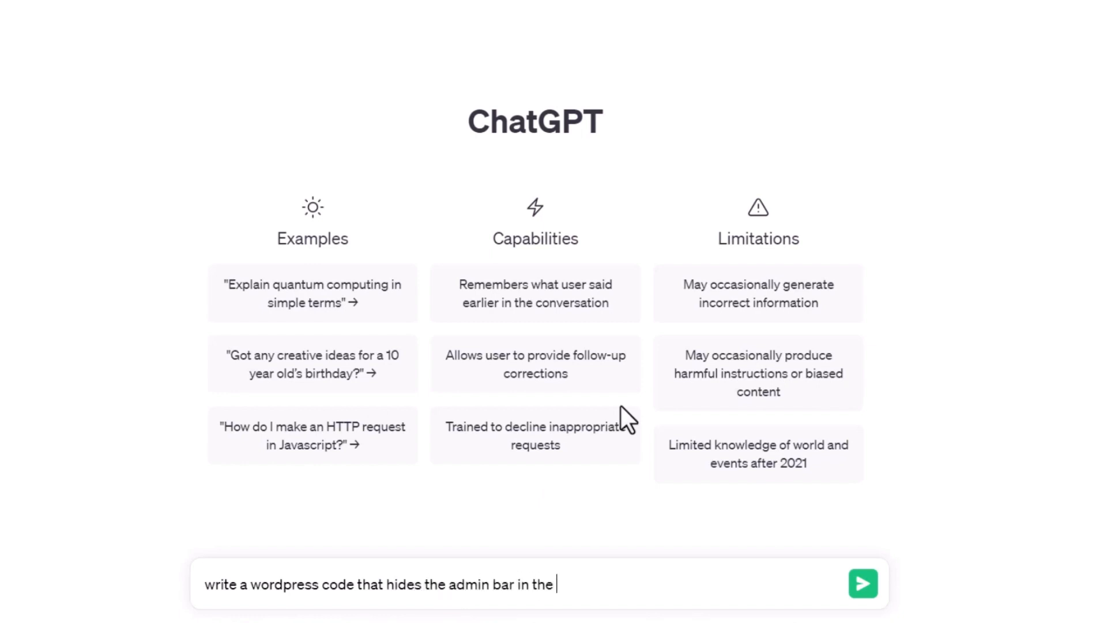
pyautogui.write('homepage after')
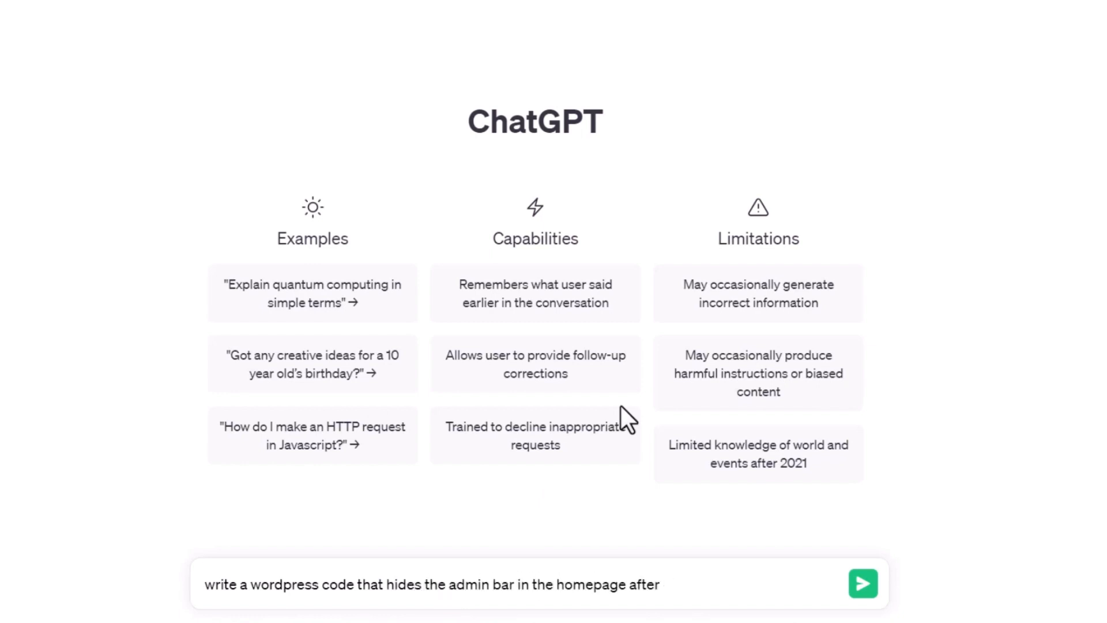
pyautogui.write('admin sign in')
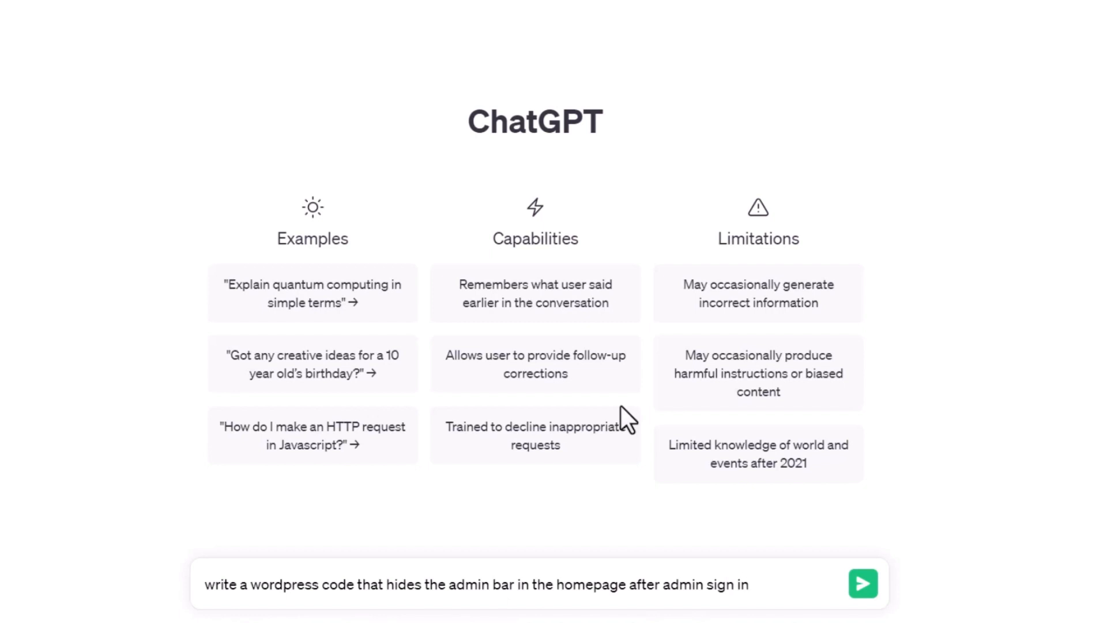
pyautogui.click(861, 582)
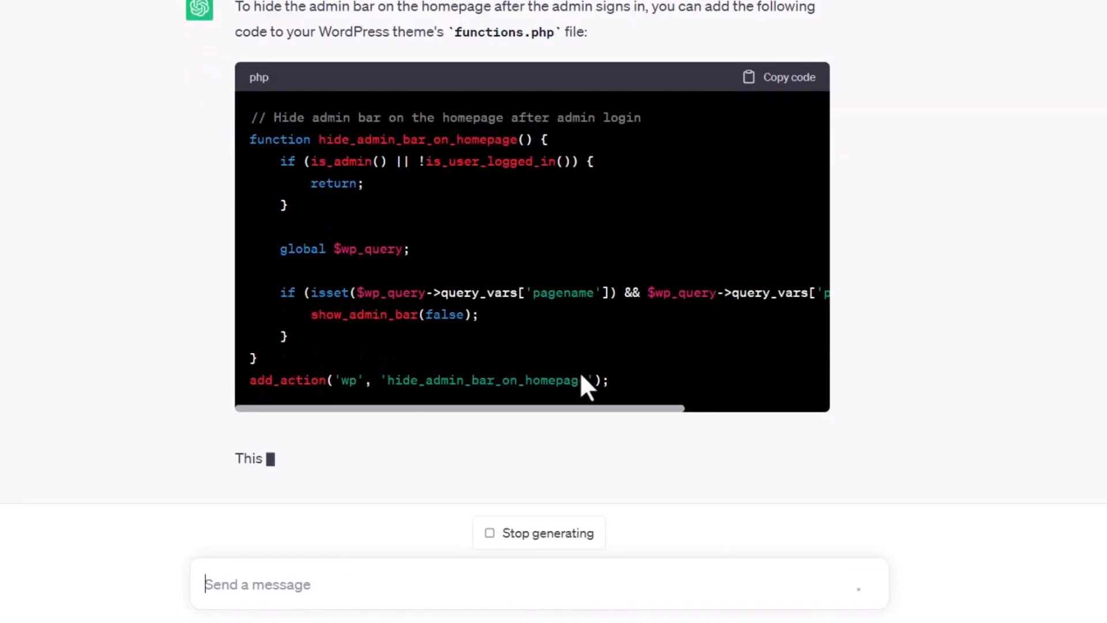
# Ask ChatGPT to convert the generated admin-bar code into a plugin
pyautogui.scroll(-3)
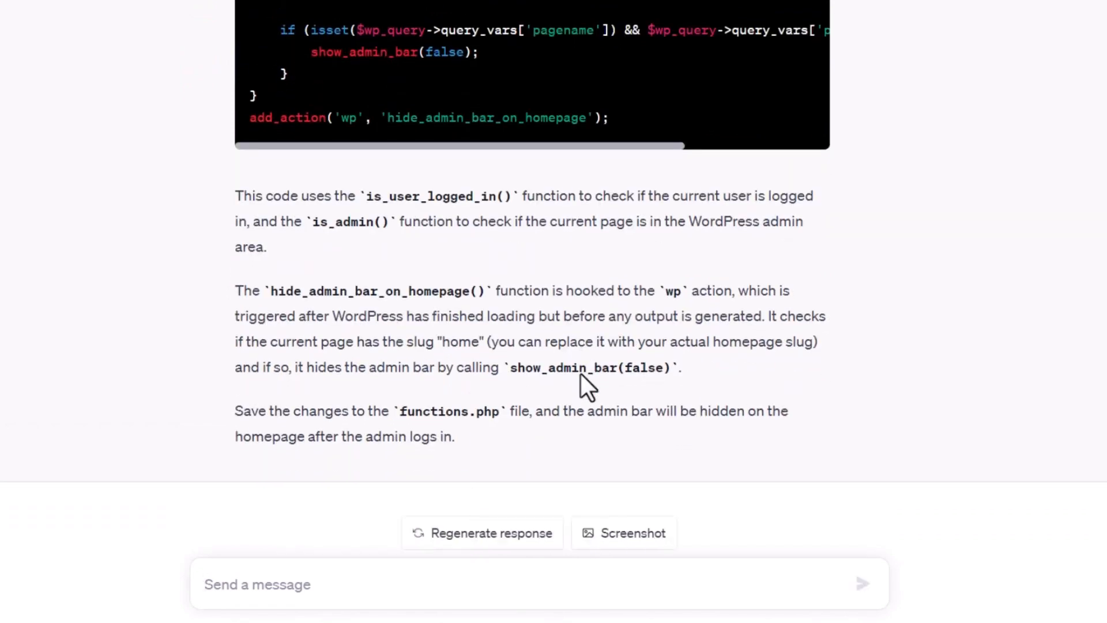
pyautogui.write('convert this code to a plugin')
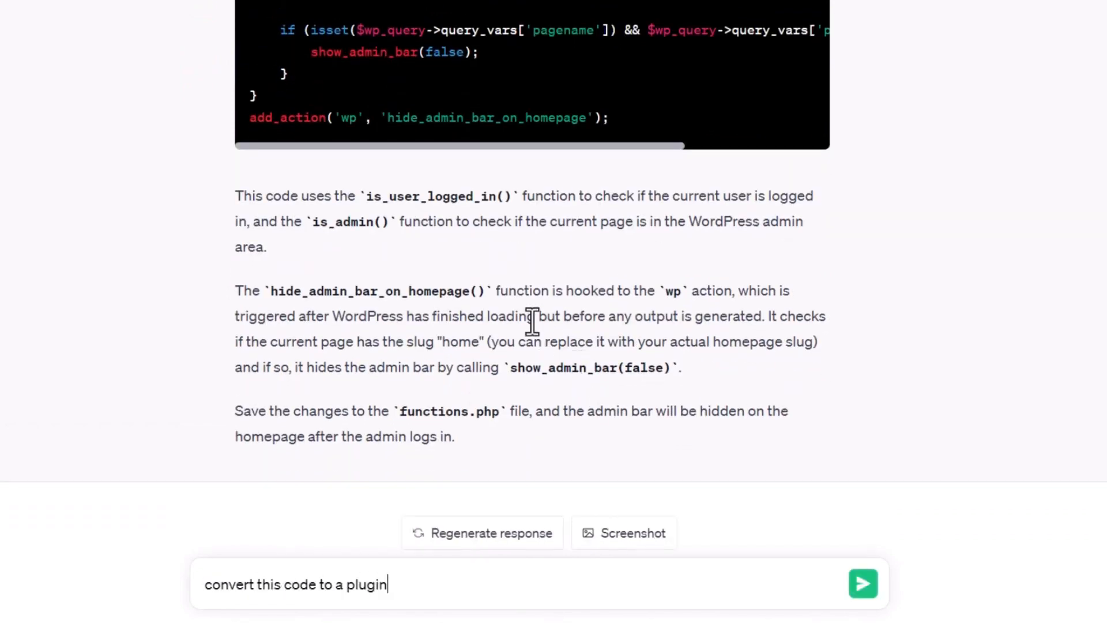
pyautogui.click(861, 583)
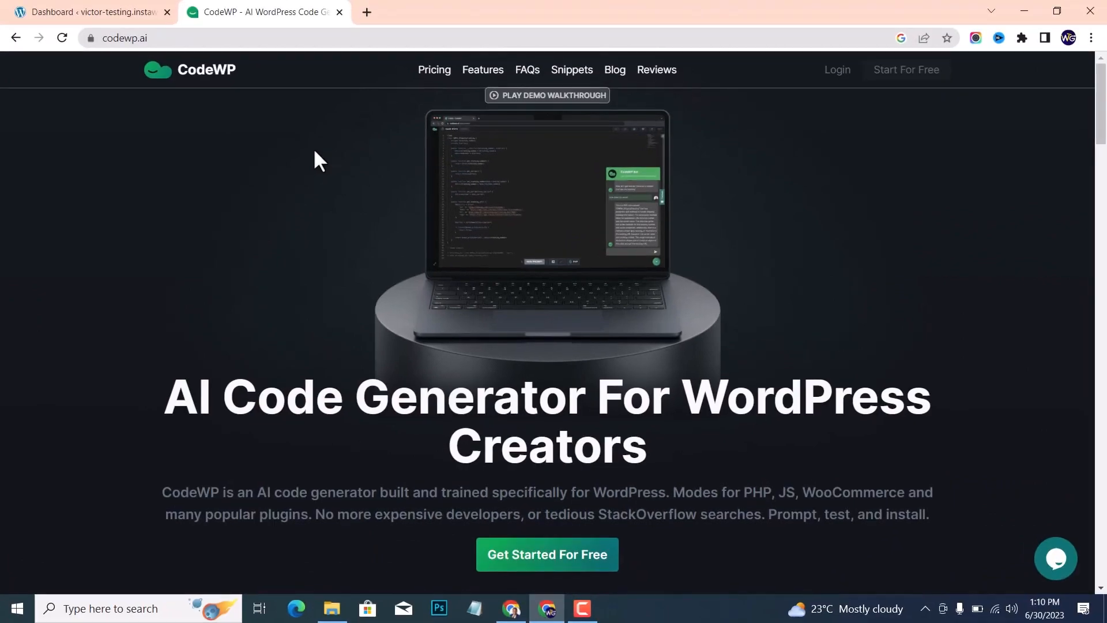
pyautogui.scroll(-3)
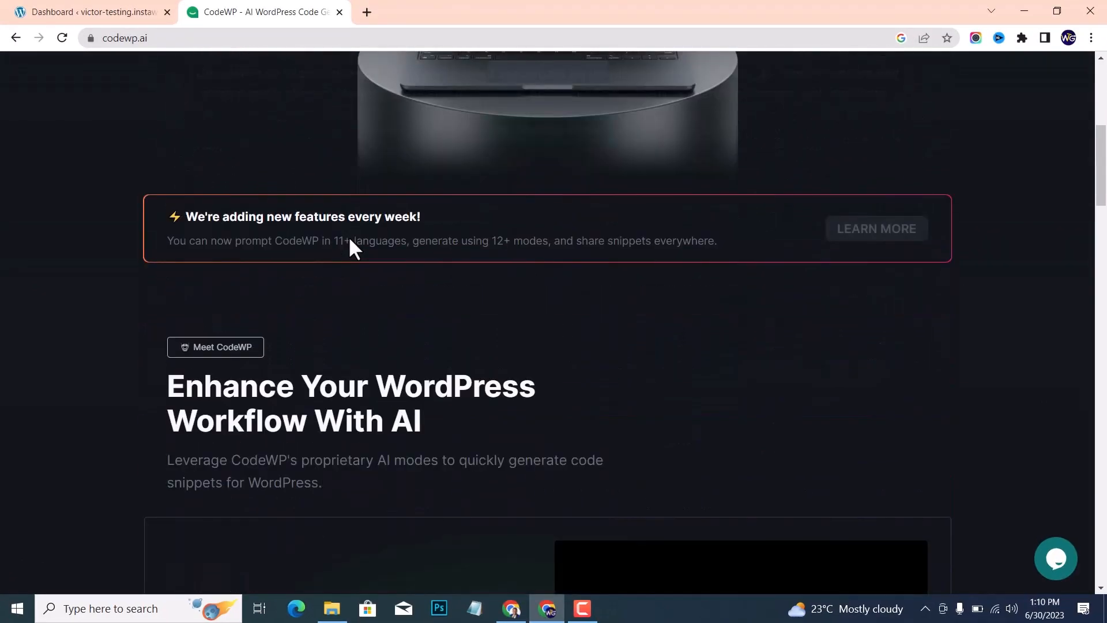
pyautogui.scroll(-3)
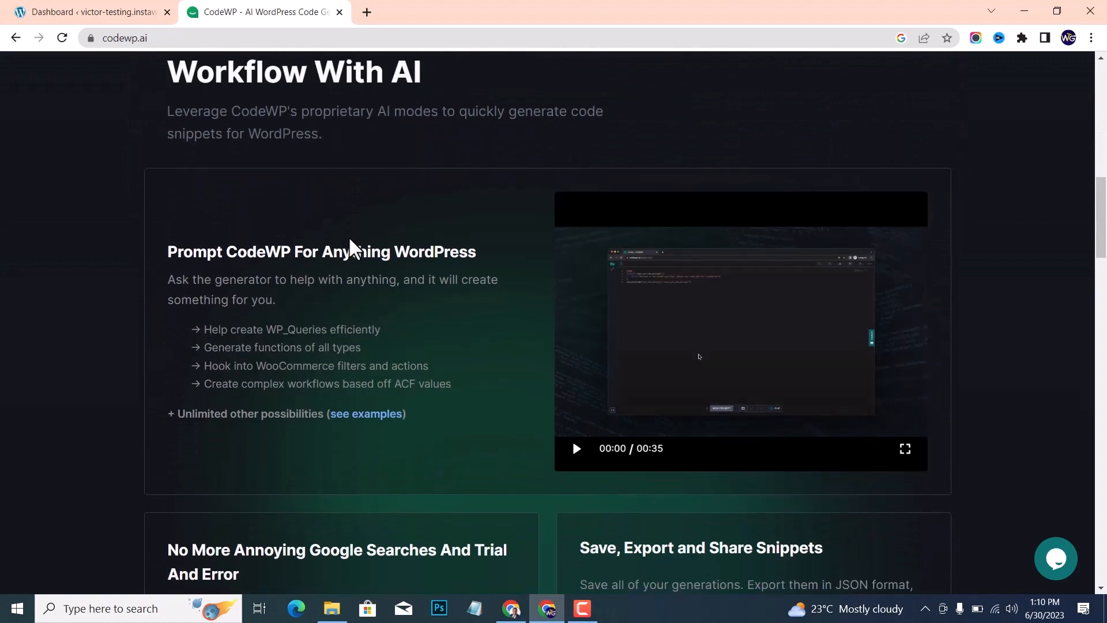
pyautogui.scroll(-3)
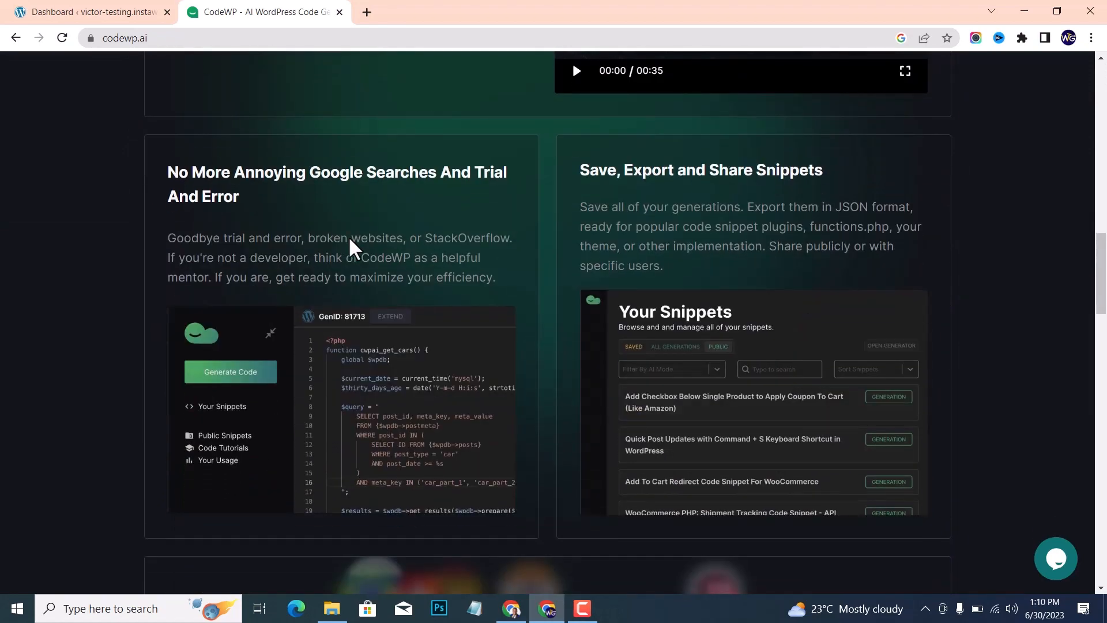
pyautogui.scroll(-3)
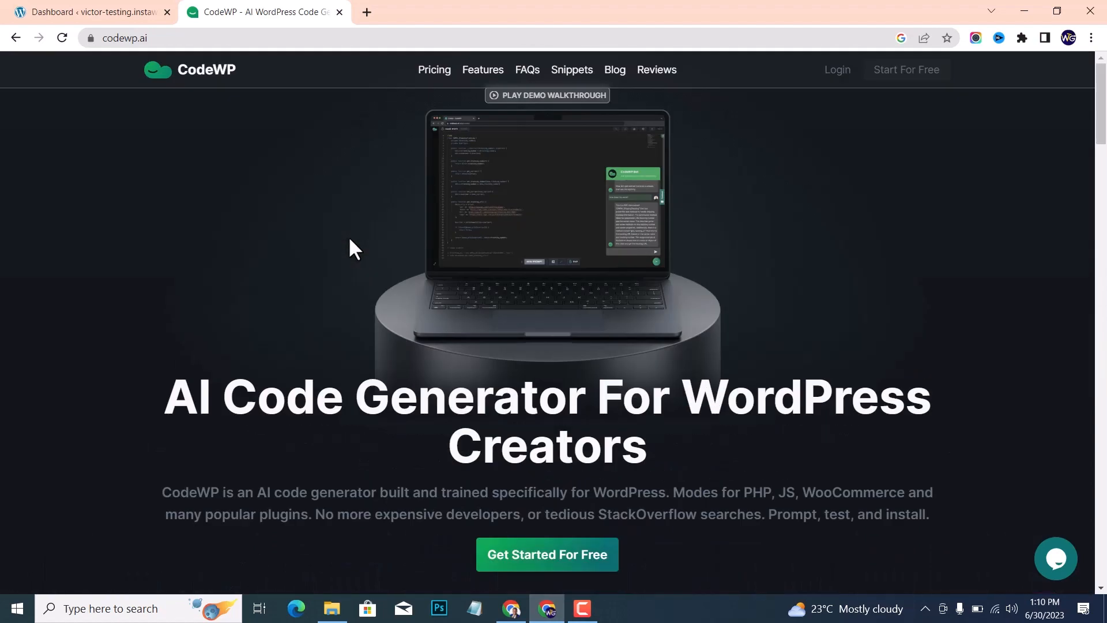
pyautogui.scroll(-3)
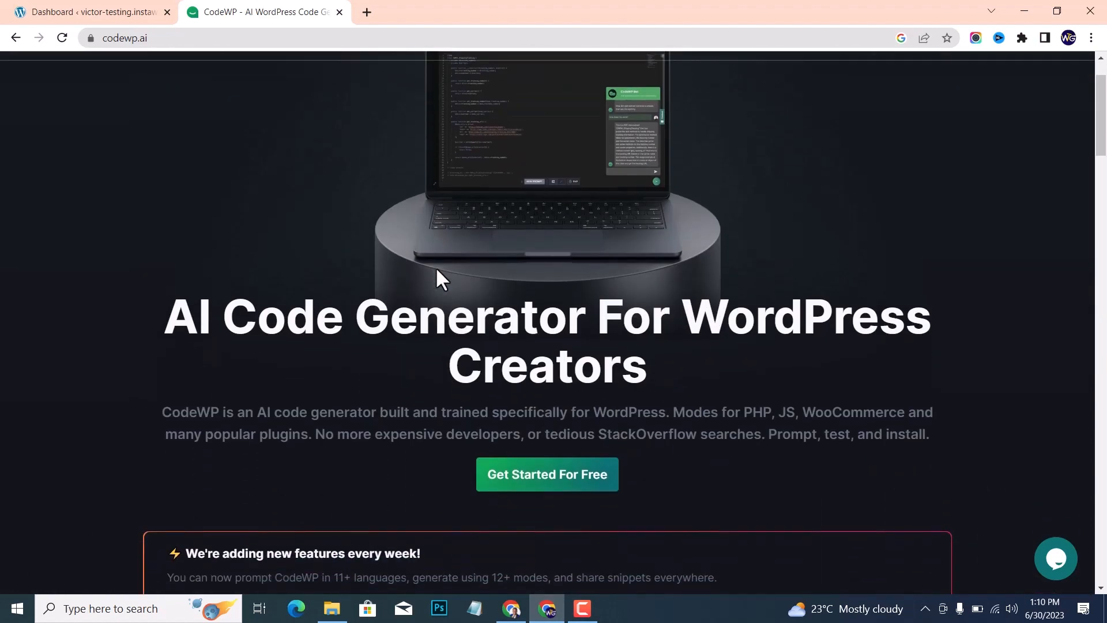
pyautogui.scroll(-3)
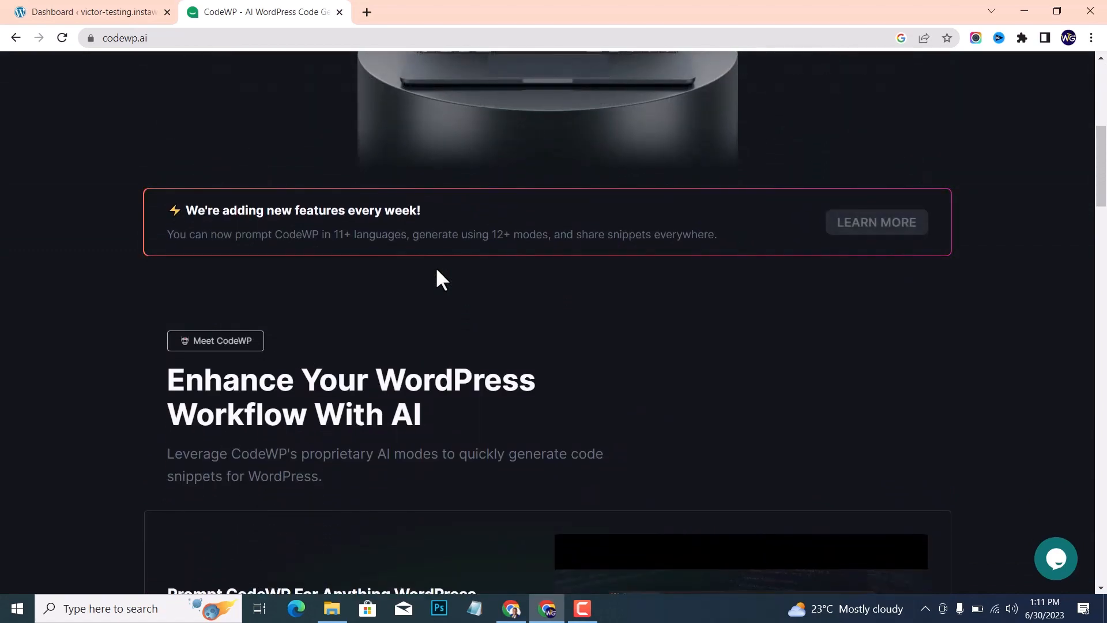
pyautogui.scroll(-3)
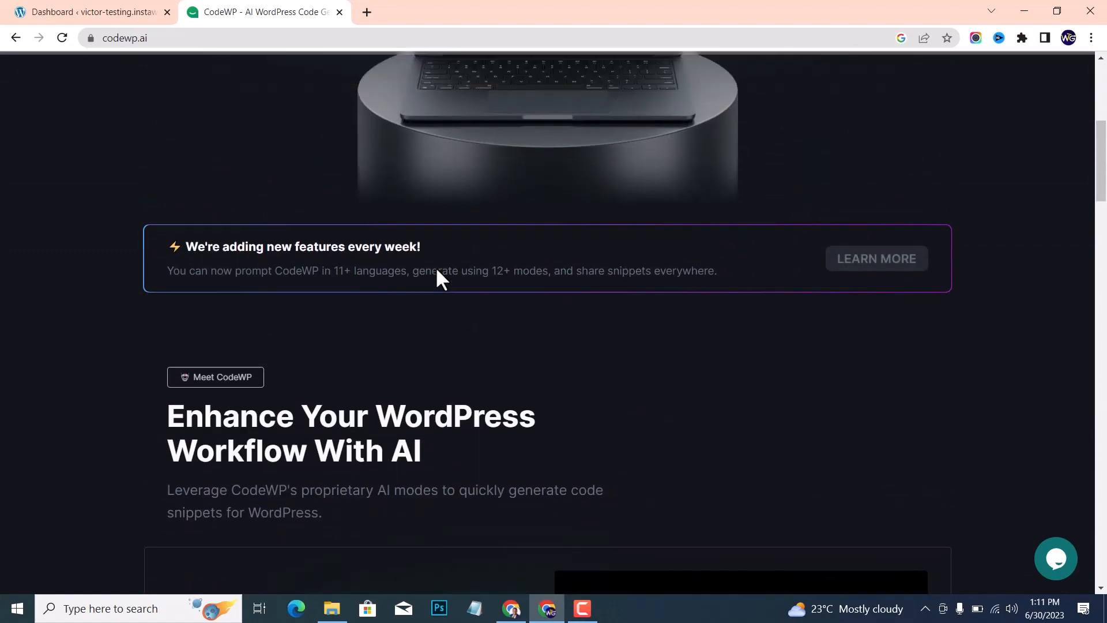
pyautogui.scroll(3)
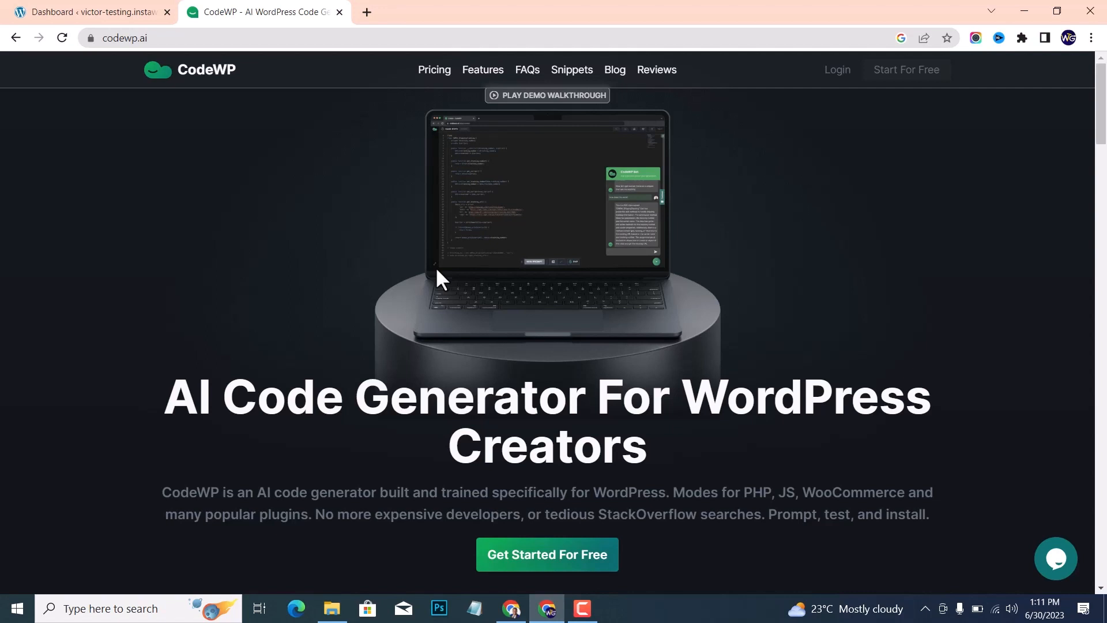
pyautogui.moveTo(546, 554)
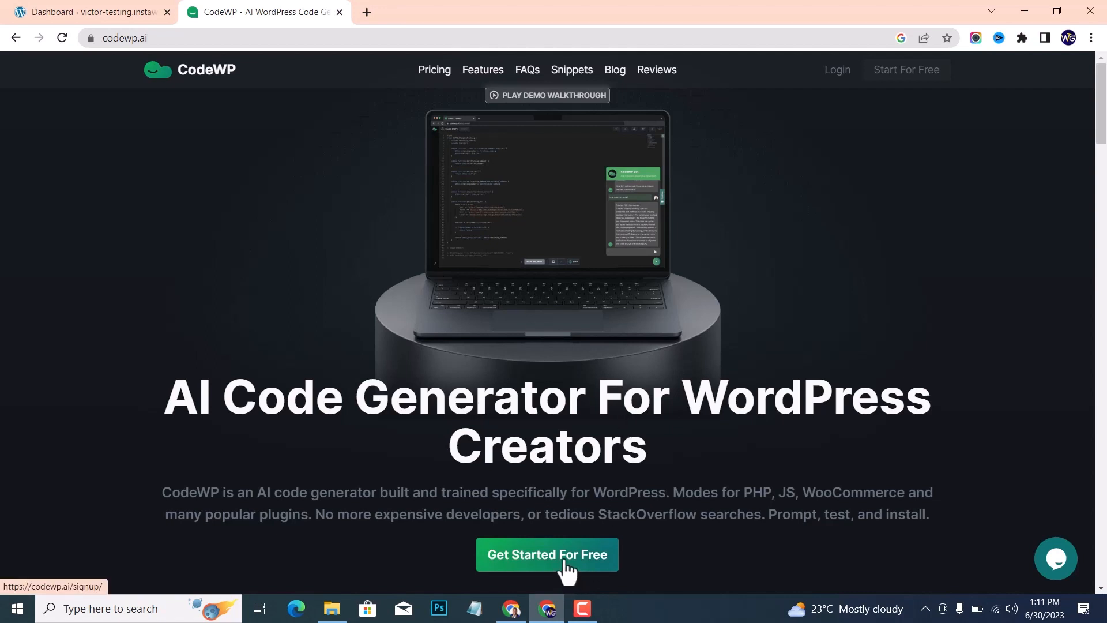
# Register a free CodeWP account with username 'web', accepting the terms
pyautogui.click(547, 554)
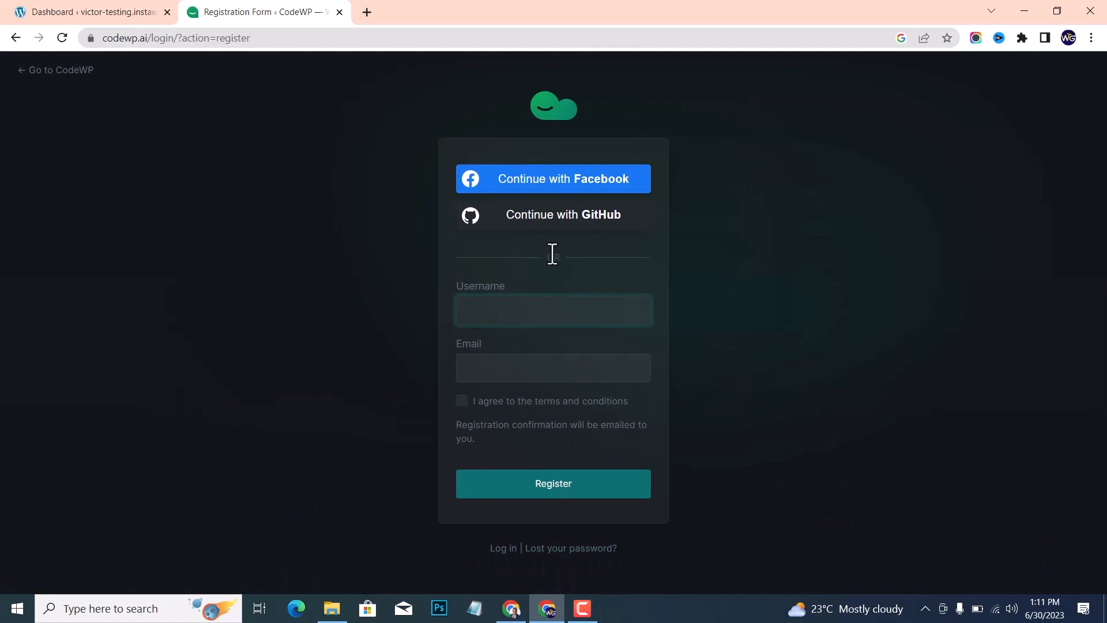
pyautogui.moveTo(556, 314)
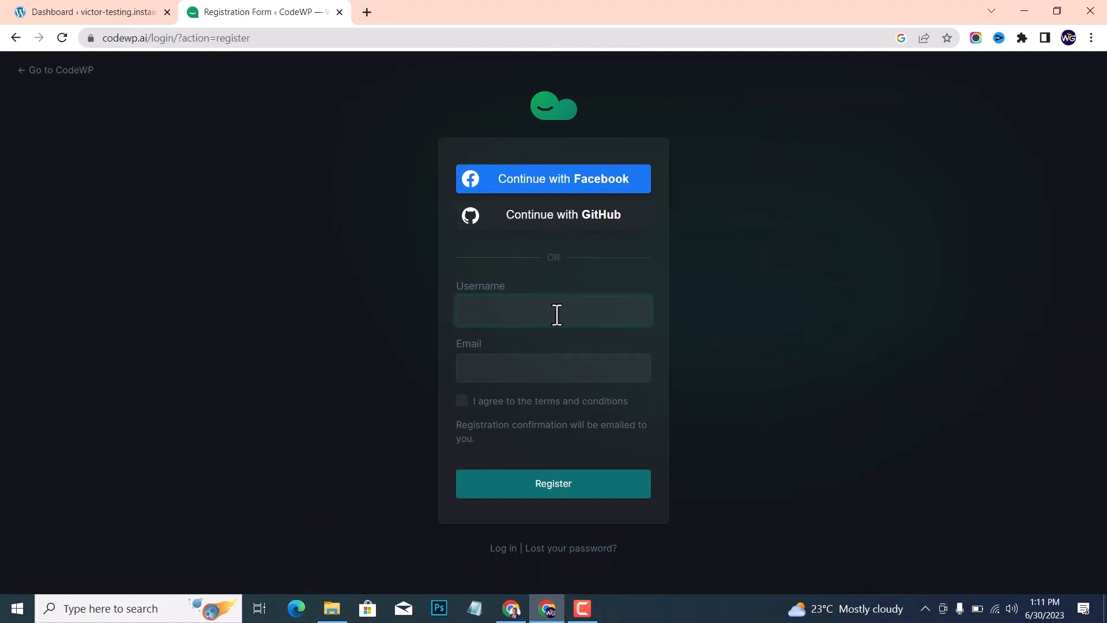
pyautogui.moveTo(413, 333)
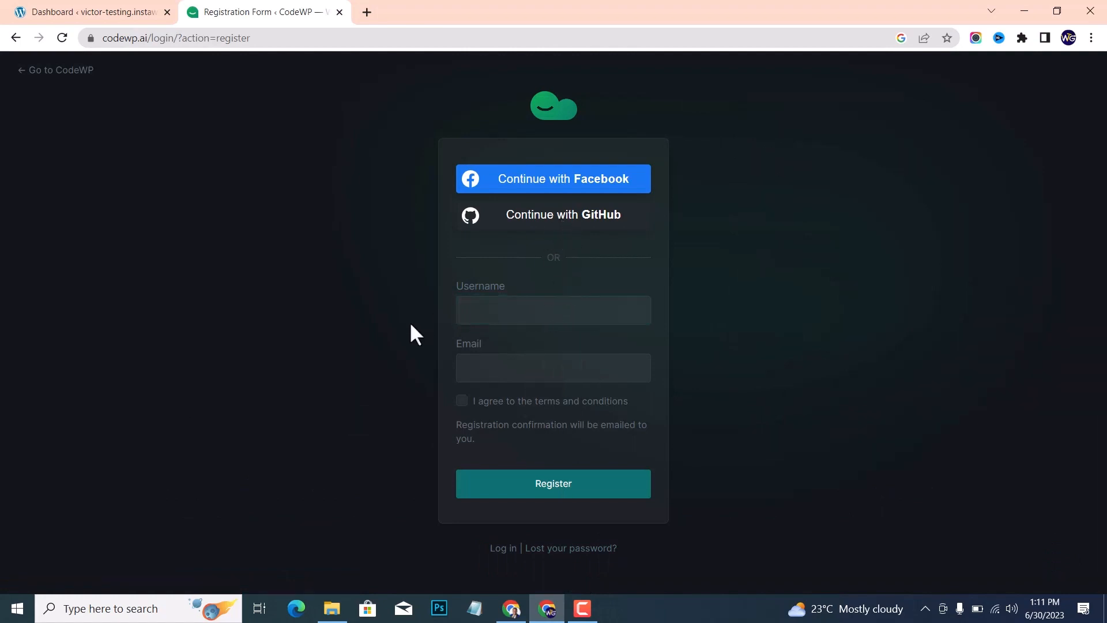
pyautogui.click(553, 310)
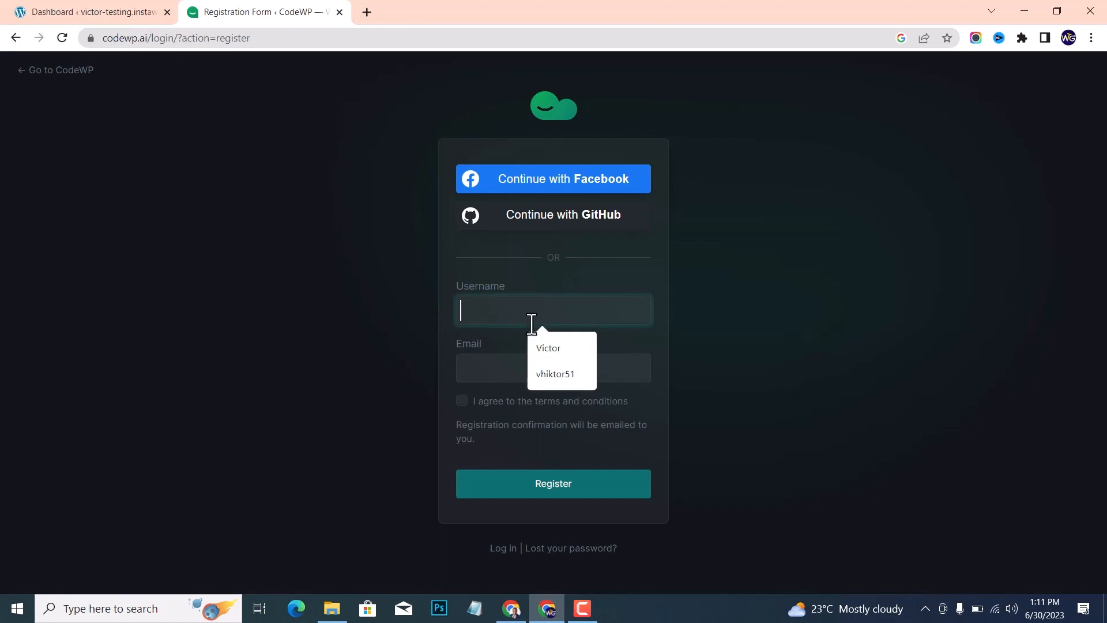
pyautogui.write('web')
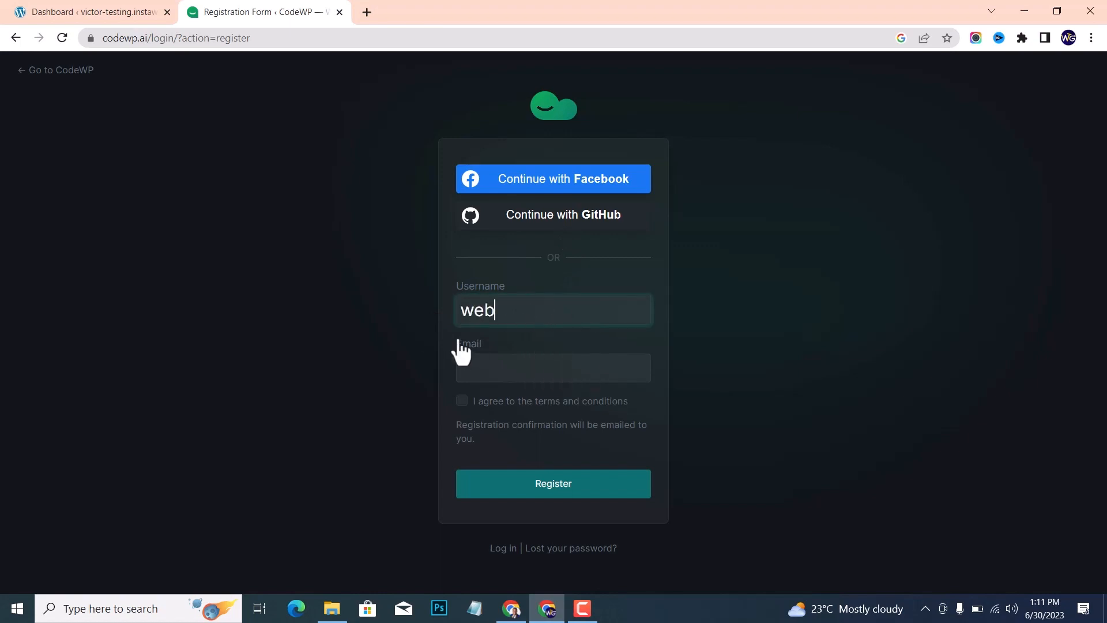
pyautogui.click(552, 483)
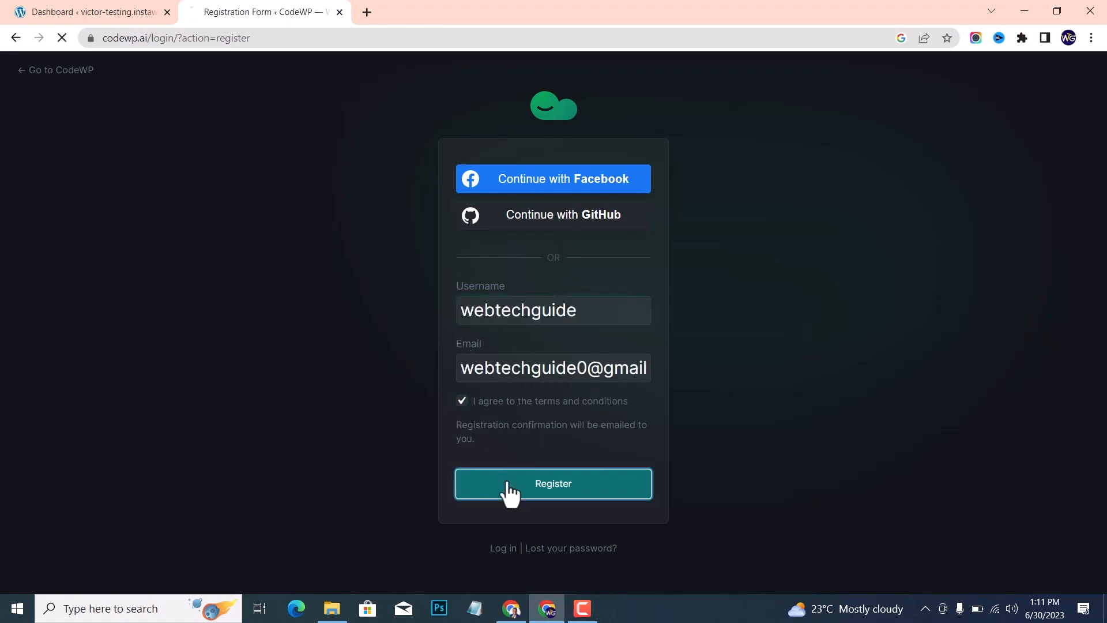
pyautogui.click(552, 484)
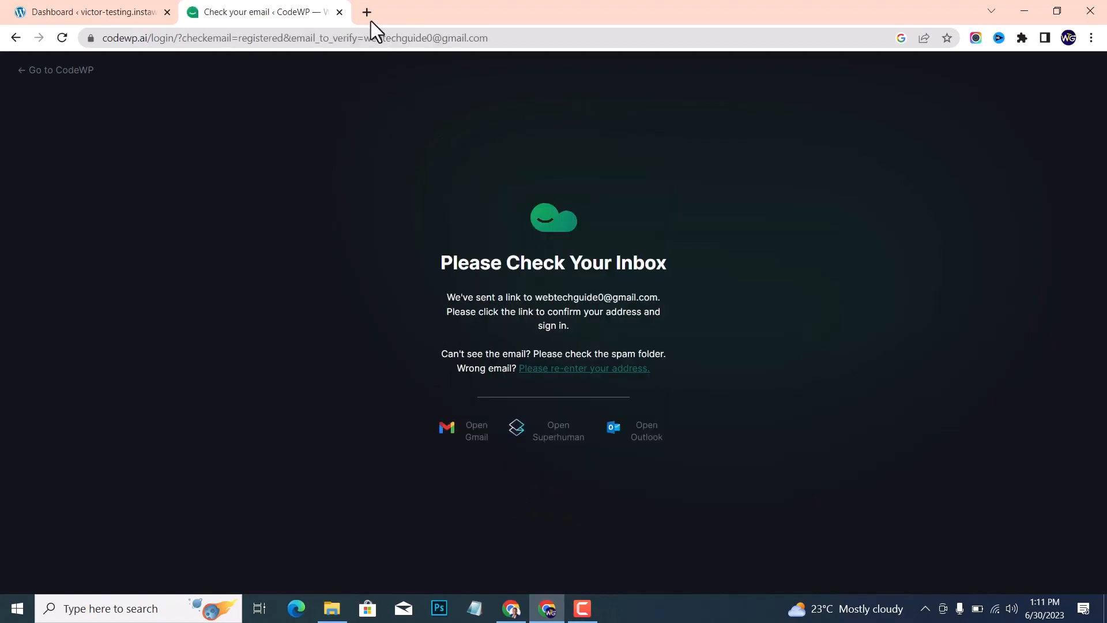
# Follow the 'Confirm registration and set your password' link from CodeWP's Gmail email
pyautogui.write('gmail.com')
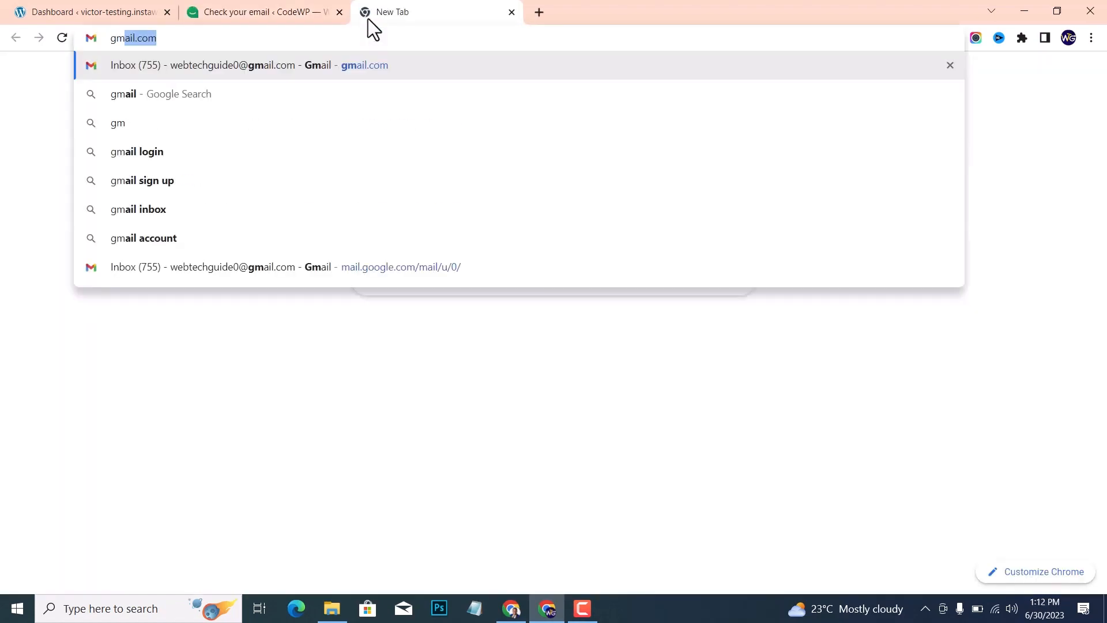
pyautogui.click(249, 65)
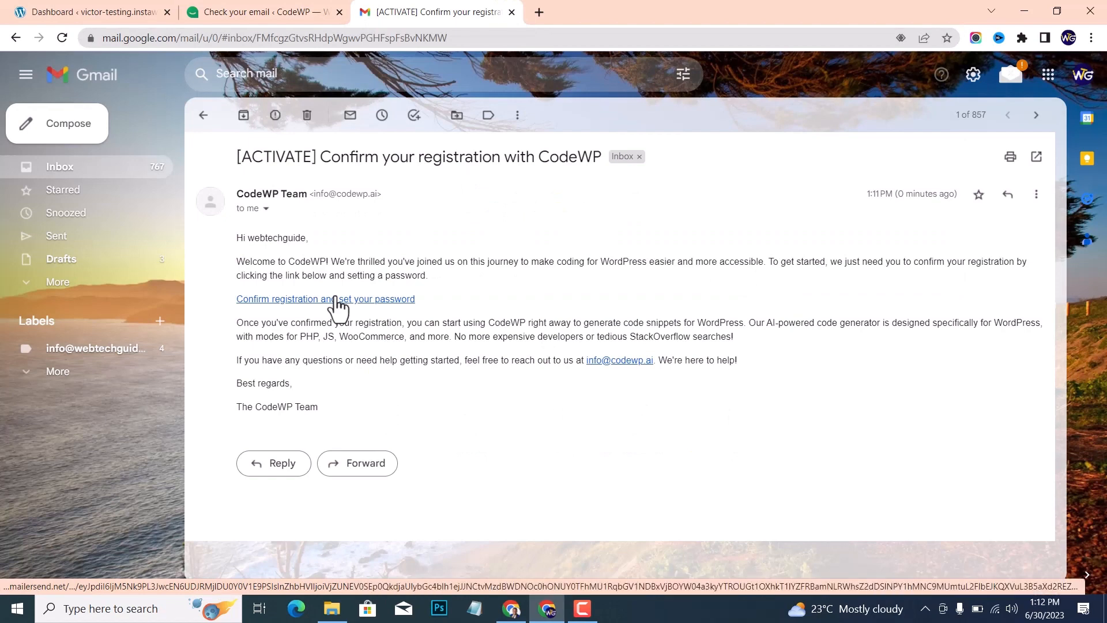
pyautogui.click(979, 194)
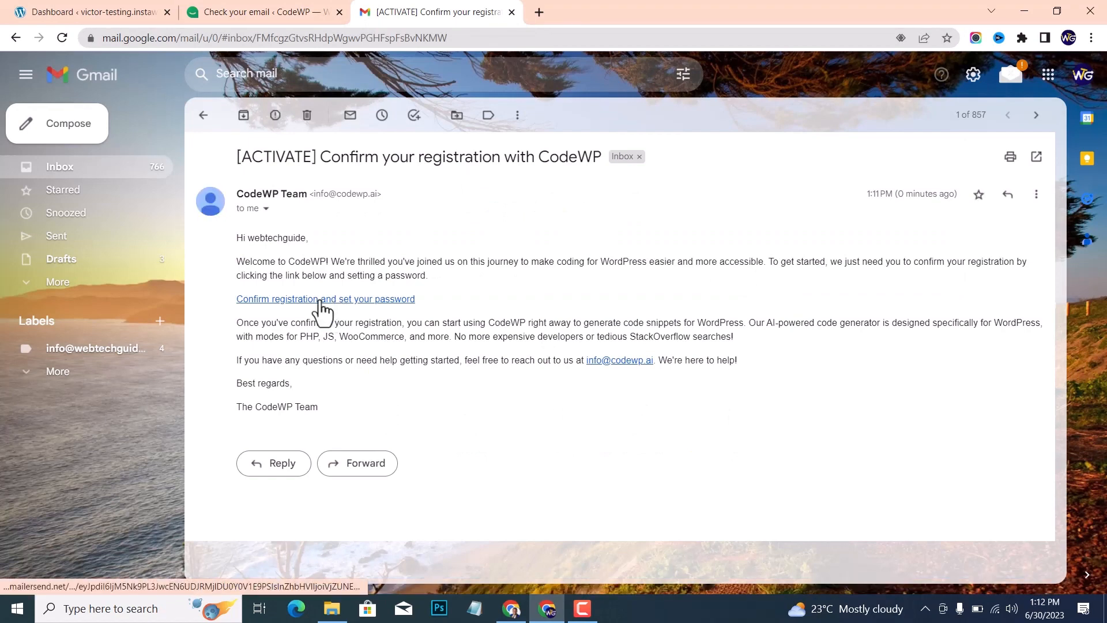
pyautogui.click(325, 298)
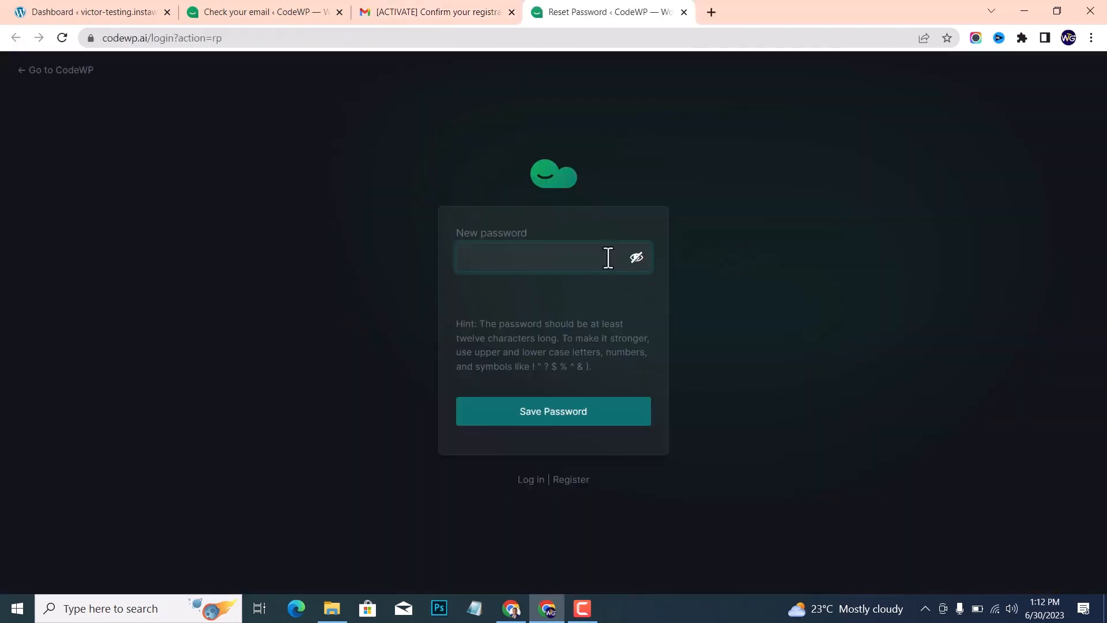
# Save a new CodeWP password, then enter username 'web' and the password to log in
pyautogui.click(552, 411)
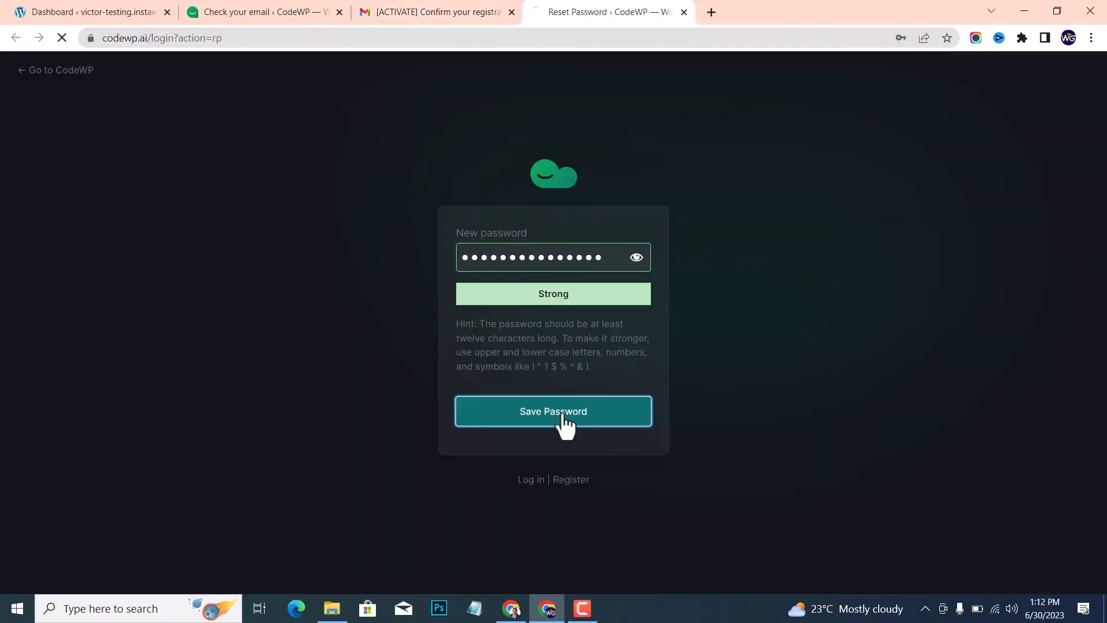
pyautogui.click(553, 411)
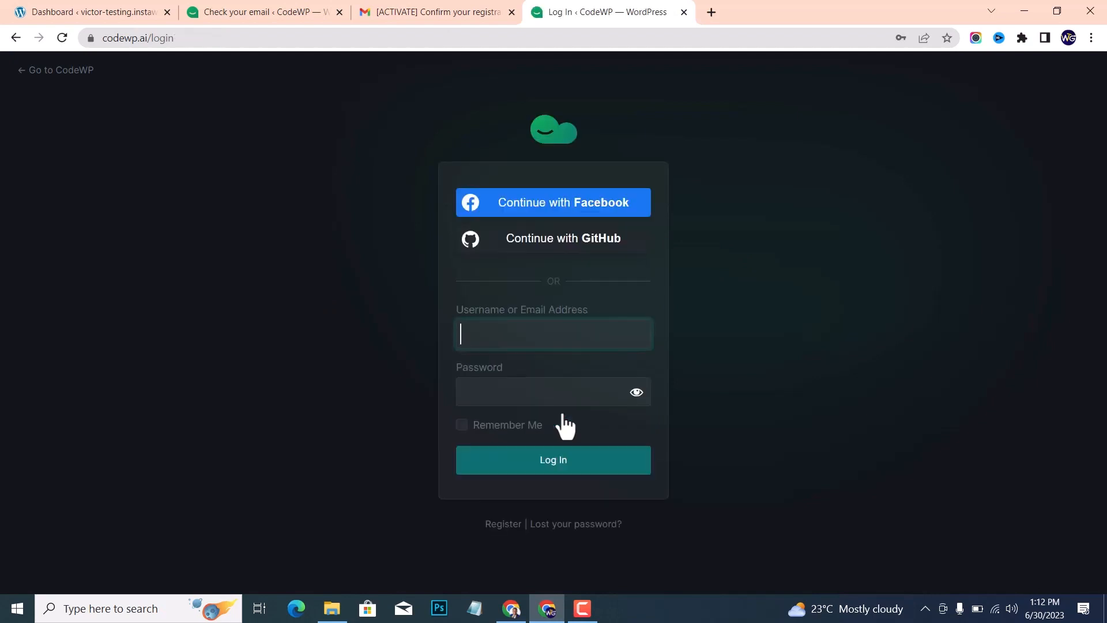
pyautogui.moveTo(544, 371)
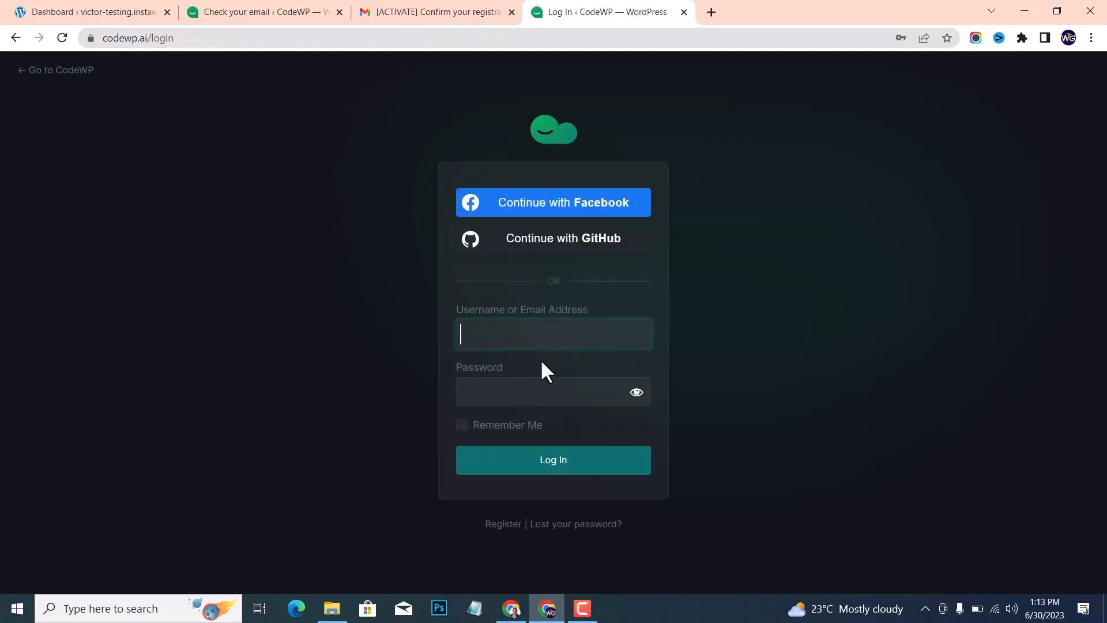
pyautogui.click(553, 333)
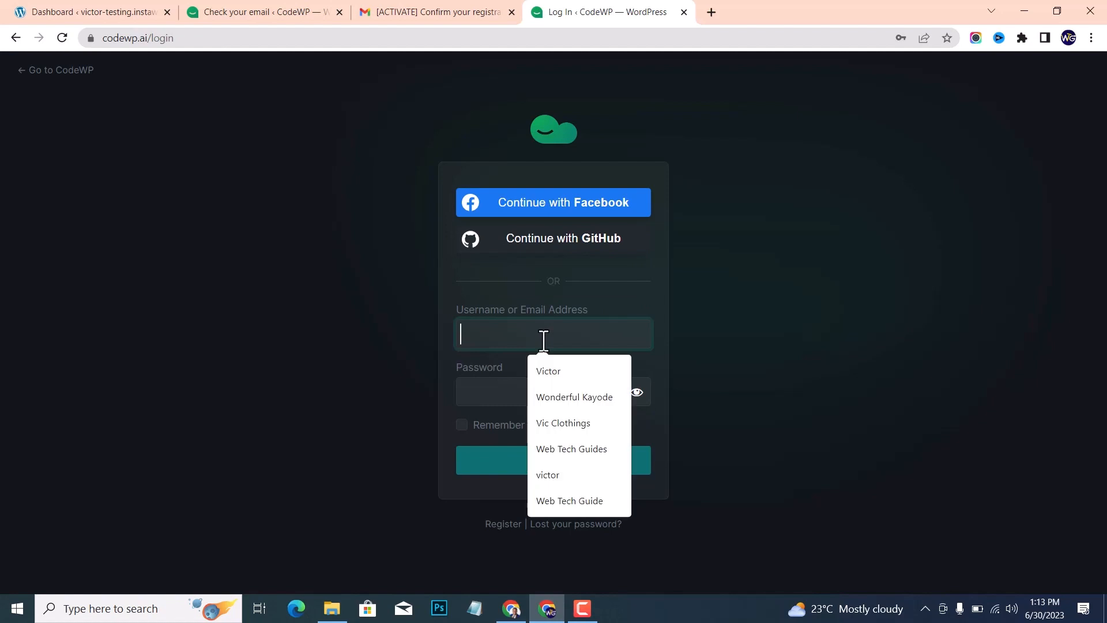
pyautogui.write('webtechguide')
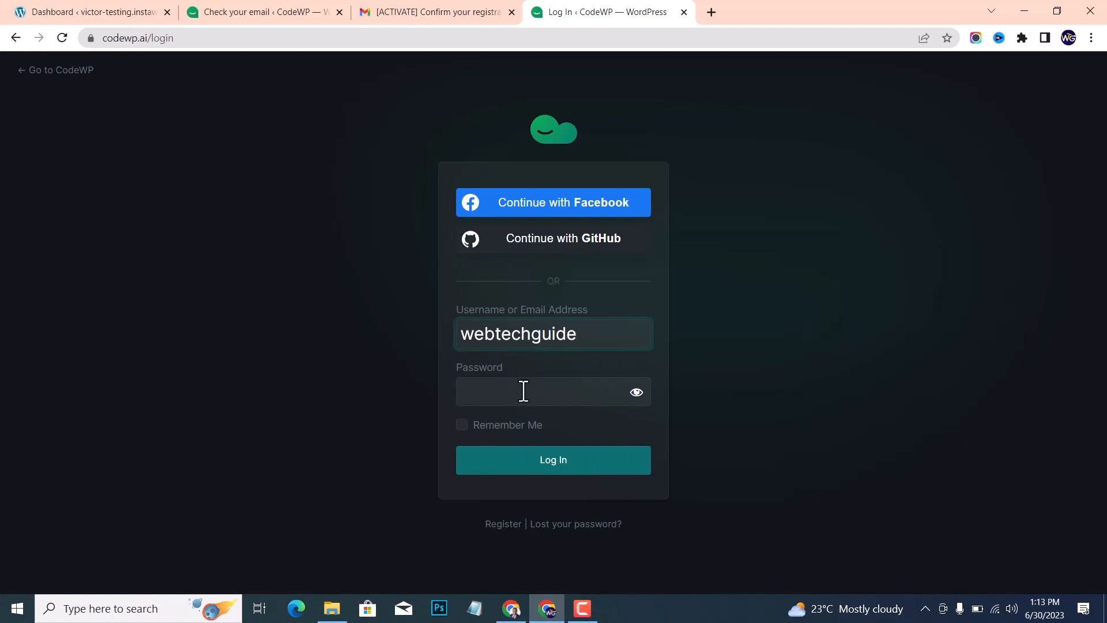
pyautogui.write('••')
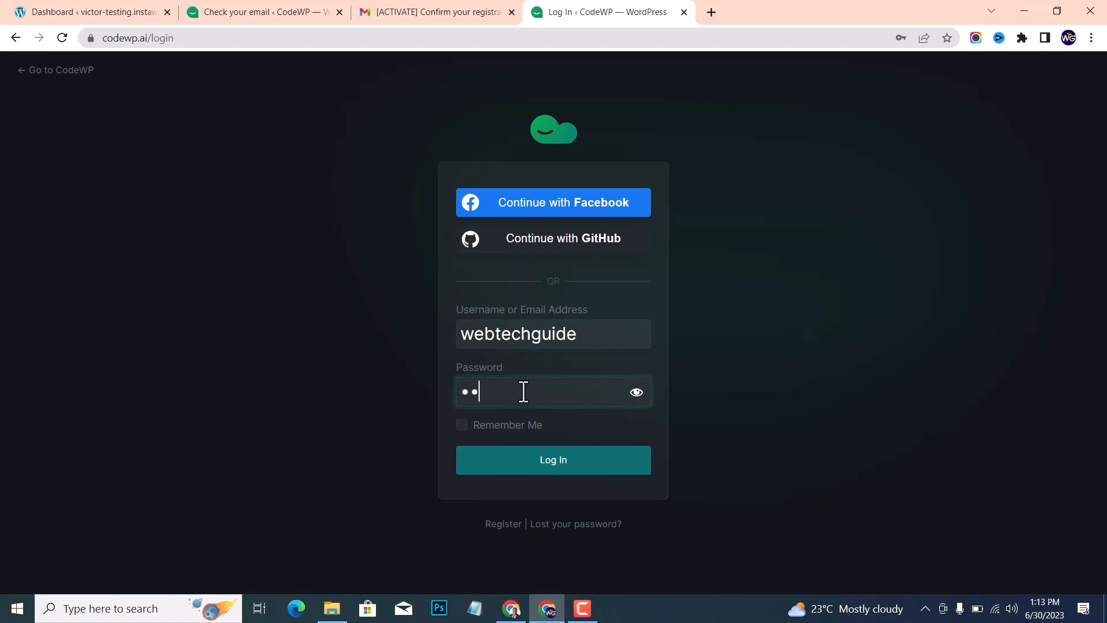
# Log in to CodeWP and continue past the onboarding welcome video
pyautogui.click(553, 459)
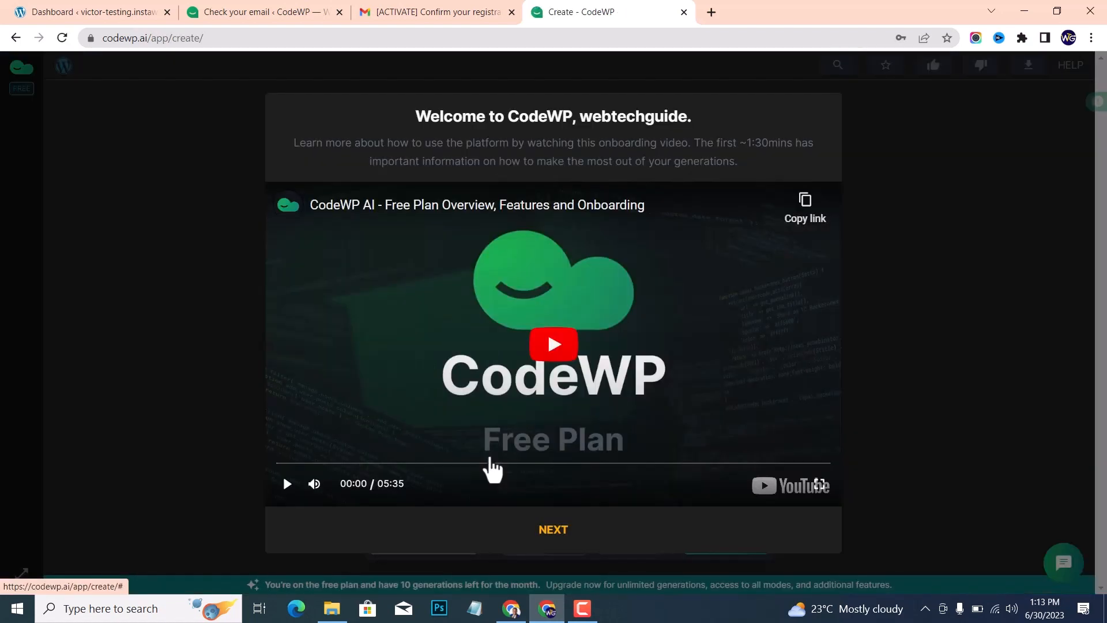
pyautogui.moveTo(537, 452)
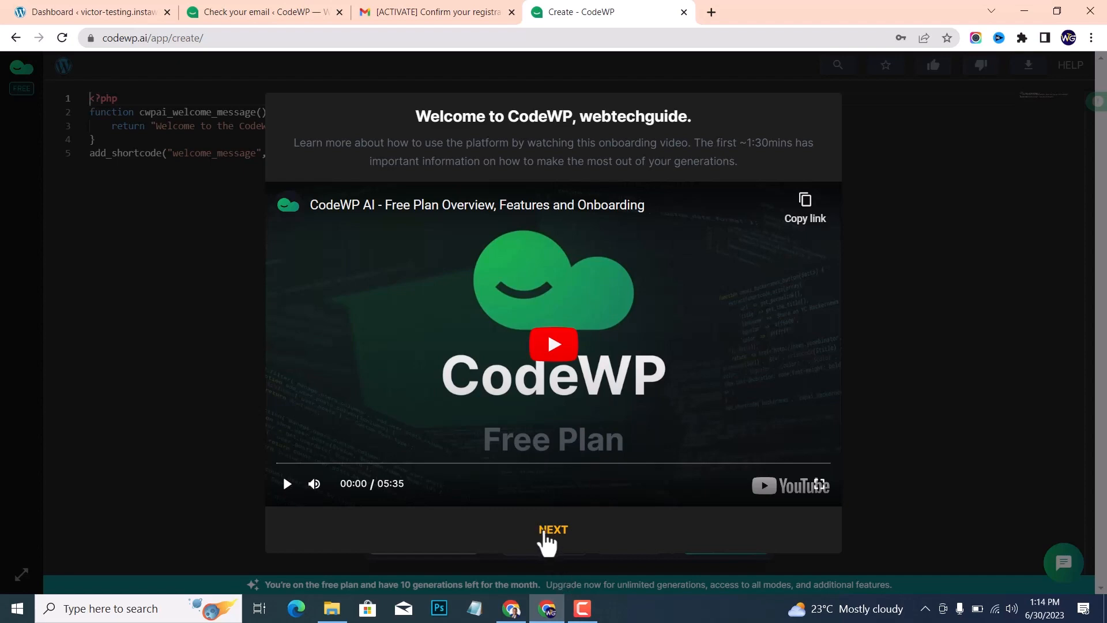
pyautogui.click(553, 529)
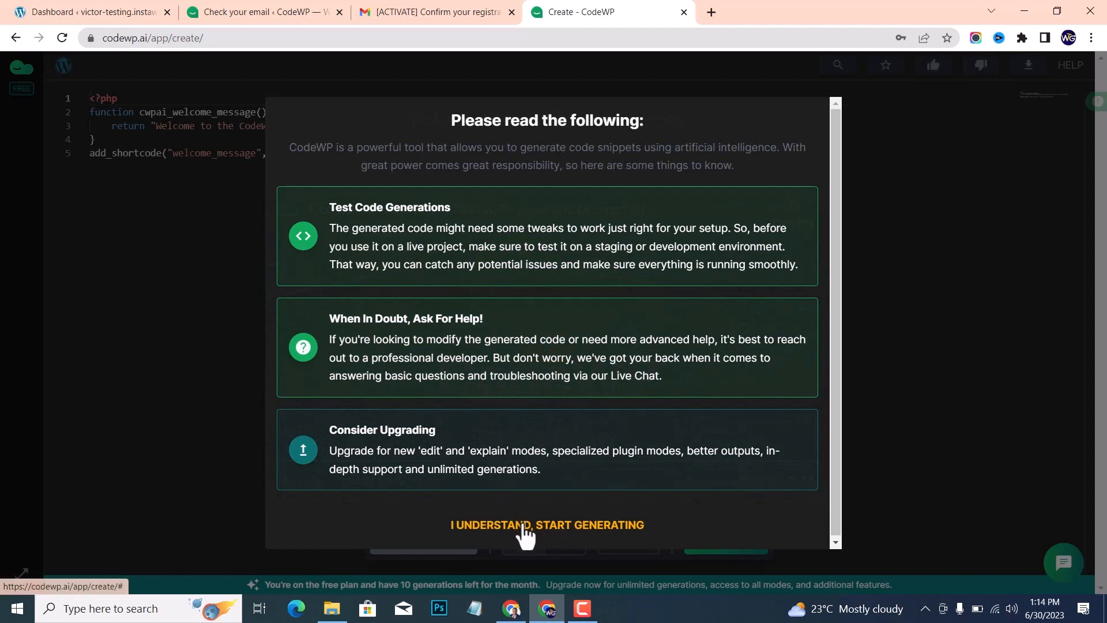
pyautogui.moveTo(441, 388)
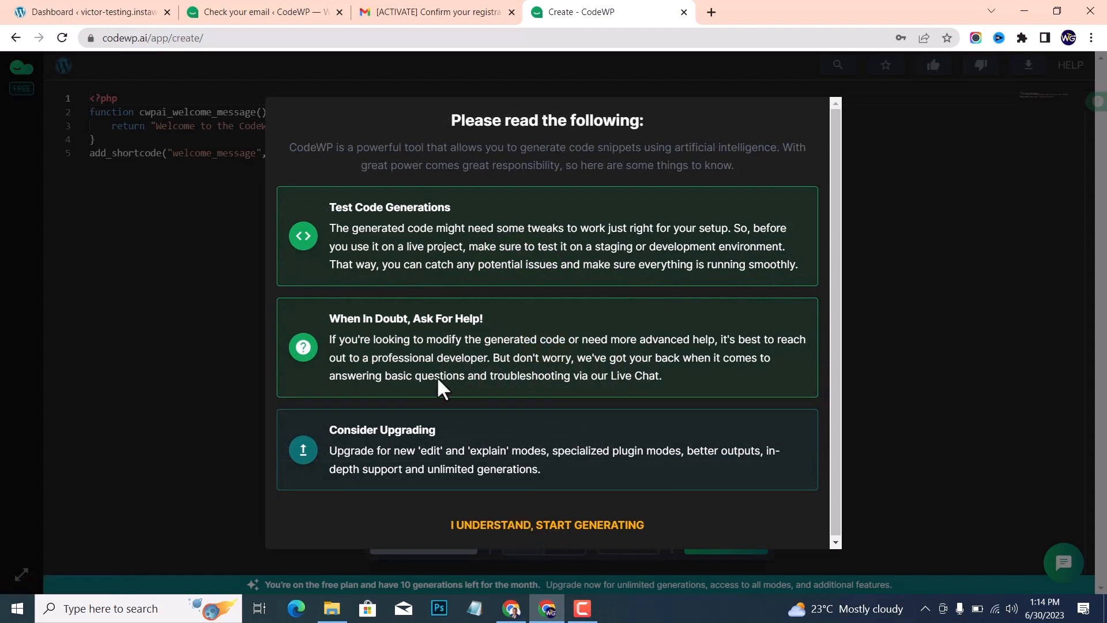
# Accept the usage guidelines with 'I UNDERSTAND, START GENERATING' to reach the editor
pyautogui.click(546, 524)
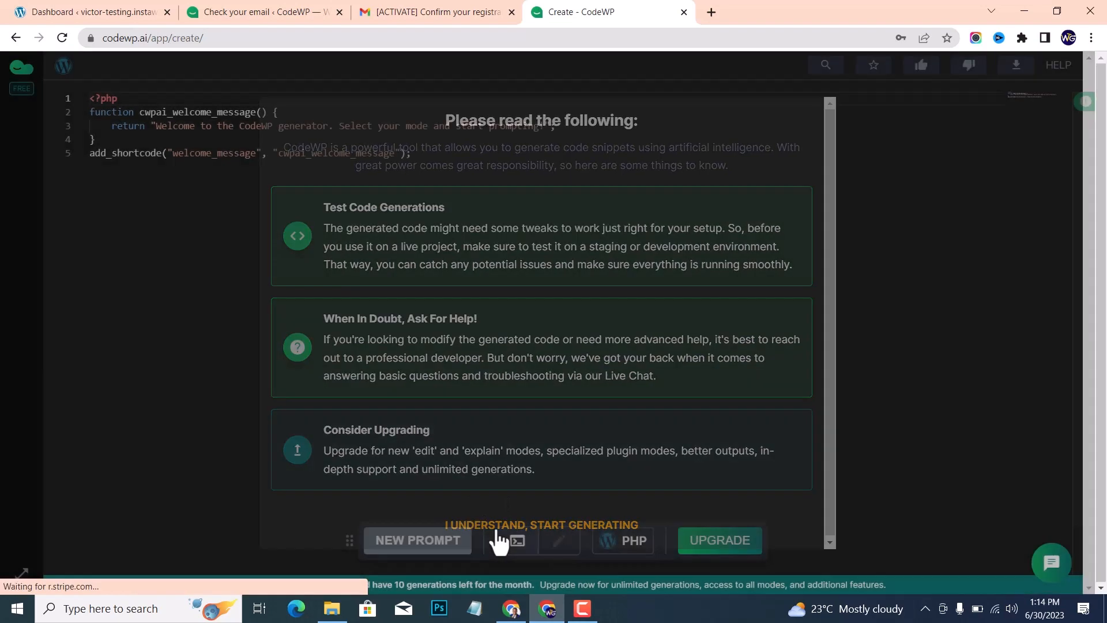
pyautogui.click(540, 524)
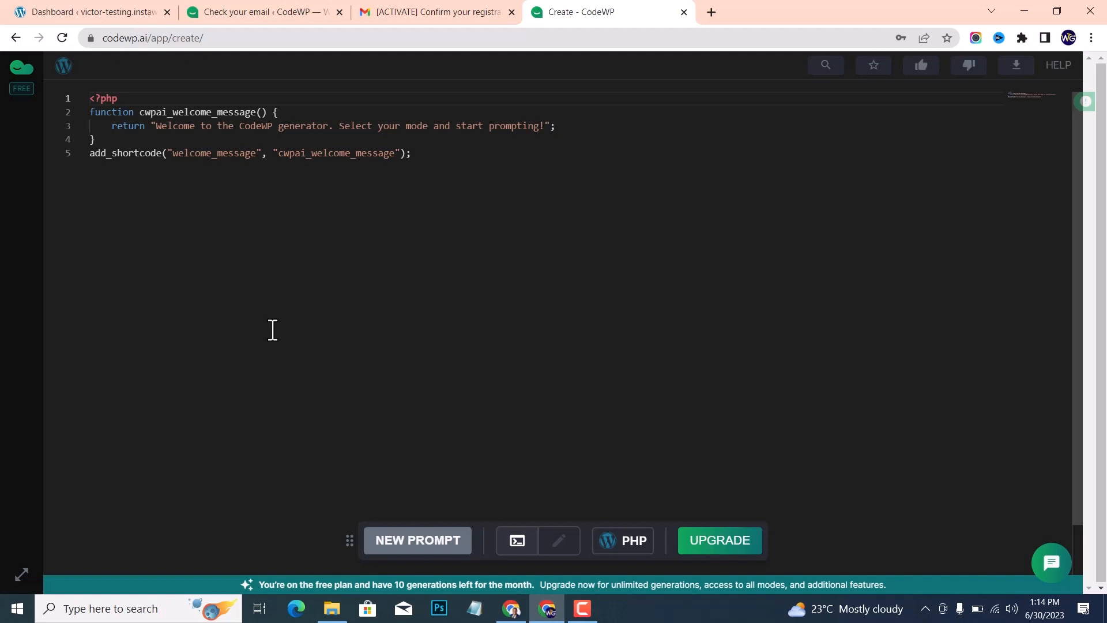
pyautogui.moveTo(320, 362)
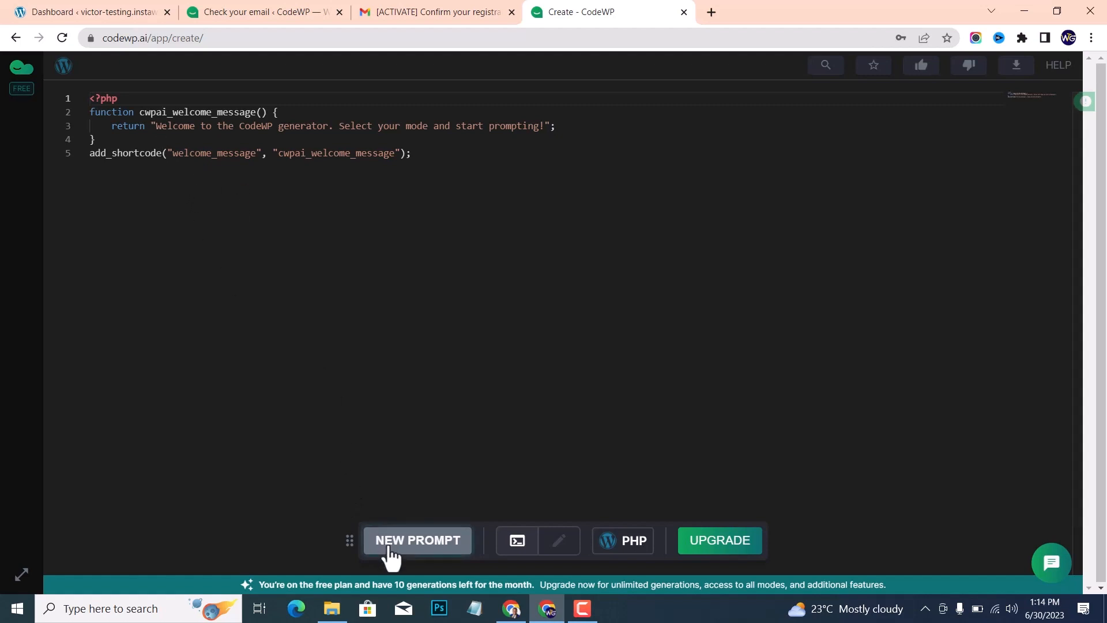
pyautogui.click(417, 540)
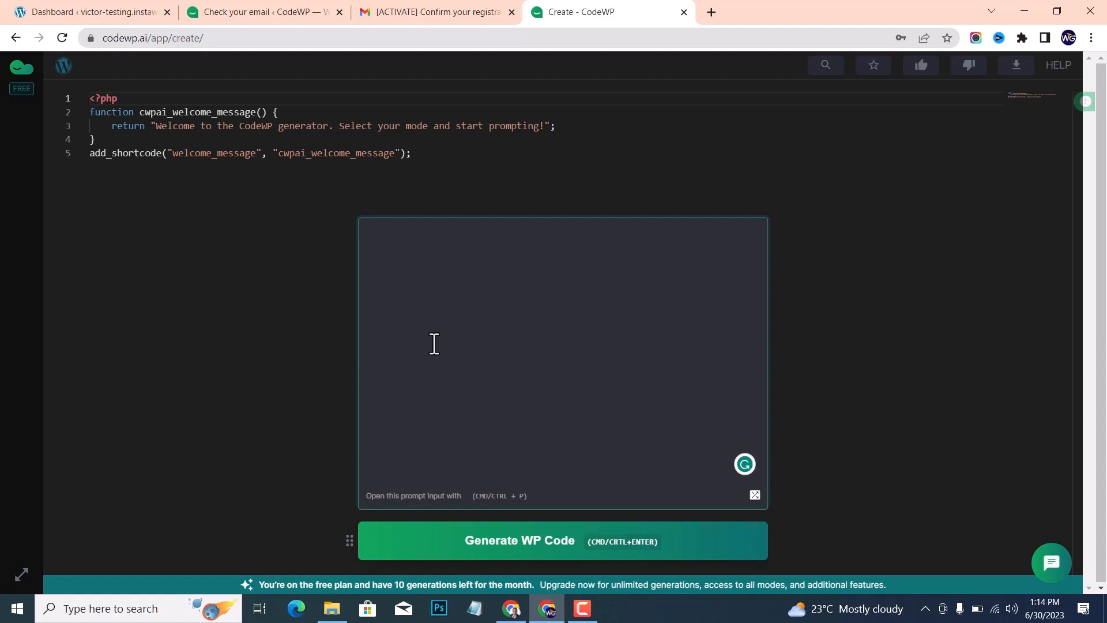
pyautogui.click(433, 343)
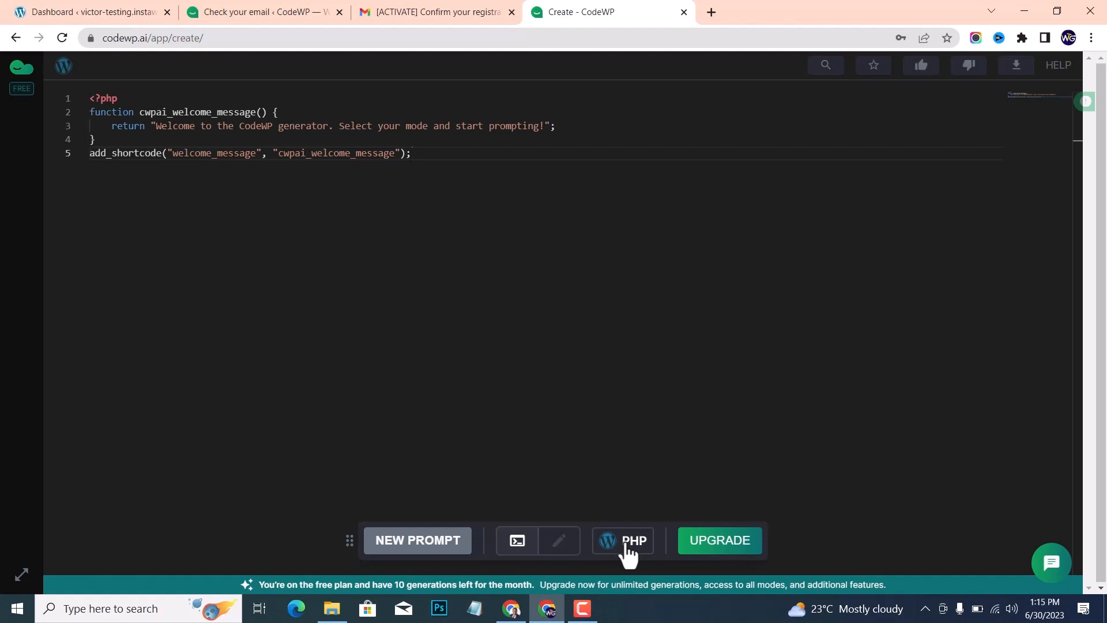
pyautogui.click(628, 540)
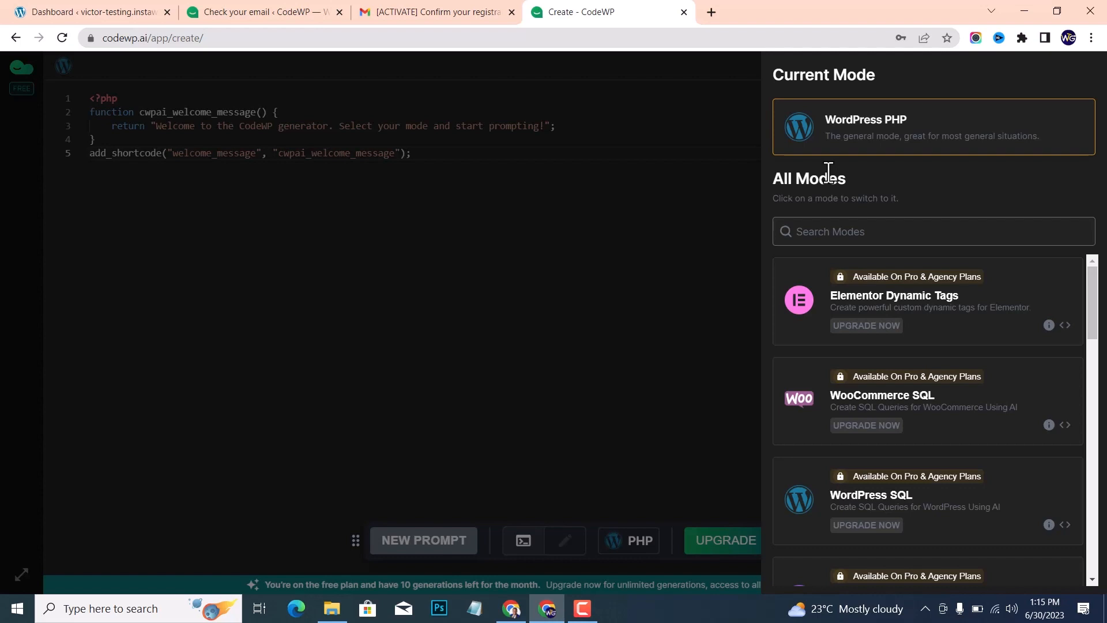
pyautogui.scroll(-3)
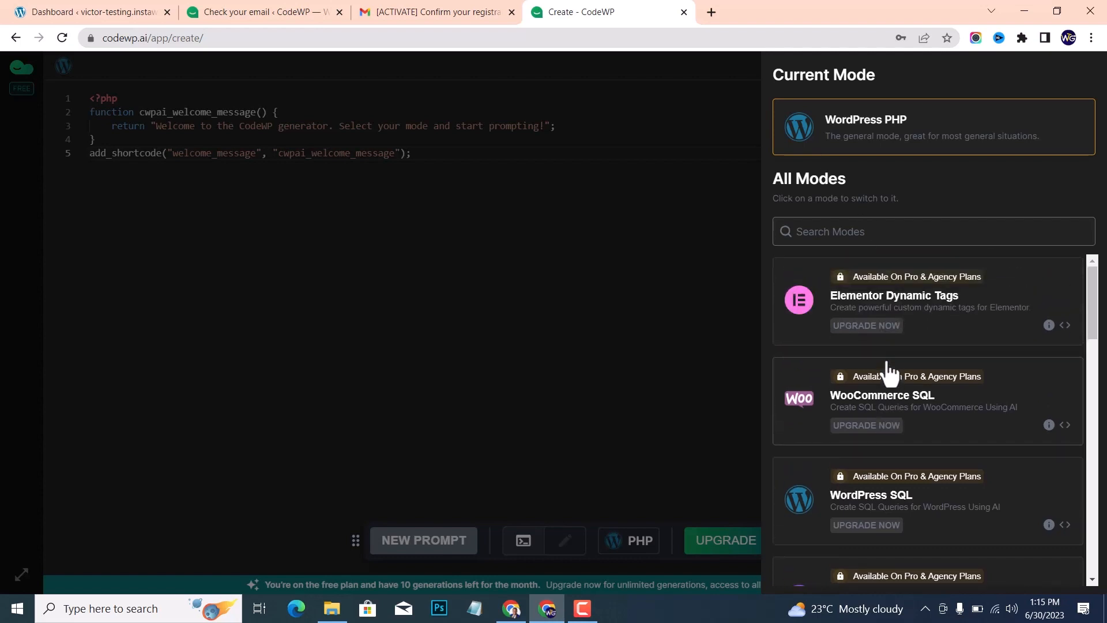
pyautogui.scroll(-3)
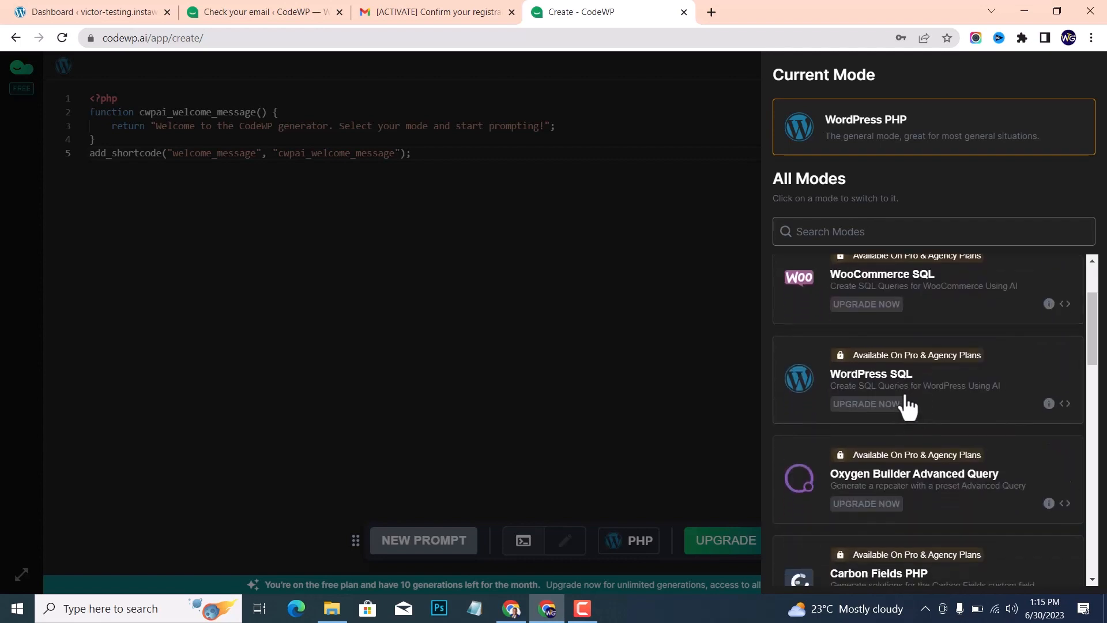
pyautogui.scroll(-3)
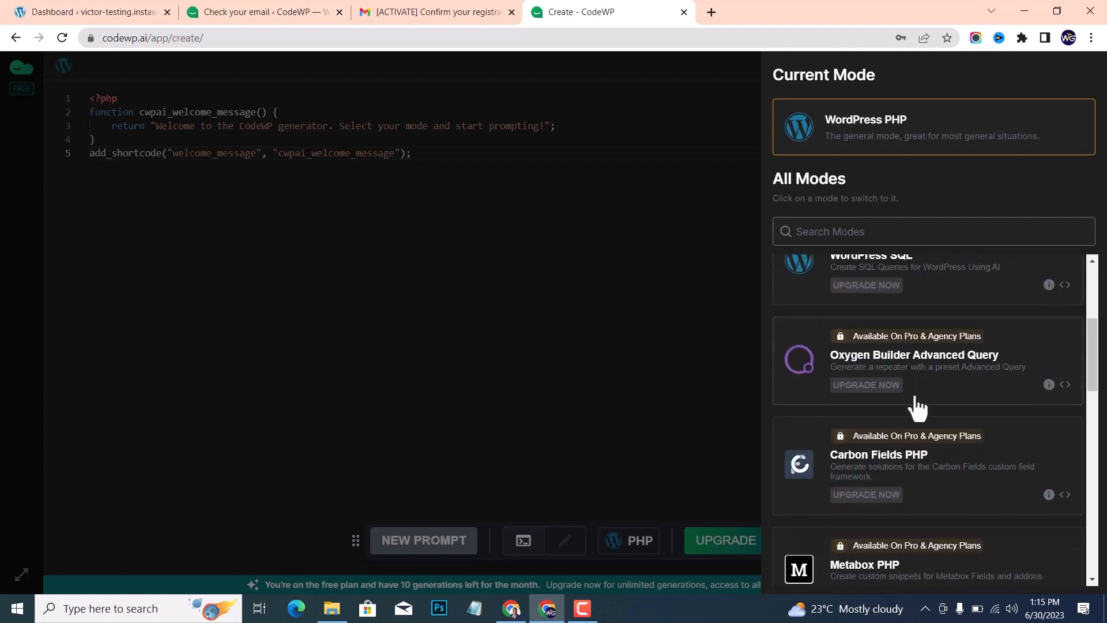
pyautogui.scroll(-3)
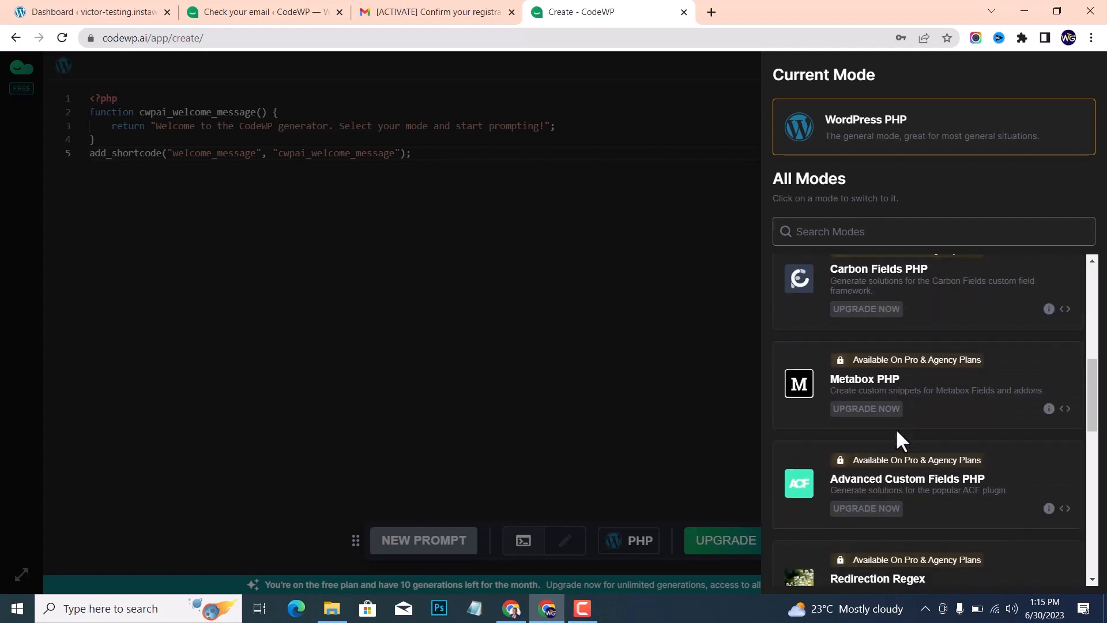
pyautogui.scroll(-3)
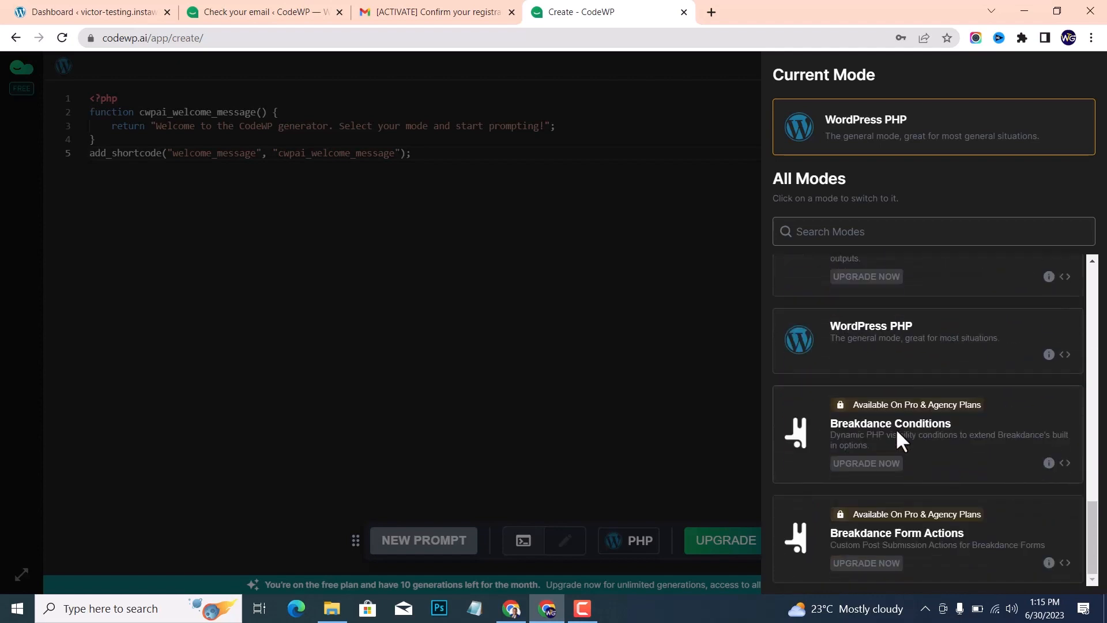
pyautogui.scroll(-3)
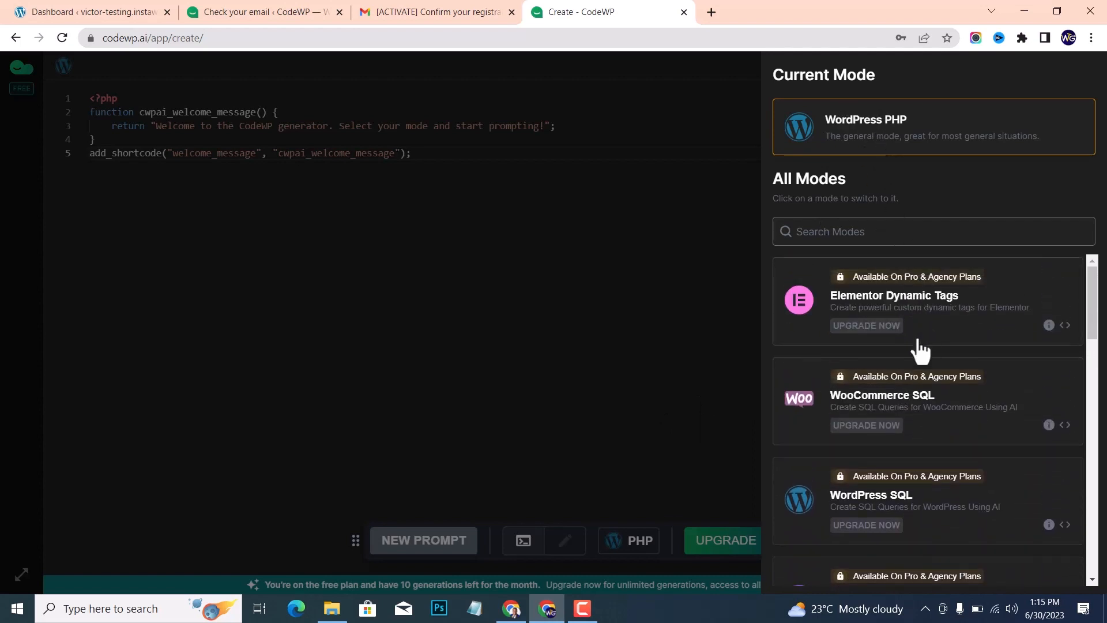
pyautogui.scroll(-3)
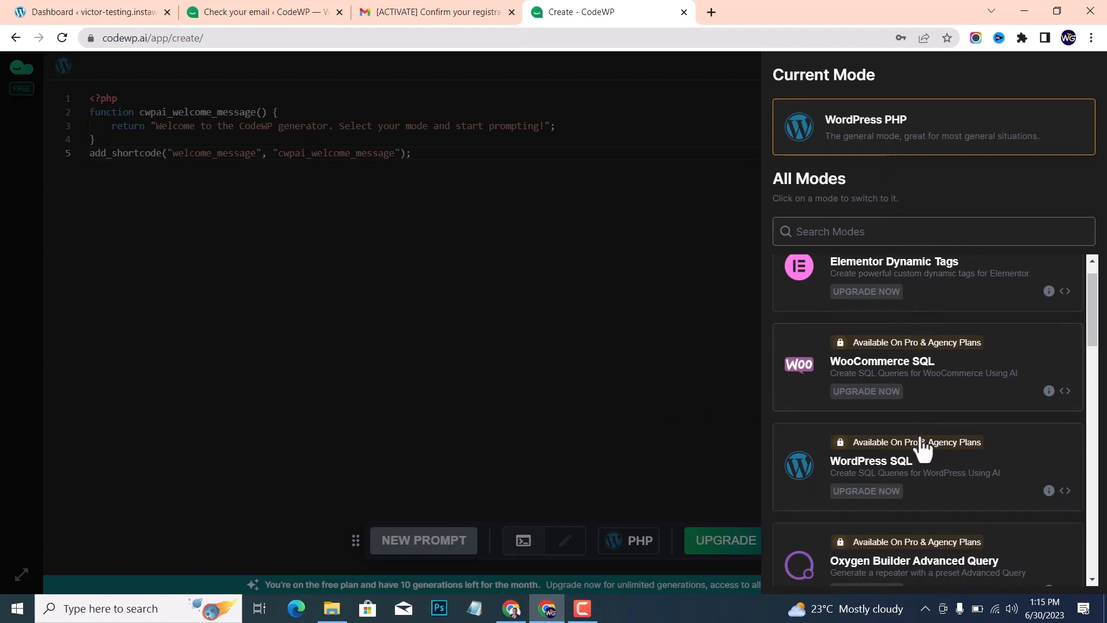
pyautogui.scroll(-3)
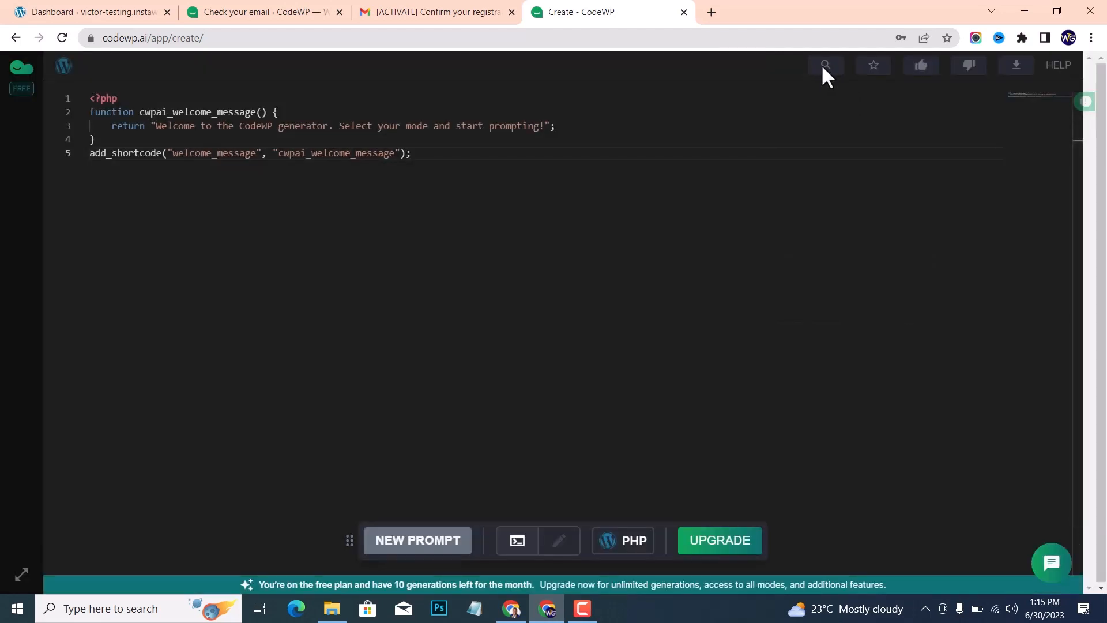
pyautogui.moveTo(872, 65)
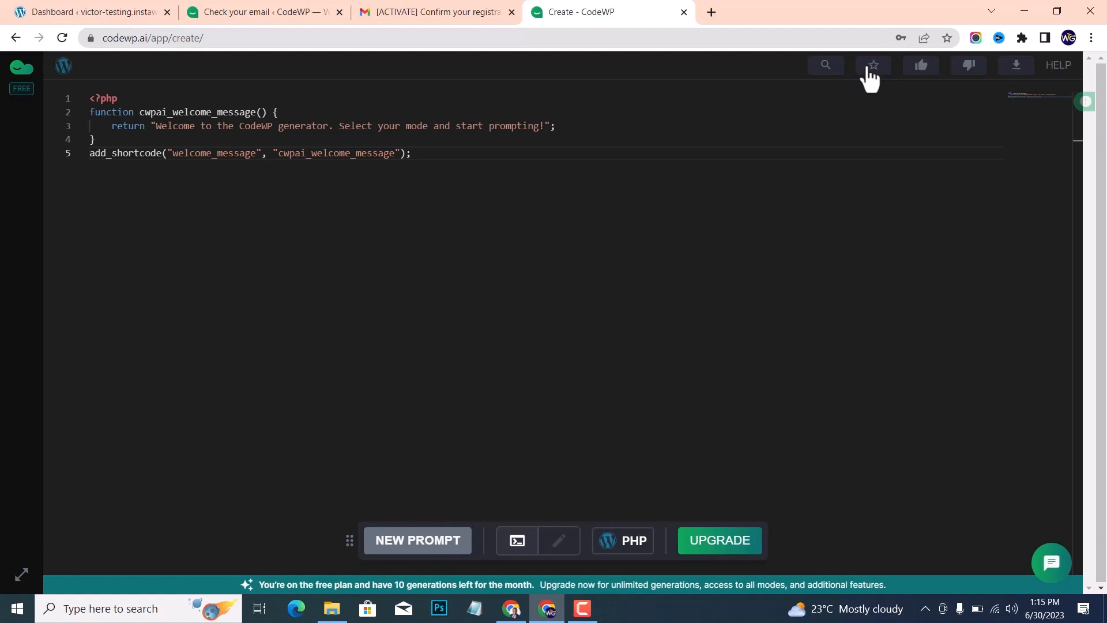
pyautogui.moveTo(925, 89)
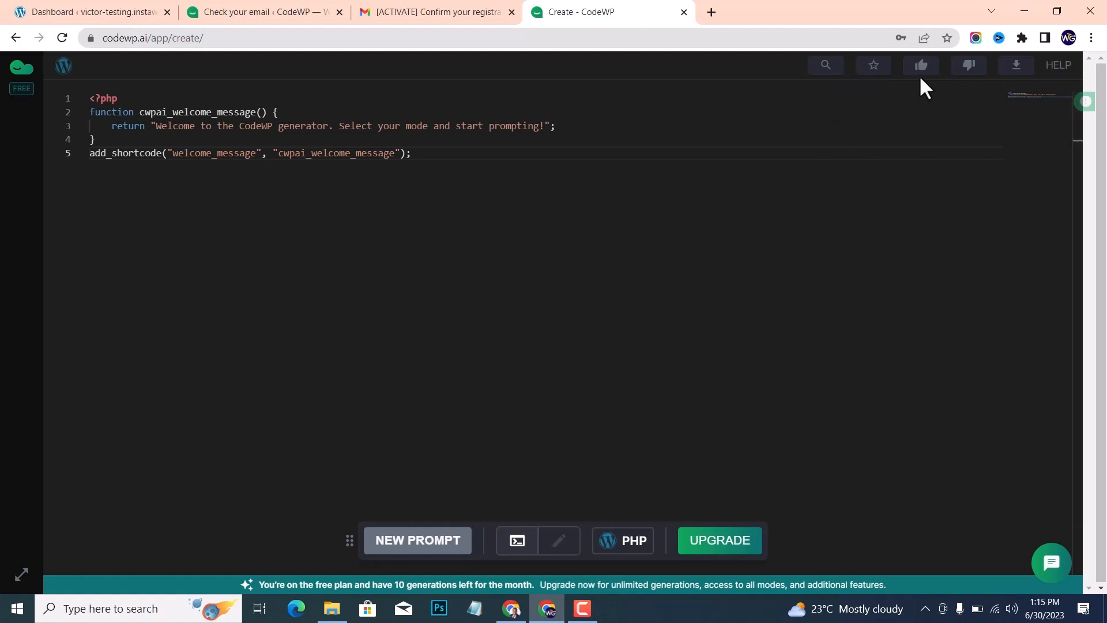
pyautogui.moveTo(921, 65)
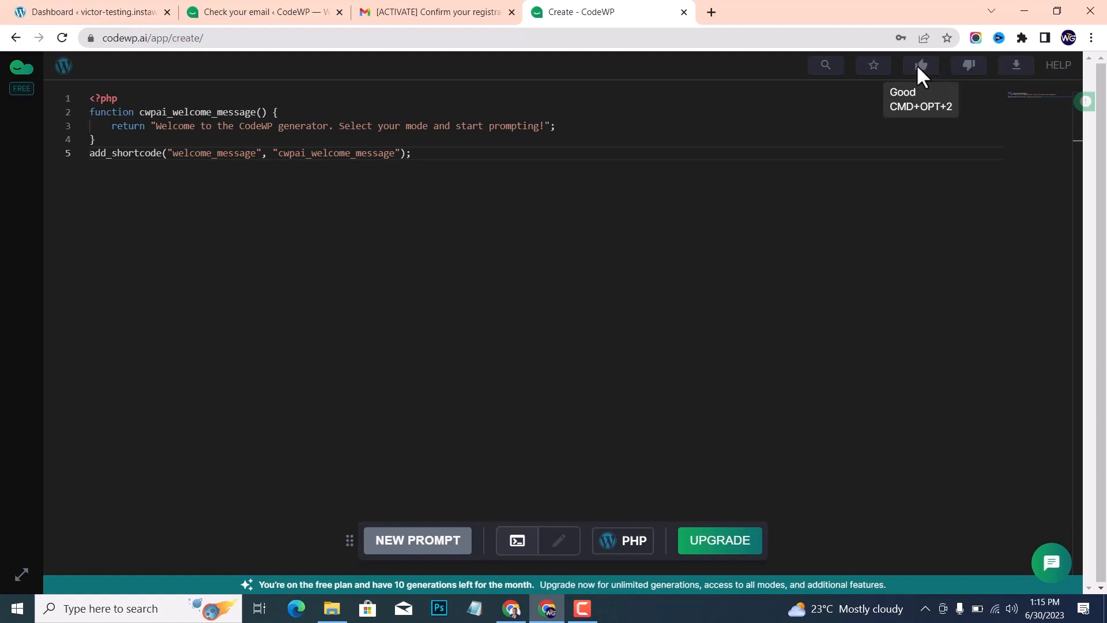
pyautogui.moveTo(971, 65)
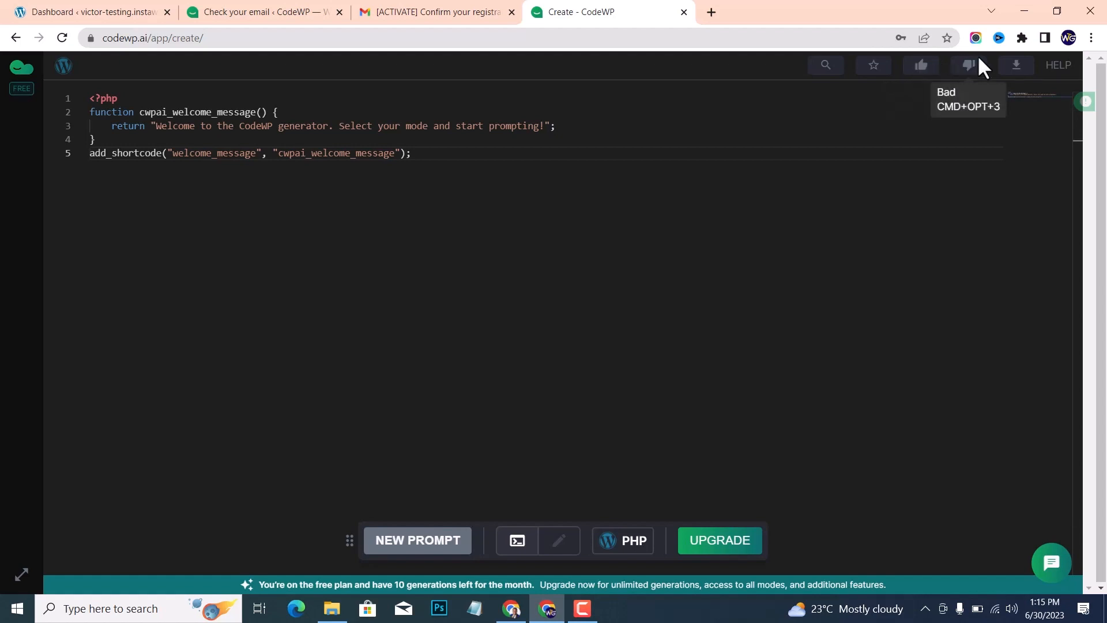
# Look over the JSON and Copy Paste export options, then close Export Snippet
pyautogui.click(1016, 64)
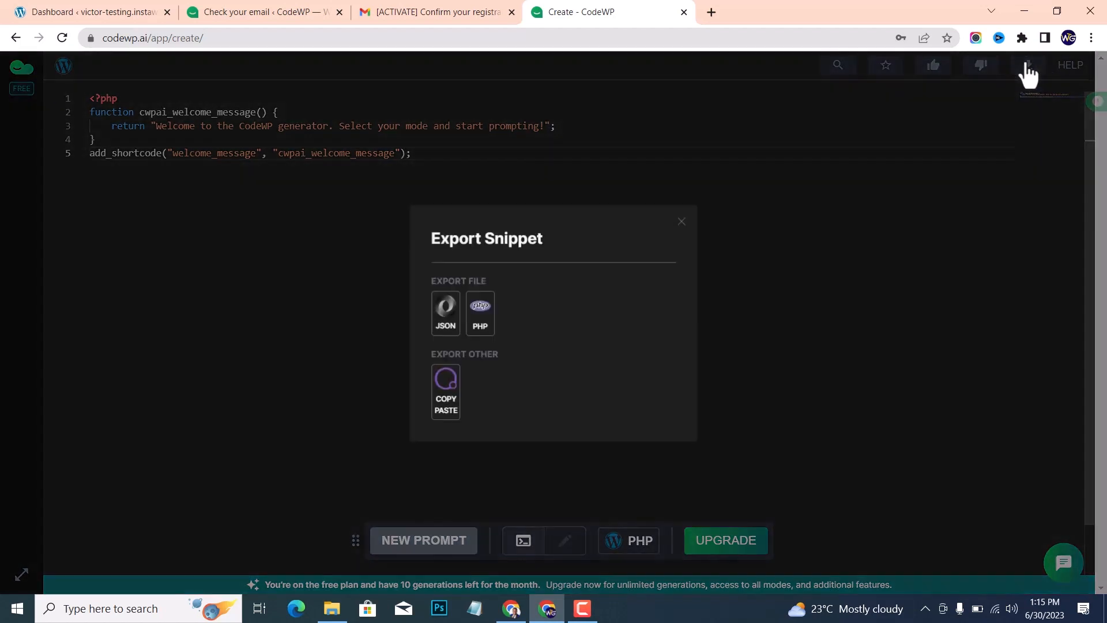
pyautogui.moveTo(445, 311)
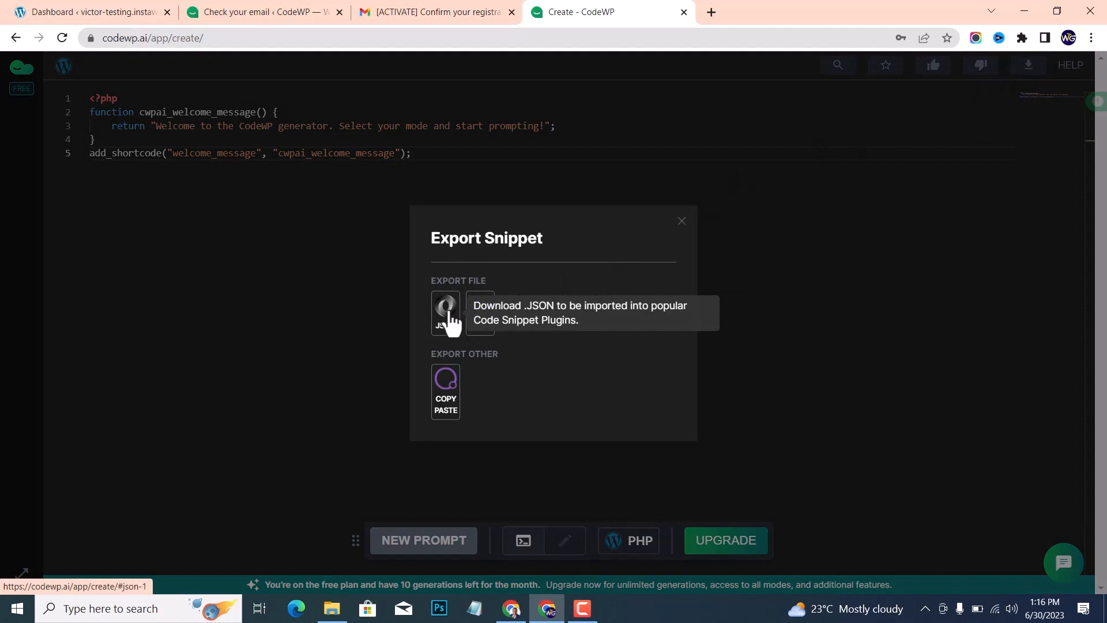
pyautogui.moveTo(473, 416)
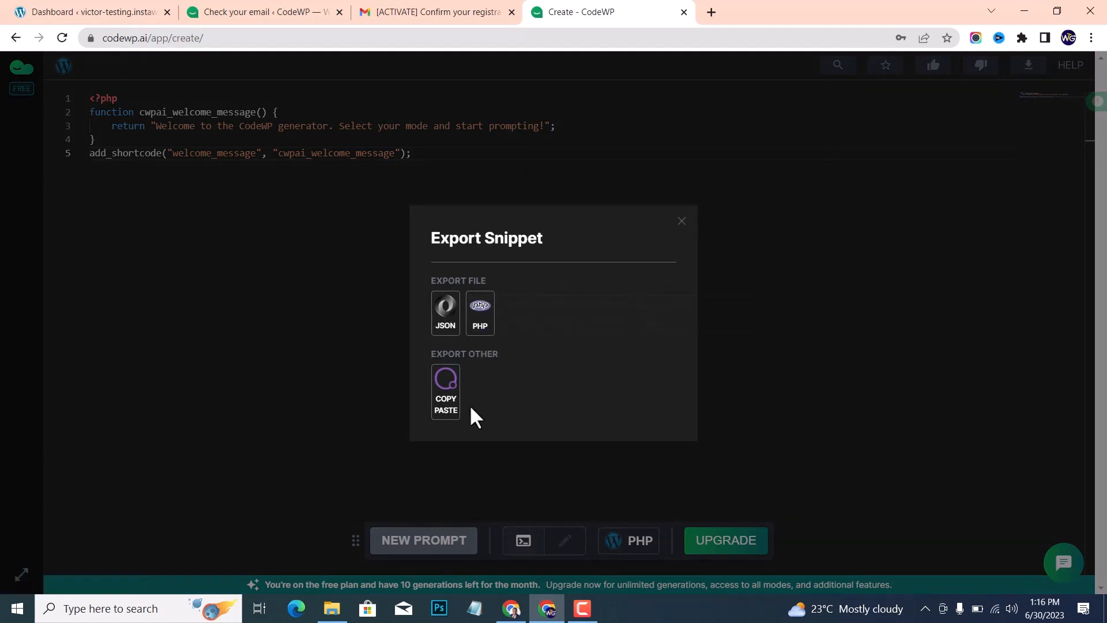
pyautogui.moveTo(445, 392)
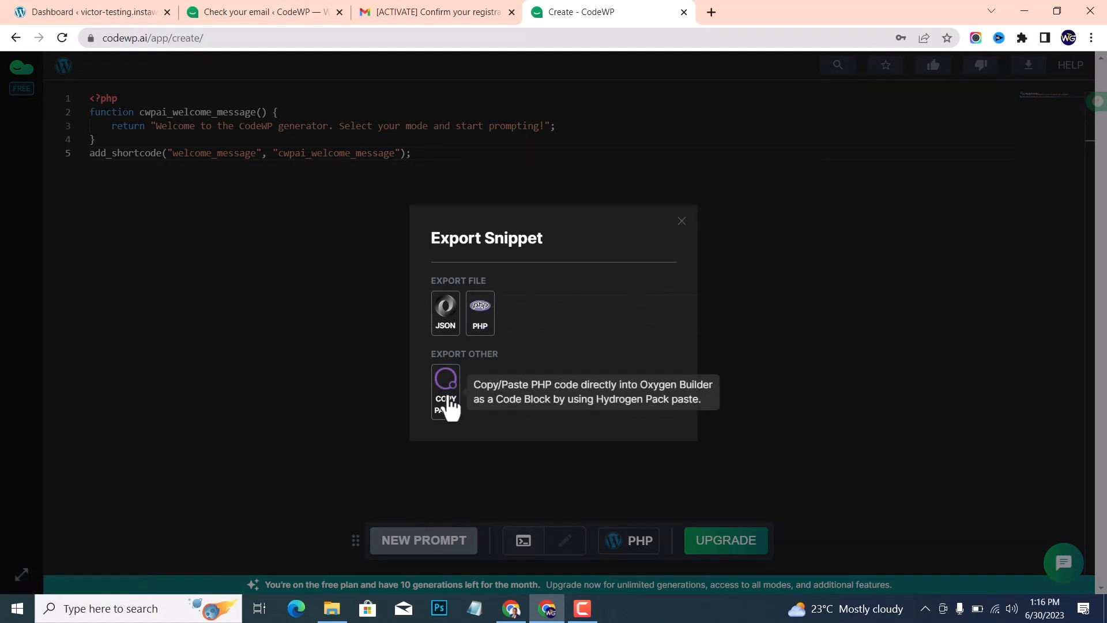
pyautogui.moveTo(565, 346)
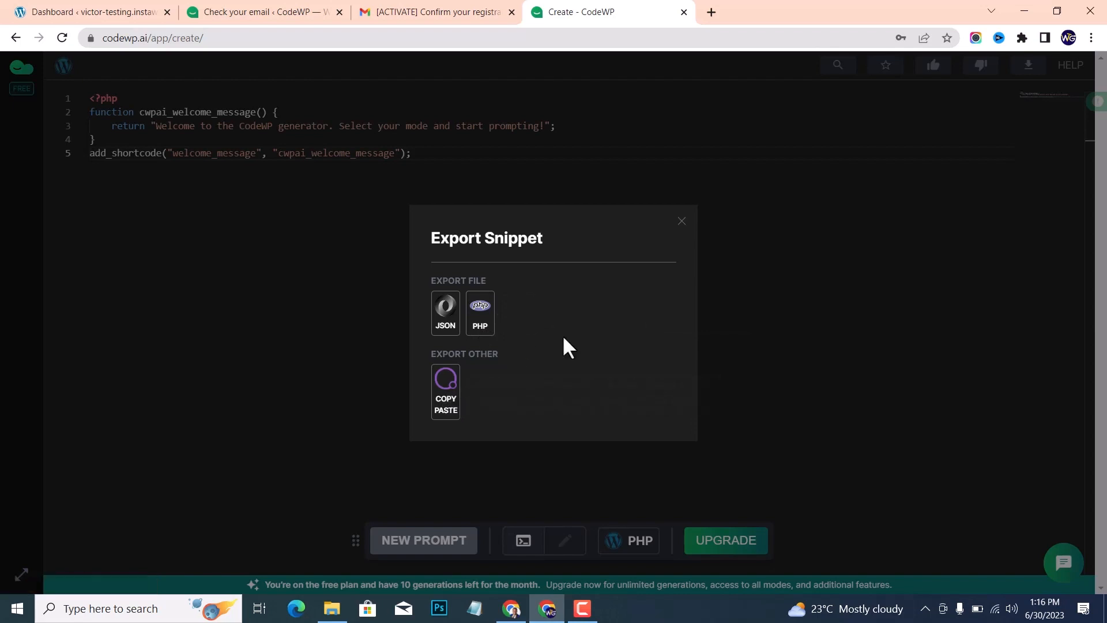
pyautogui.click(680, 221)
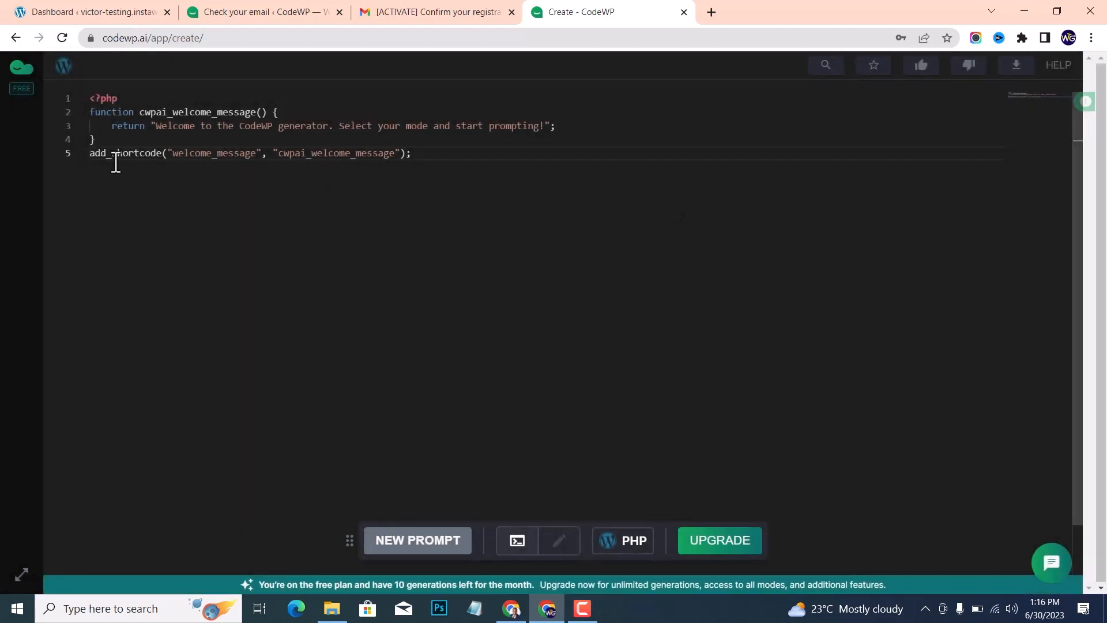
pyautogui.moveTo(21, 68)
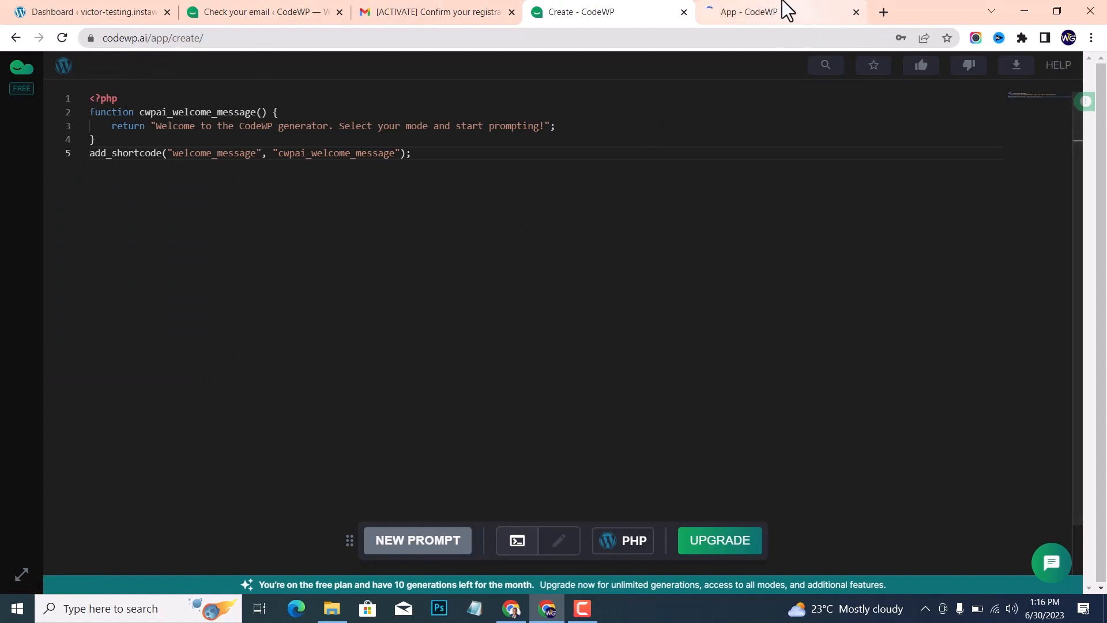
# Switch to the App - CodeWP dashboard tab and browse the sidebar links
pyautogui.click(758, 12)
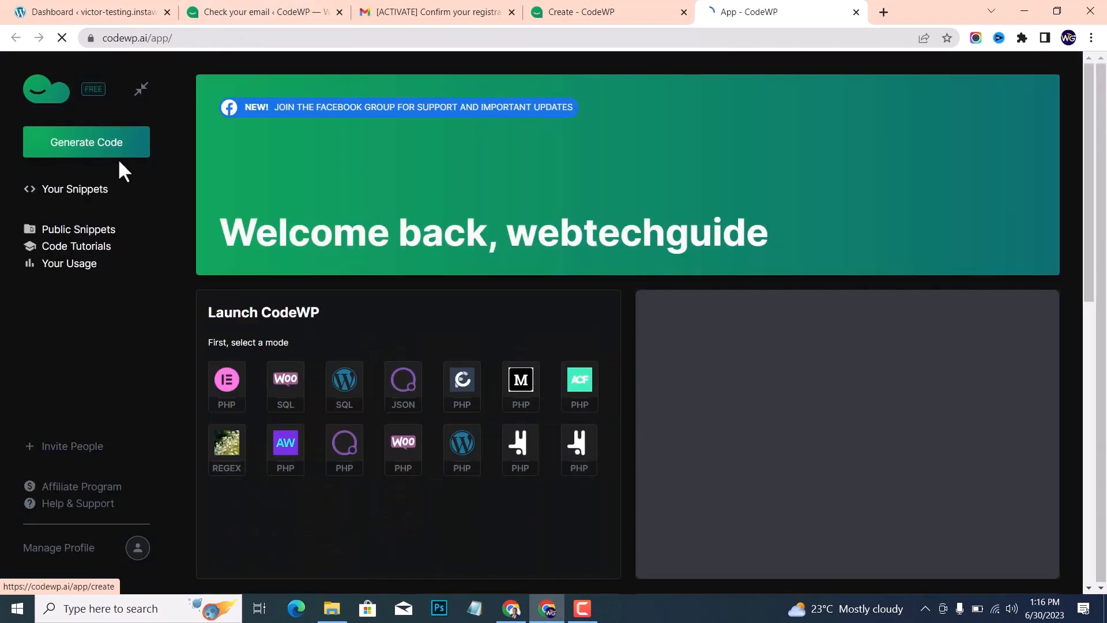
pyautogui.click(86, 142)
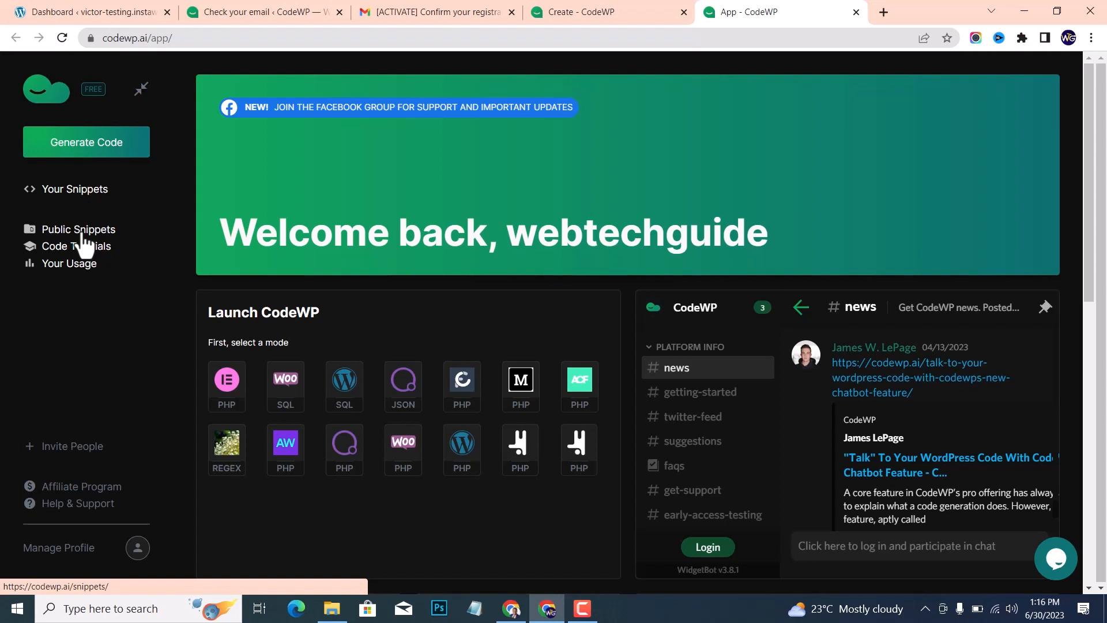
pyautogui.moveTo(84, 251)
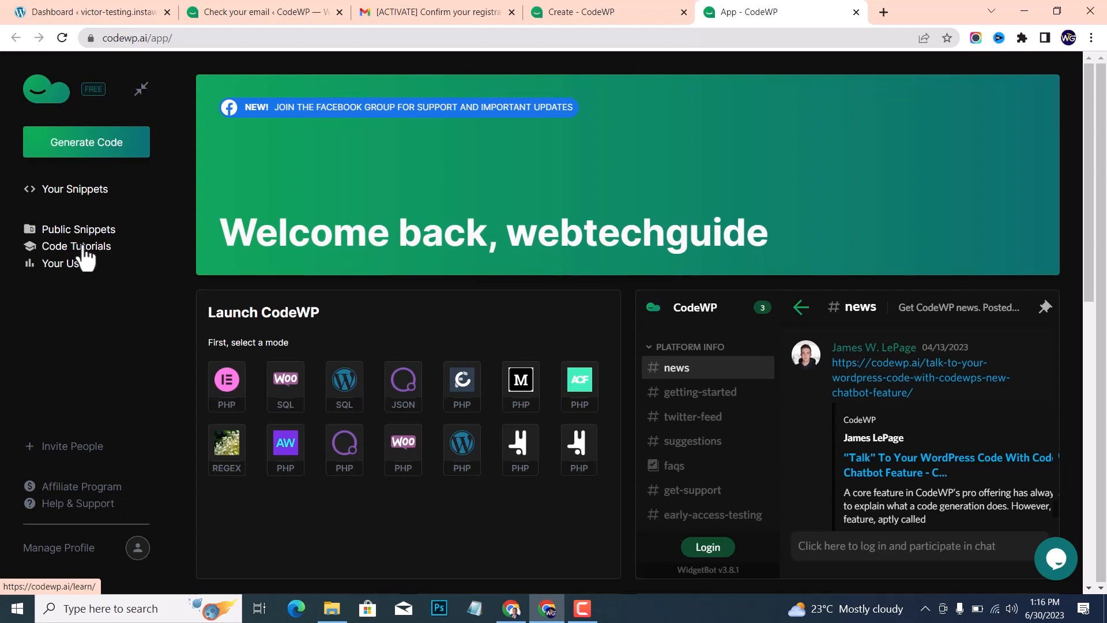
pyautogui.moveTo(110, 270)
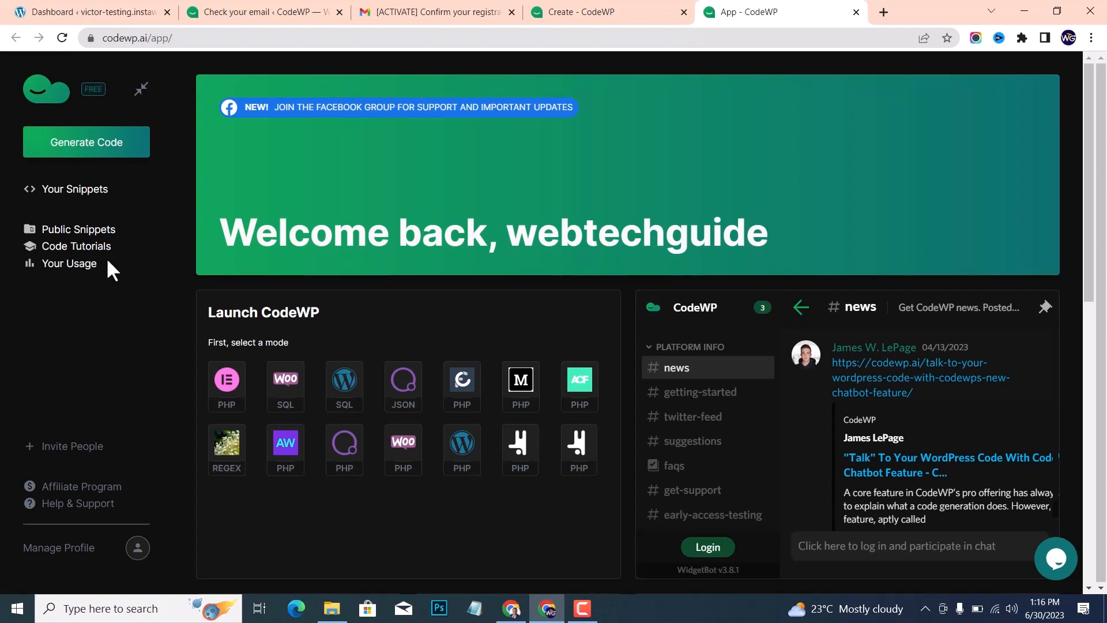
pyautogui.moveTo(69, 263)
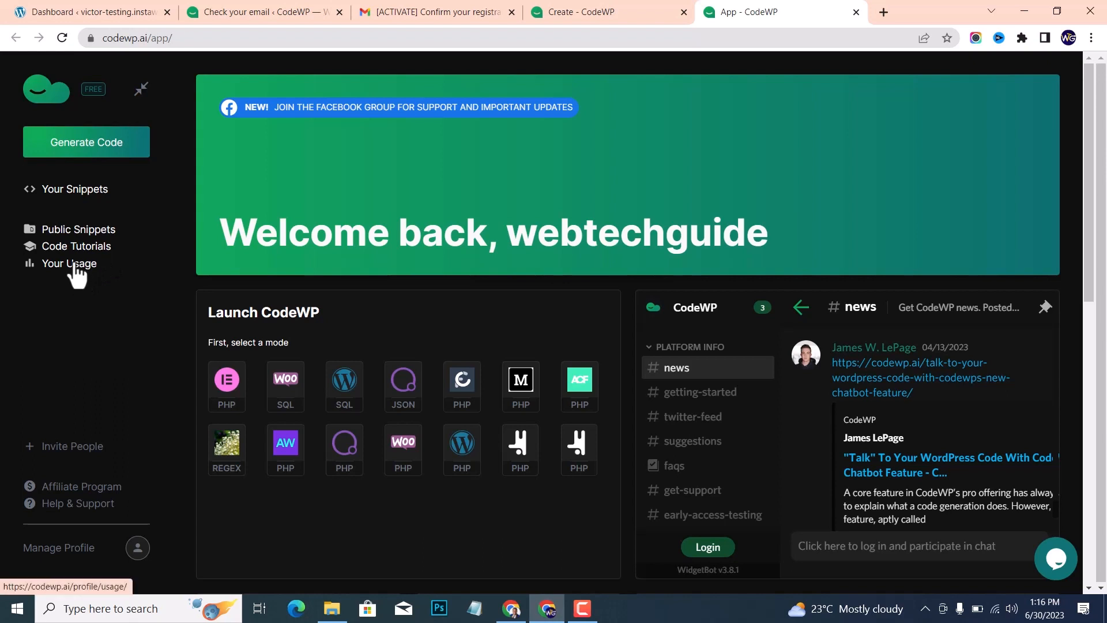
pyautogui.moveTo(188, 312)
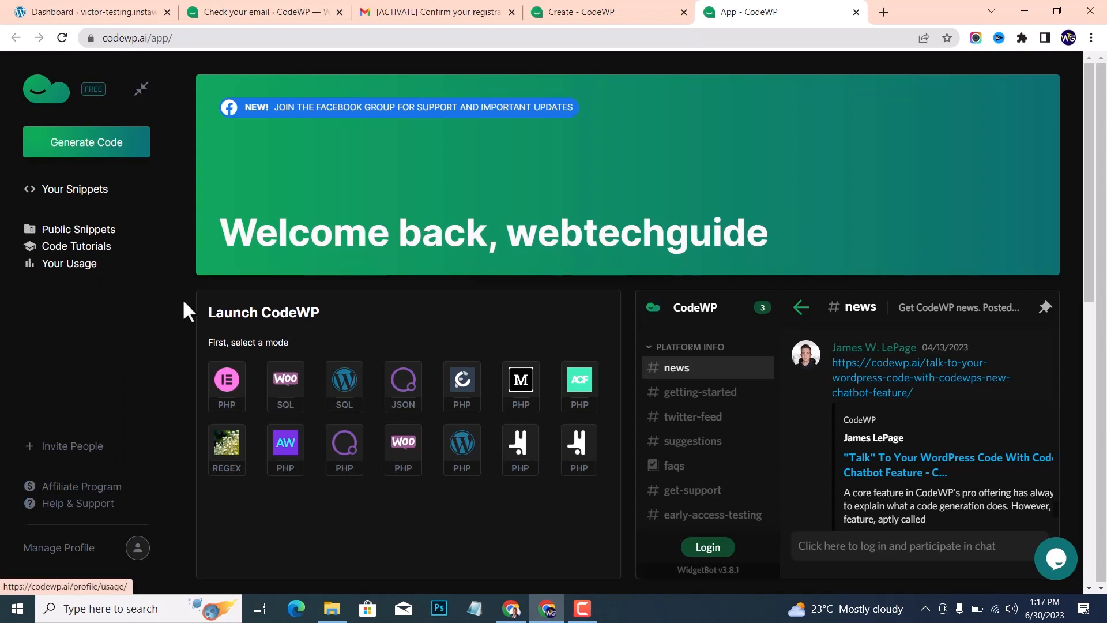
pyautogui.scroll(-3)
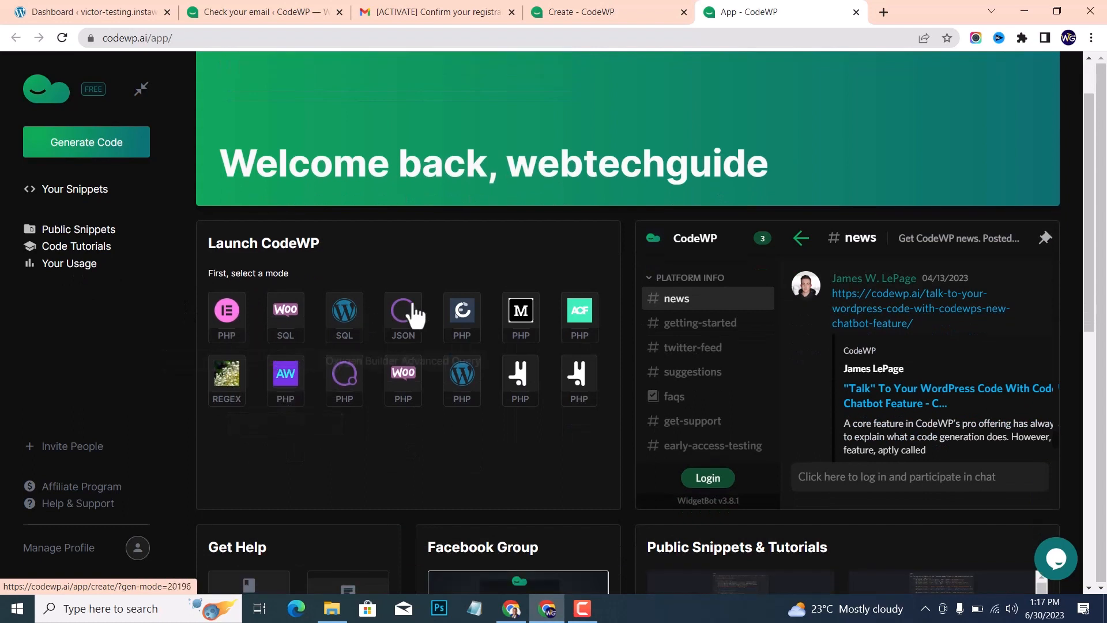
pyautogui.moveTo(284, 310)
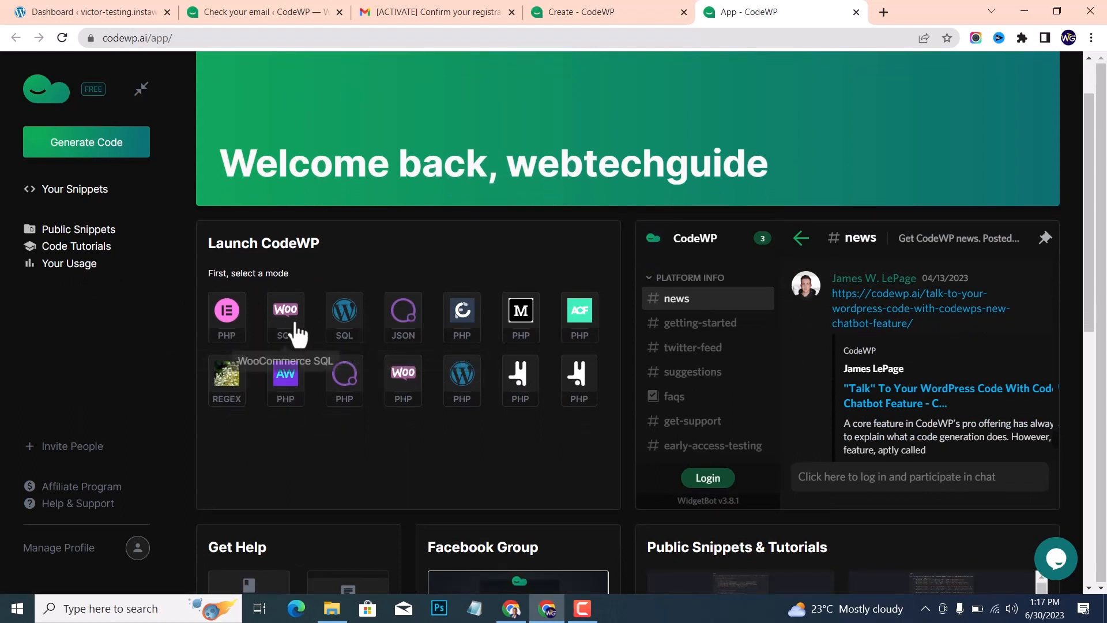
pyautogui.moveTo(577, 372)
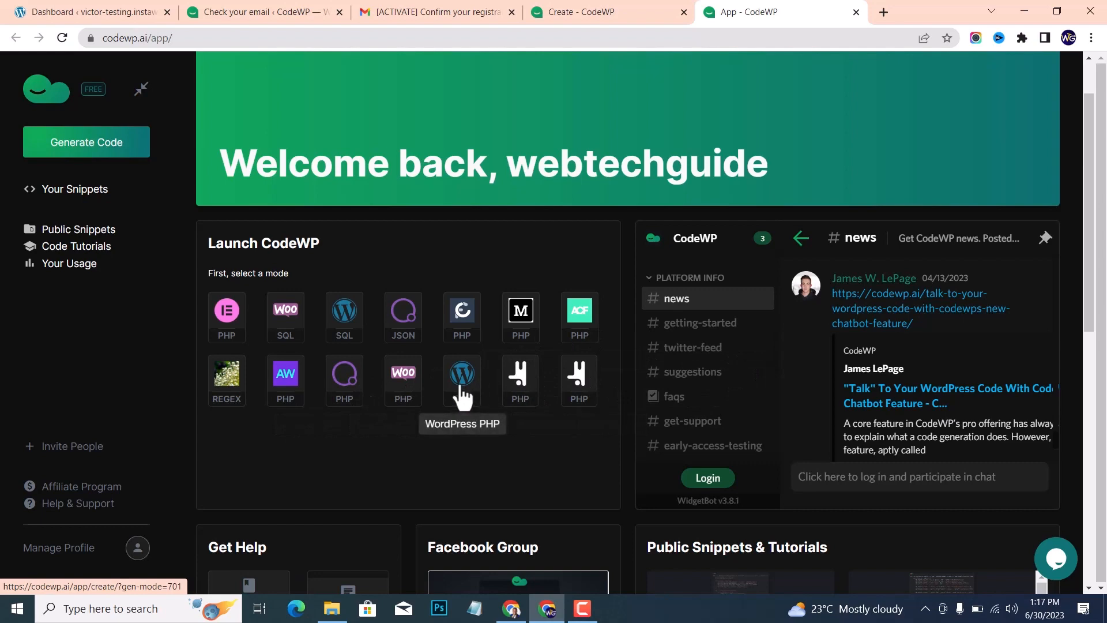
pyautogui.moveTo(337, 437)
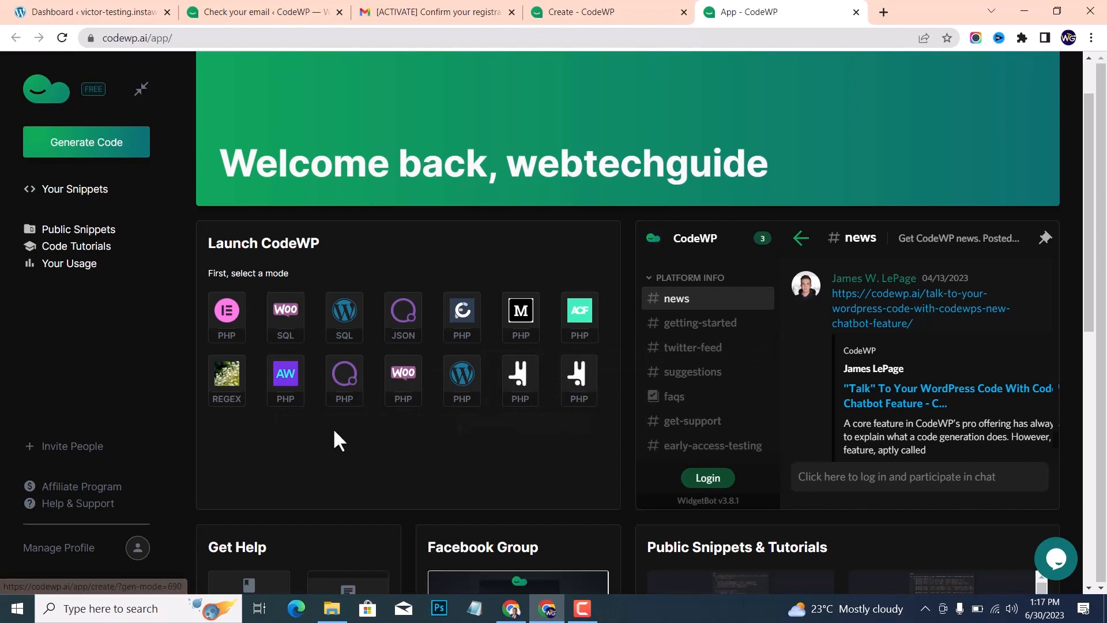
pyautogui.scroll(3)
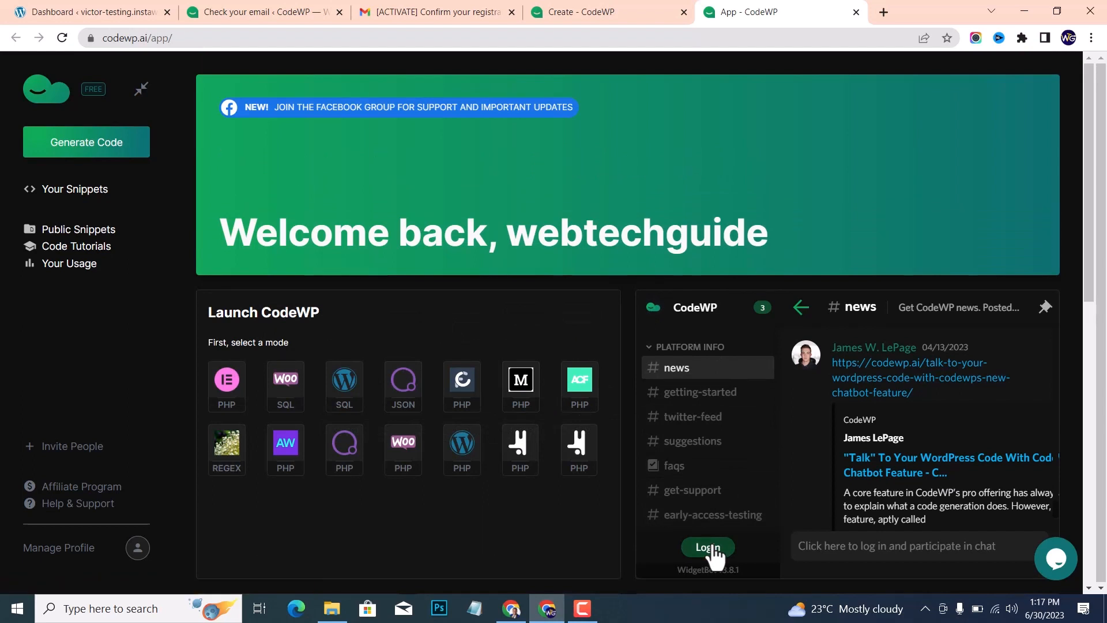
pyautogui.moveTo(464, 185)
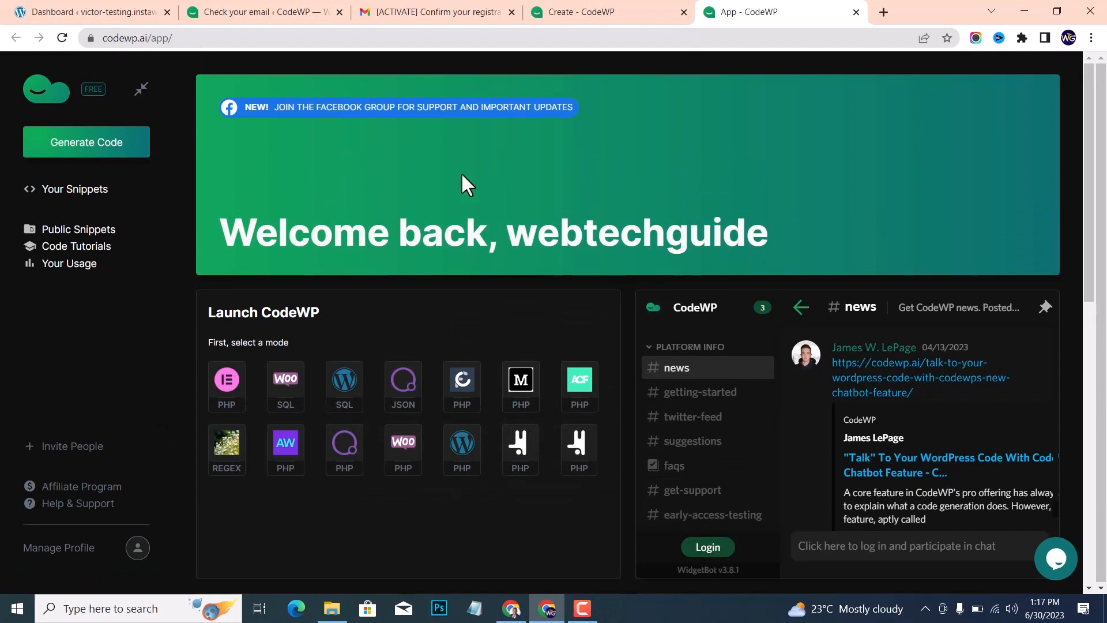
# Return to the Create - CodeWP tab showing the welcome shortcode snippet
pyautogui.click(604, 12)
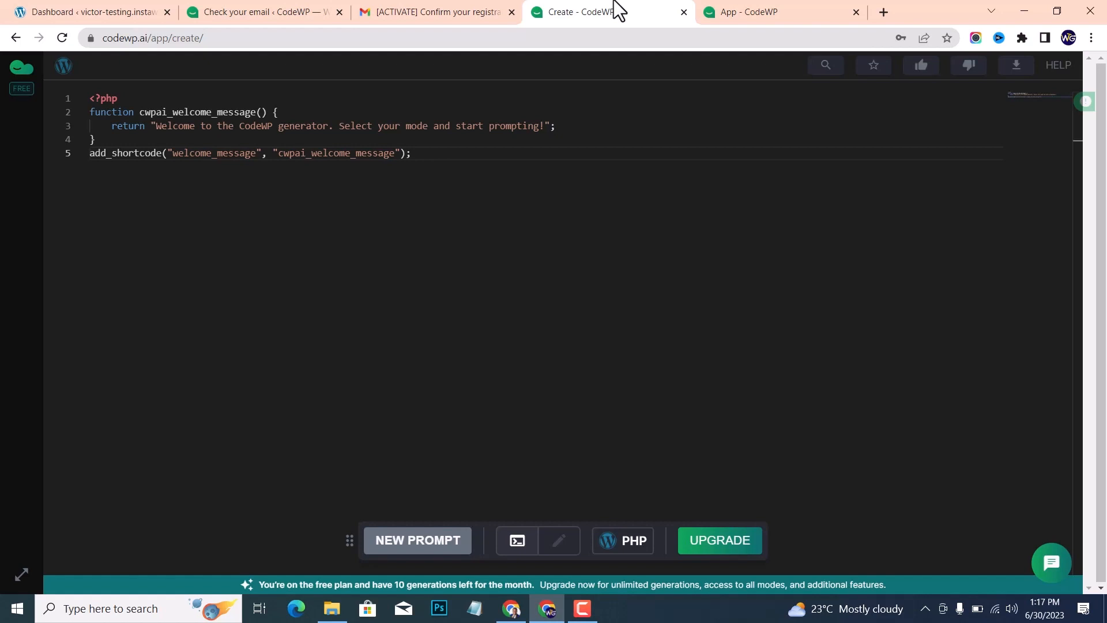
pyautogui.moveTo(441, 125)
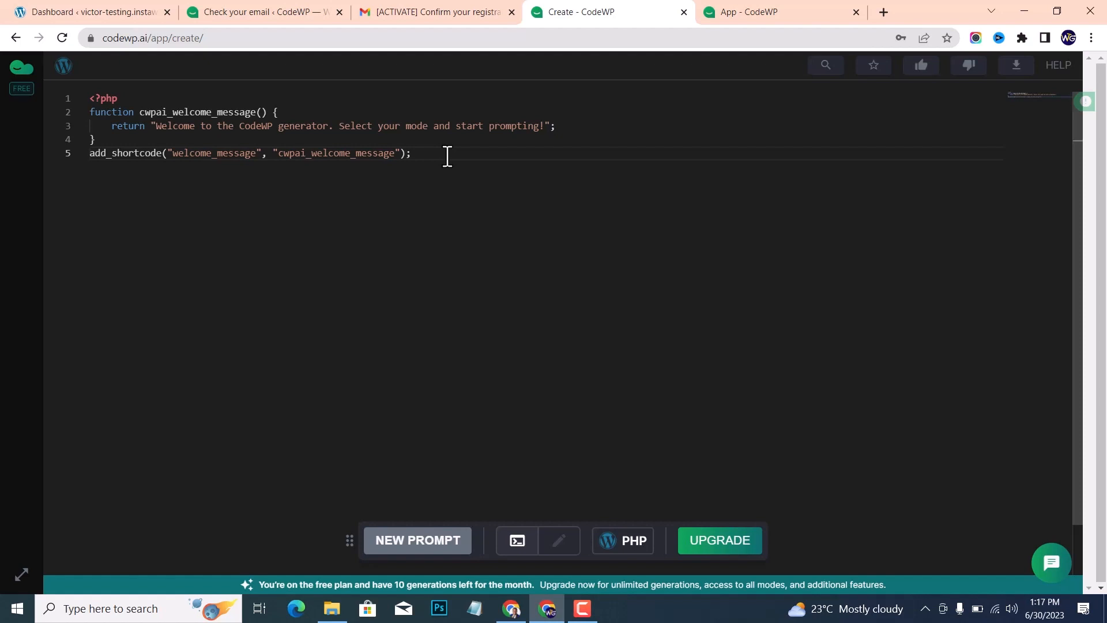
pyautogui.moveTo(441, 212)
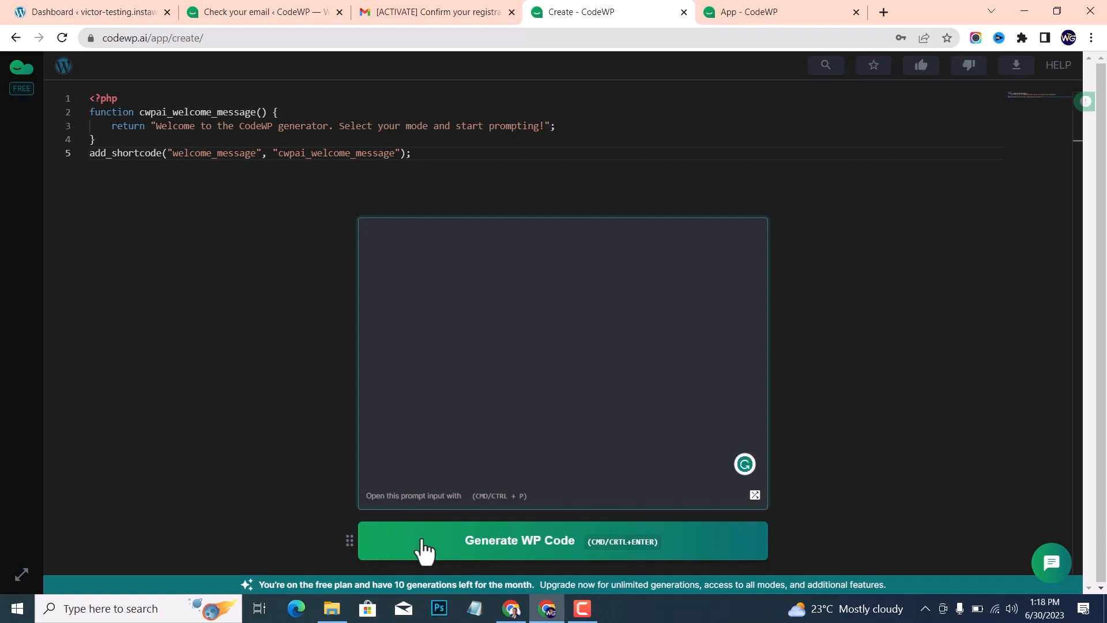
# Prompt for a Testimonials CPT with categories and tags taxonomies, plus Author and Company/Organization fields
pyautogui.write('generate a CPT called Testimonials and add two taxonomies called categories and tags. Also, add two meta fields called Author and Company/Organization')
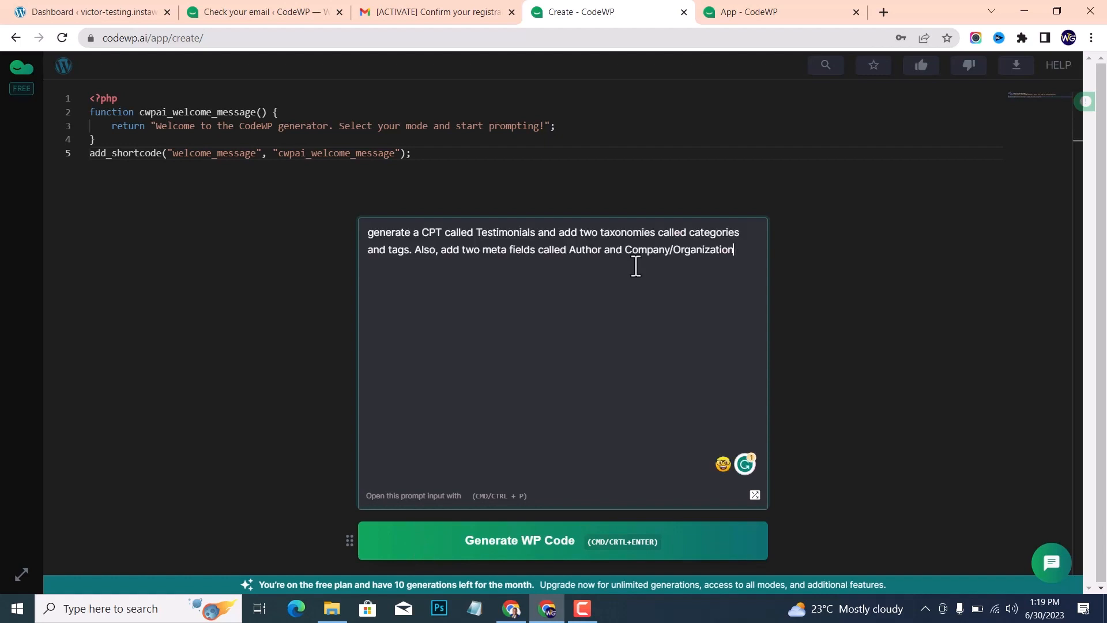
pyautogui.moveTo(513, 207)
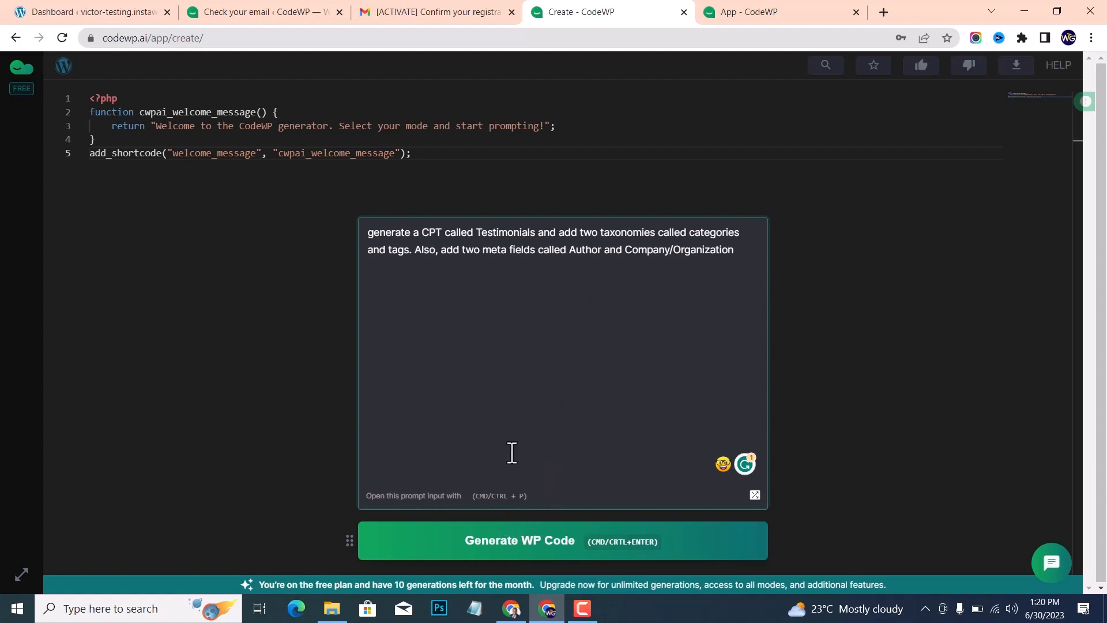
pyautogui.moveTo(497, 552)
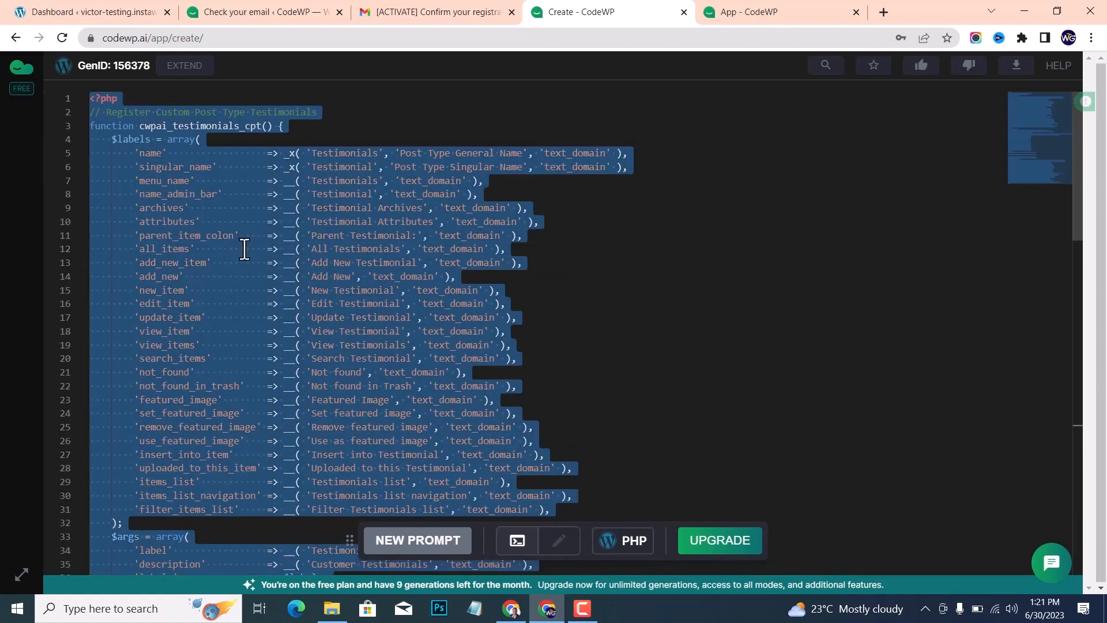
pyautogui.moveTo(551, 274)
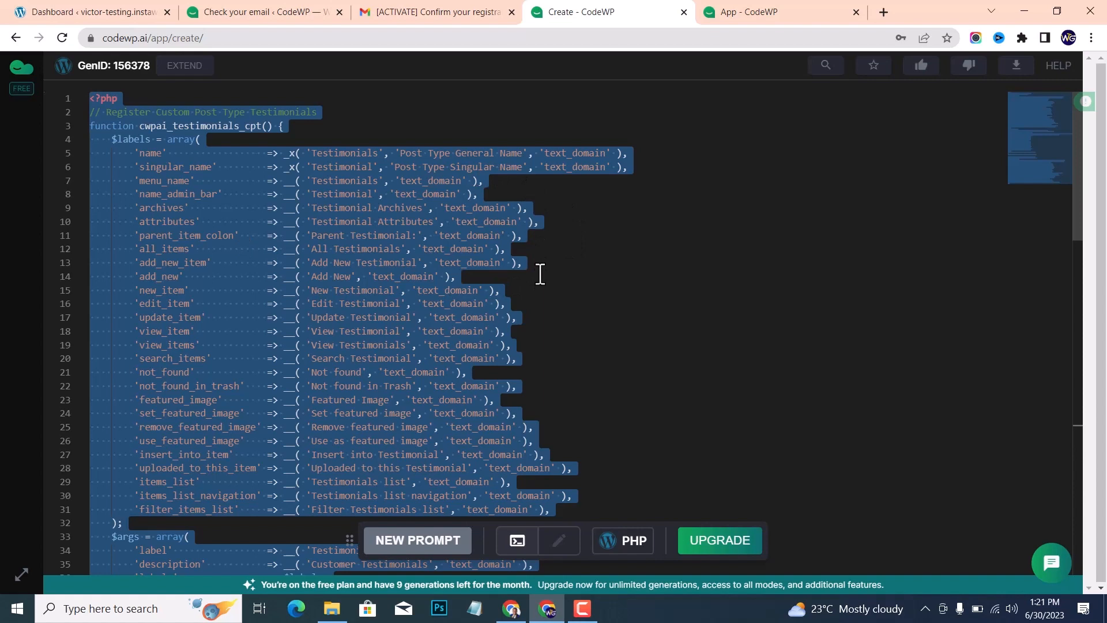
# Scroll through the roughly 80 lines of generated Testimonials post type code
pyautogui.scroll(-3)
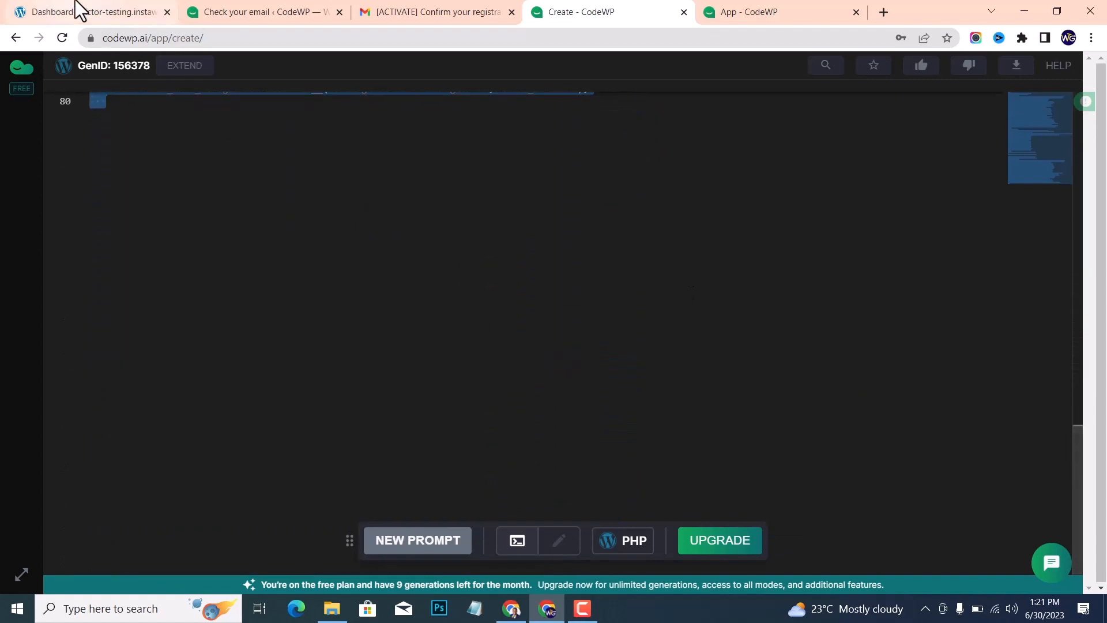
# Search WordPress plugins for 'code snippet', then install and activate WPCode Lite
pyautogui.click(91, 12)
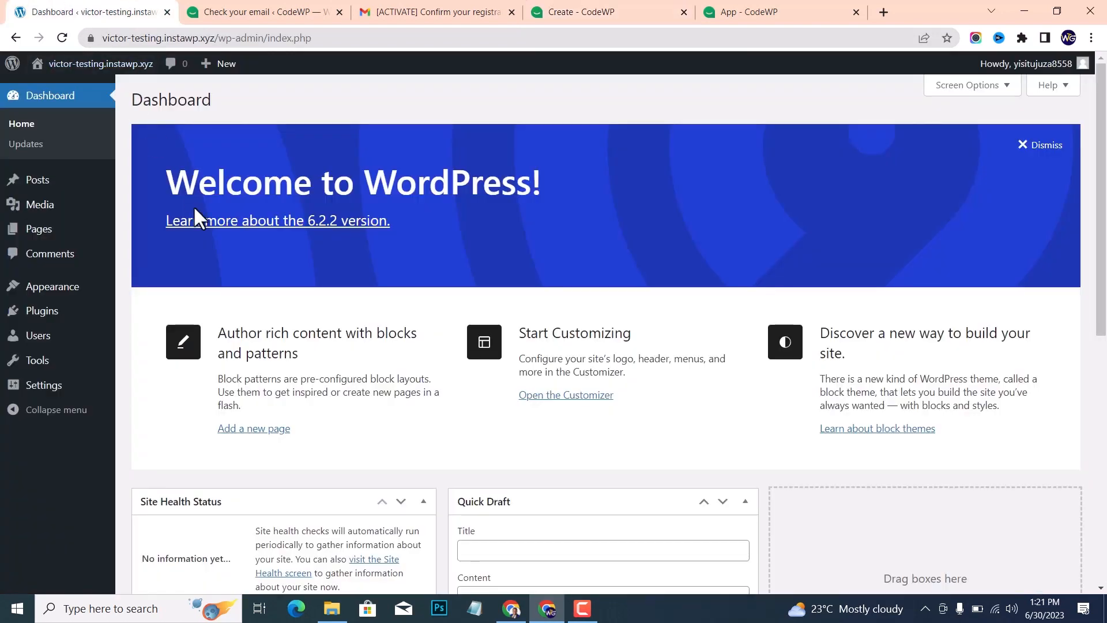
pyautogui.moveTo(42, 311)
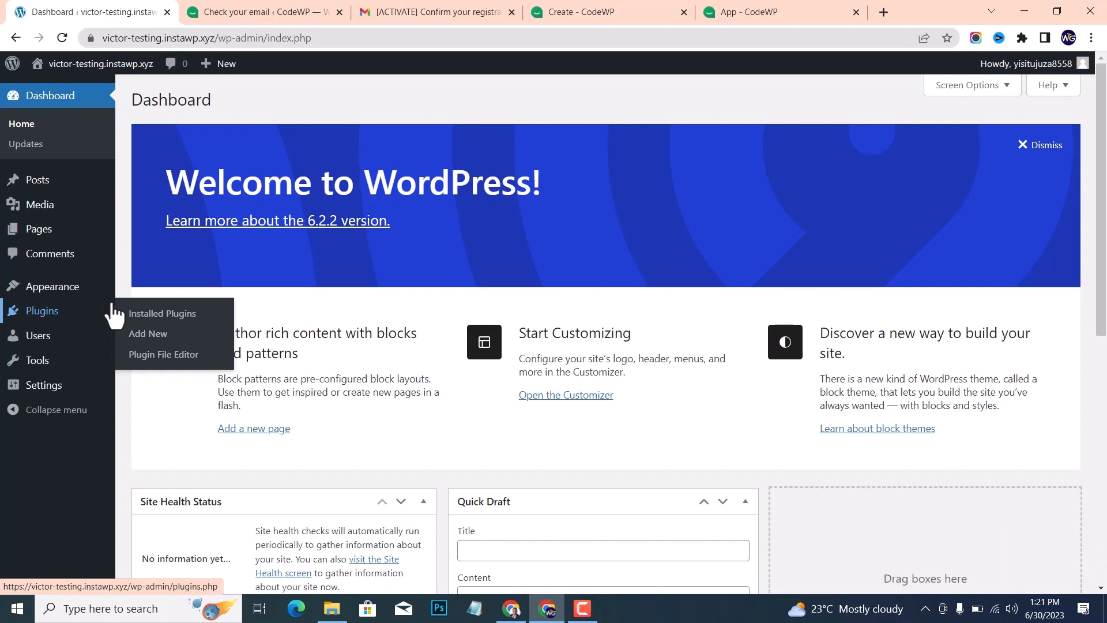
pyautogui.moveTo(148, 333)
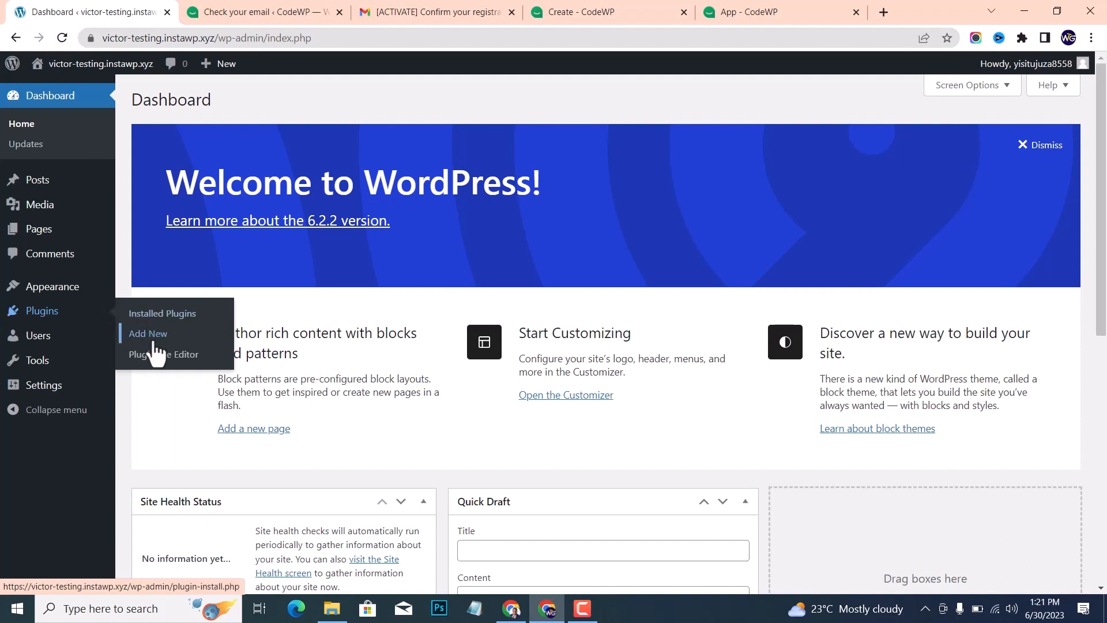
pyautogui.click(148, 334)
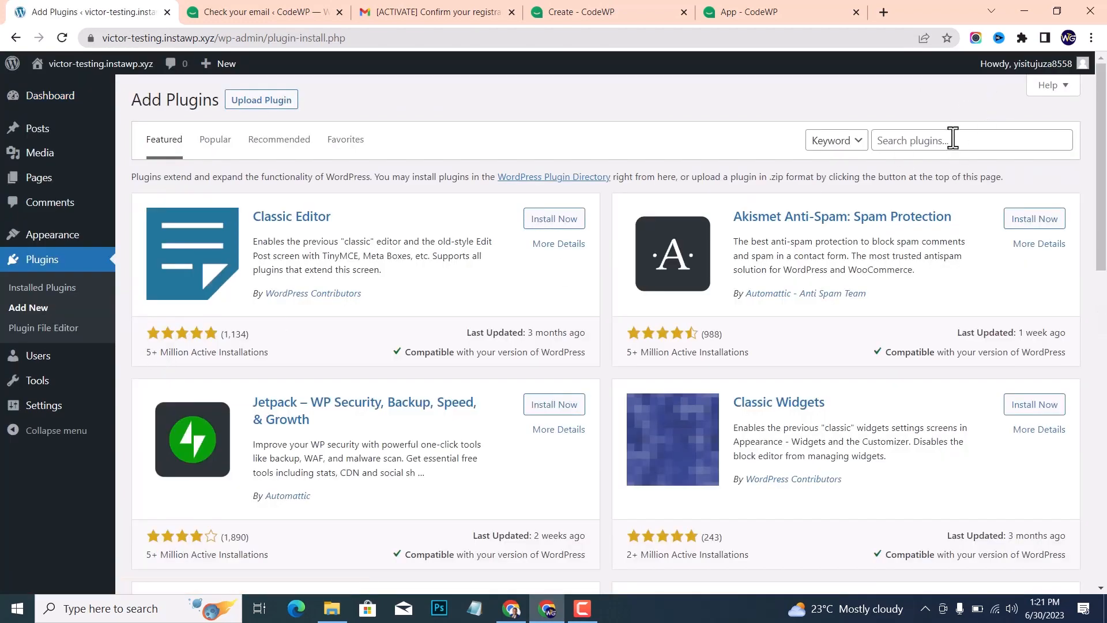
pyautogui.write('c')
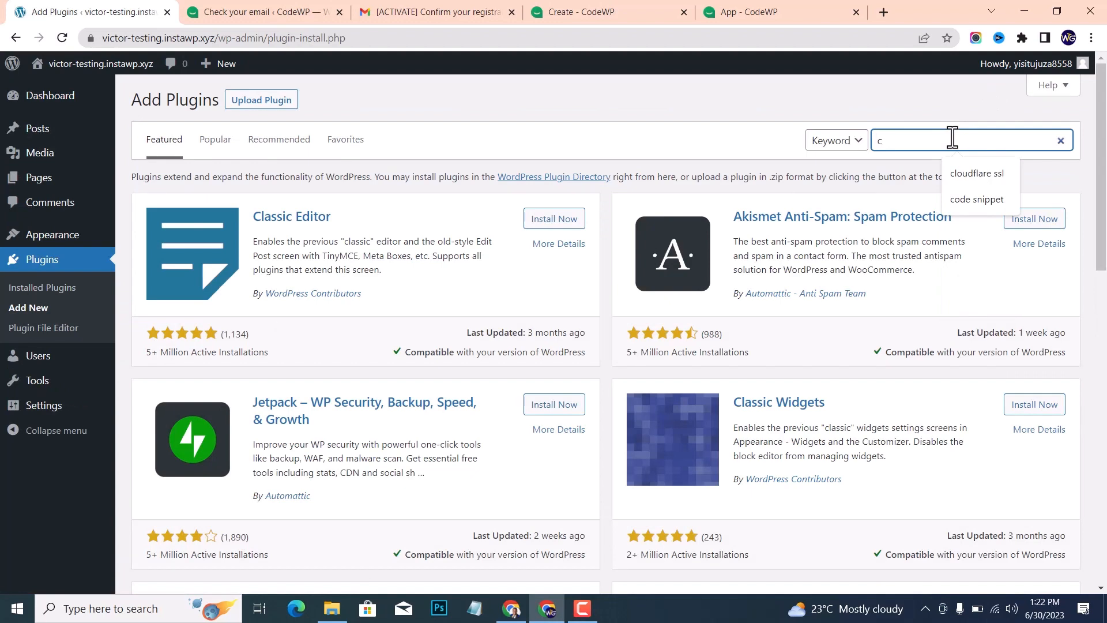
pyautogui.write('oe')
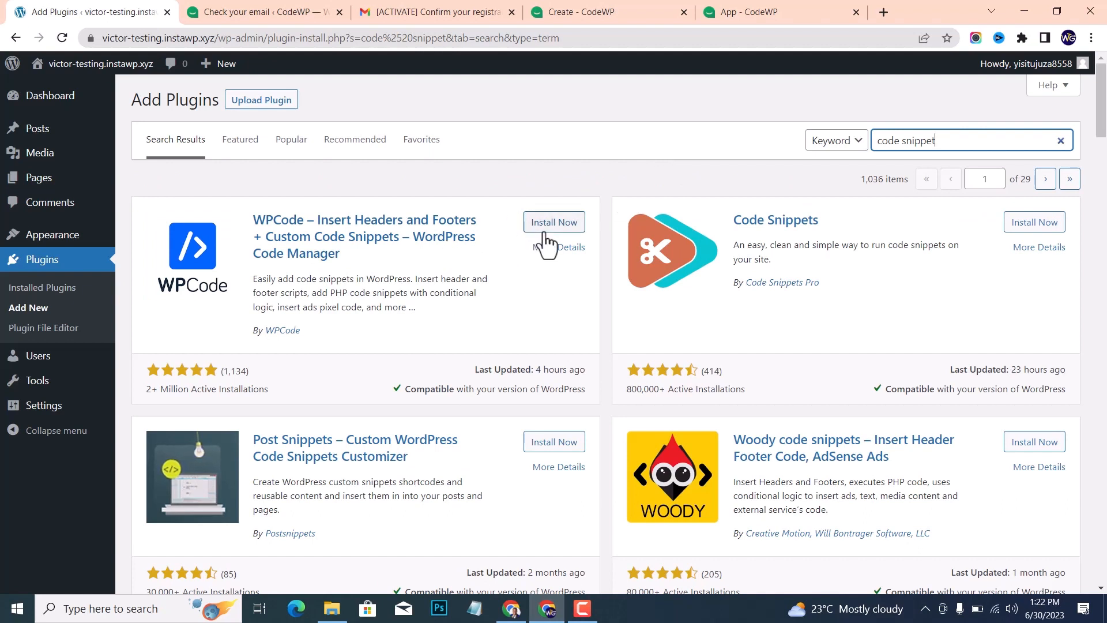
pyautogui.click(554, 222)
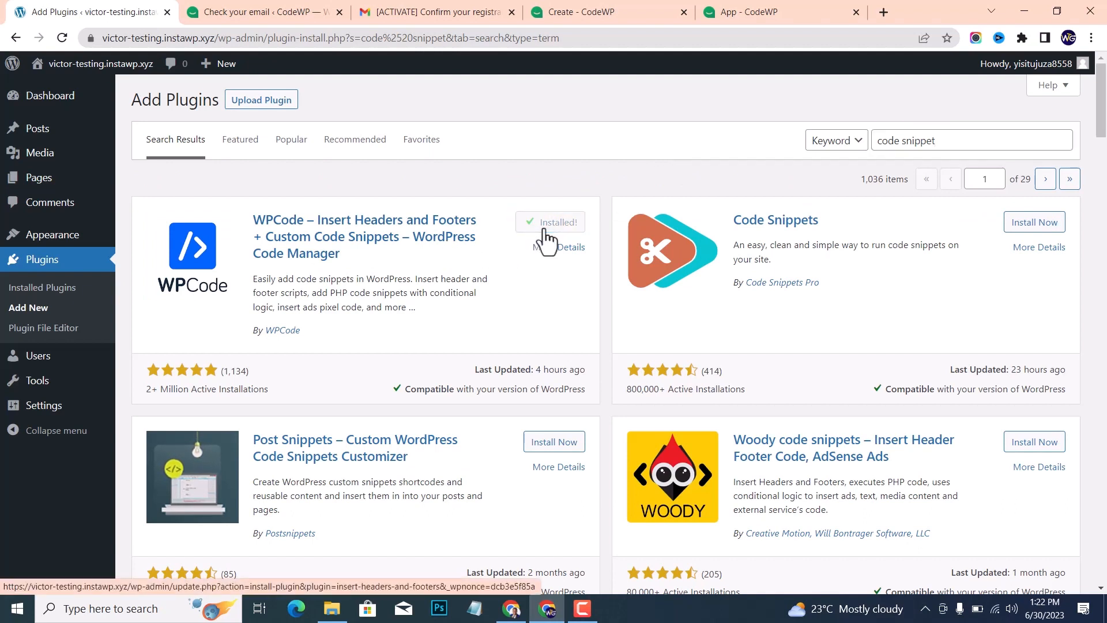
pyautogui.click(550, 221)
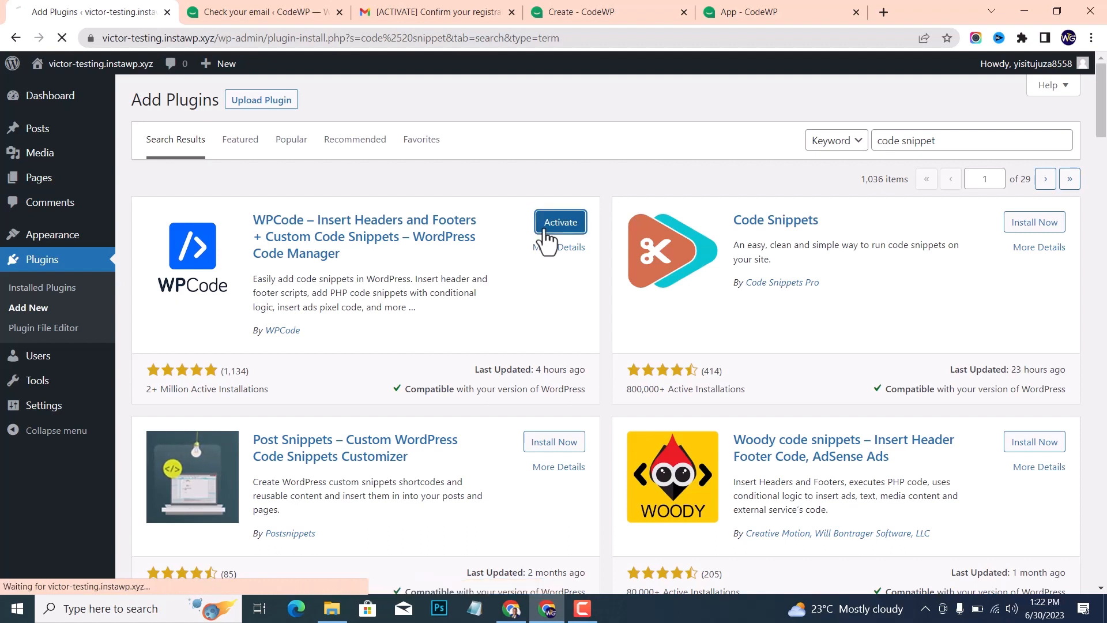
pyautogui.click(559, 221)
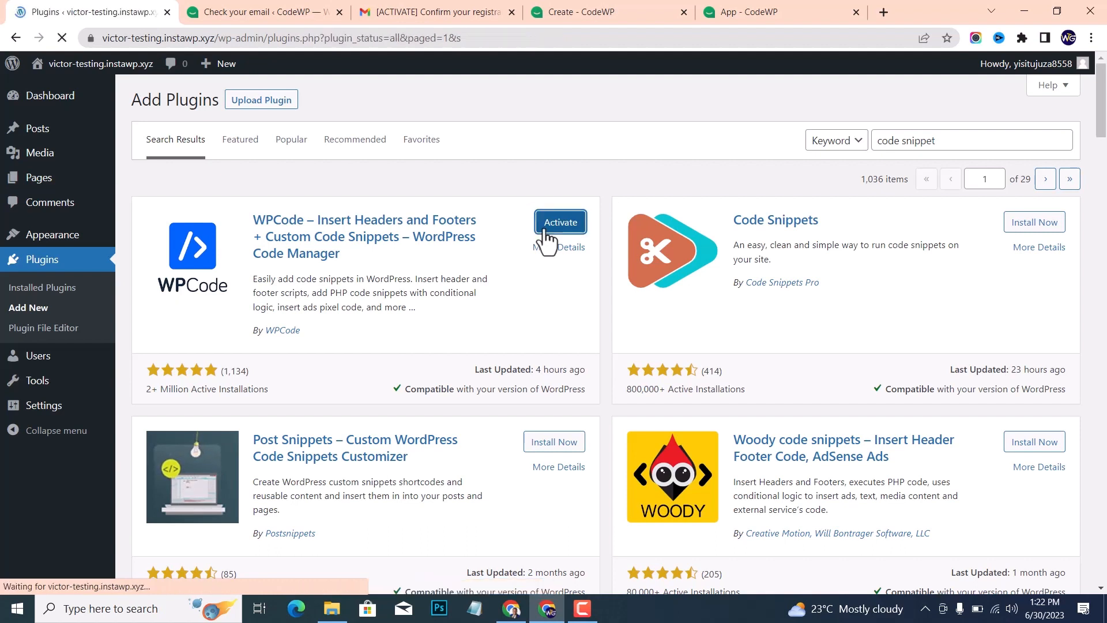
pyautogui.click(559, 221)
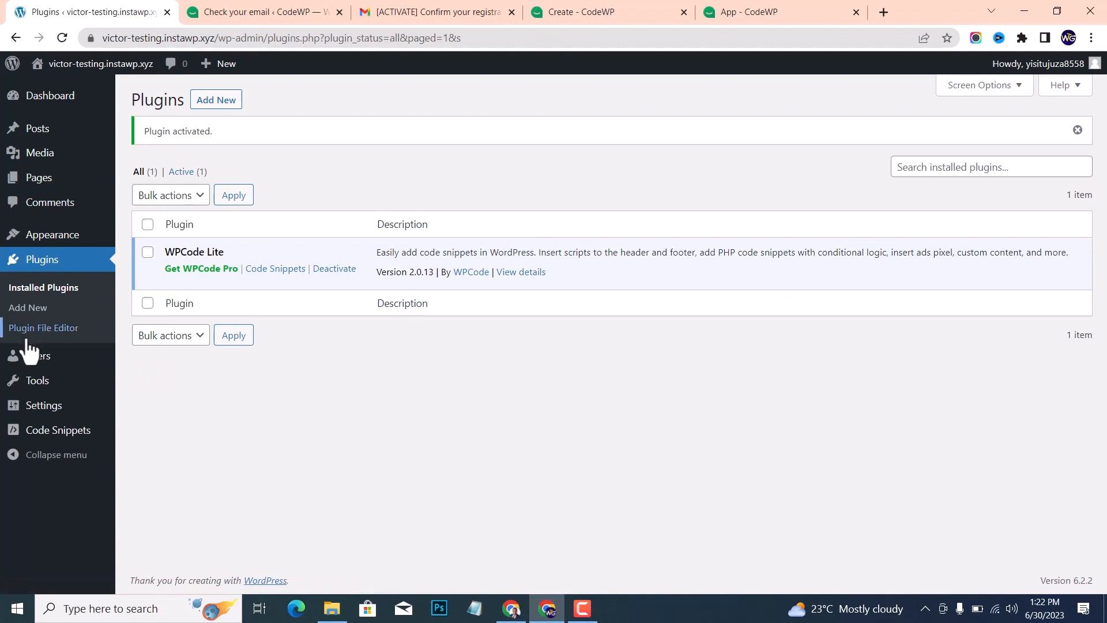
pyautogui.moveTo(44, 405)
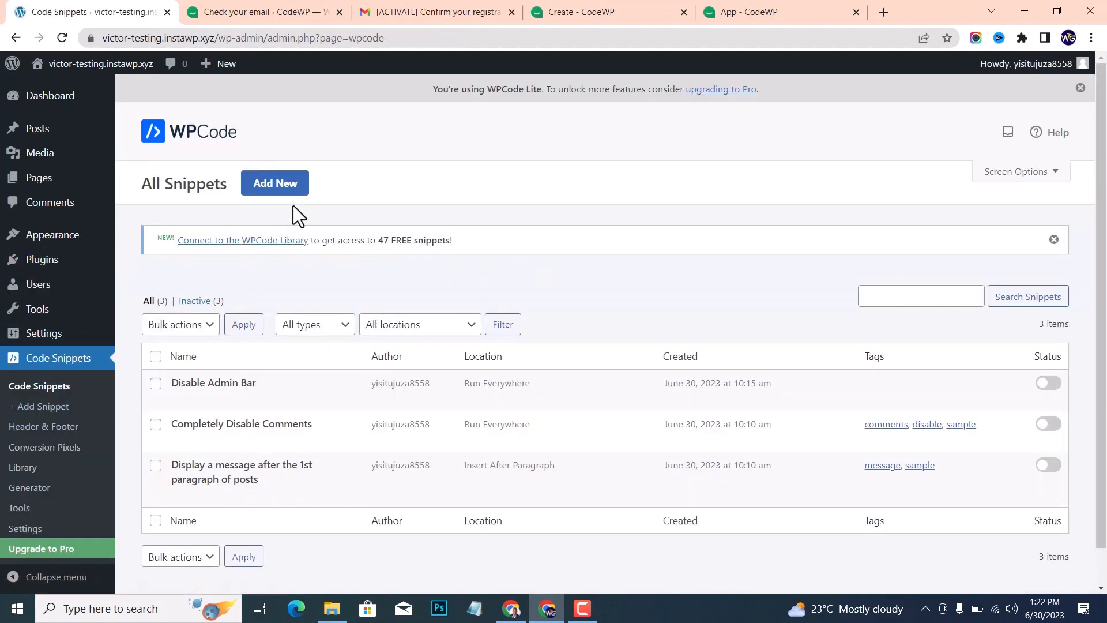
# Add a new WPCode snippet using the blank 'Add Your Custom Code' option
pyautogui.click(274, 183)
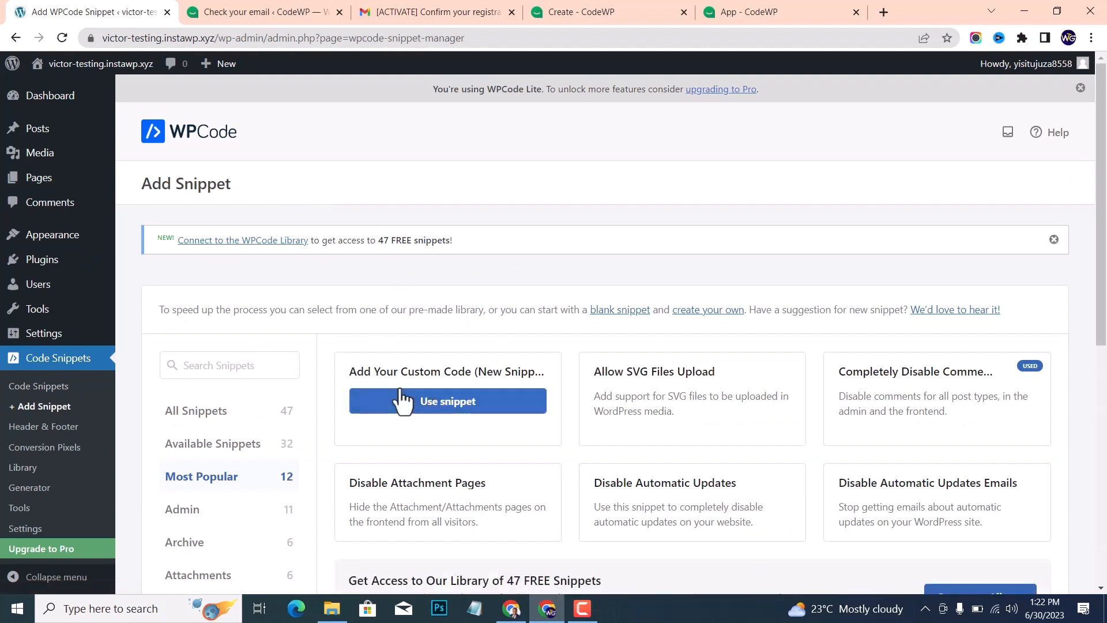
pyautogui.click(447, 401)
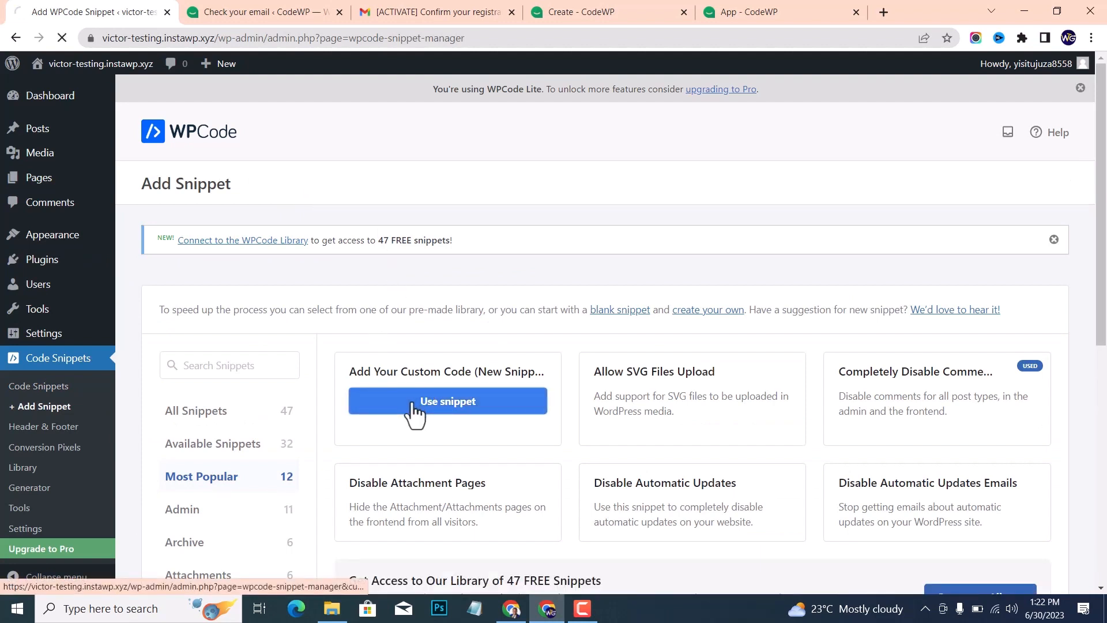
pyautogui.click(447, 401)
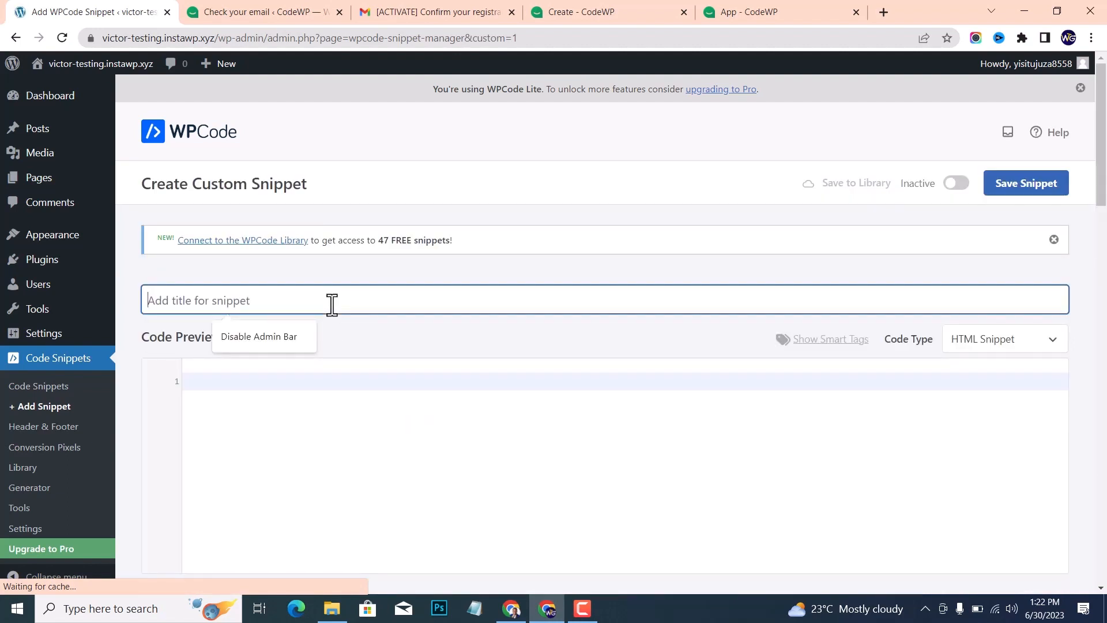
# Title the snippet 'Testimonials' and set its code type to PHP Snippet
pyautogui.write('Testimon')
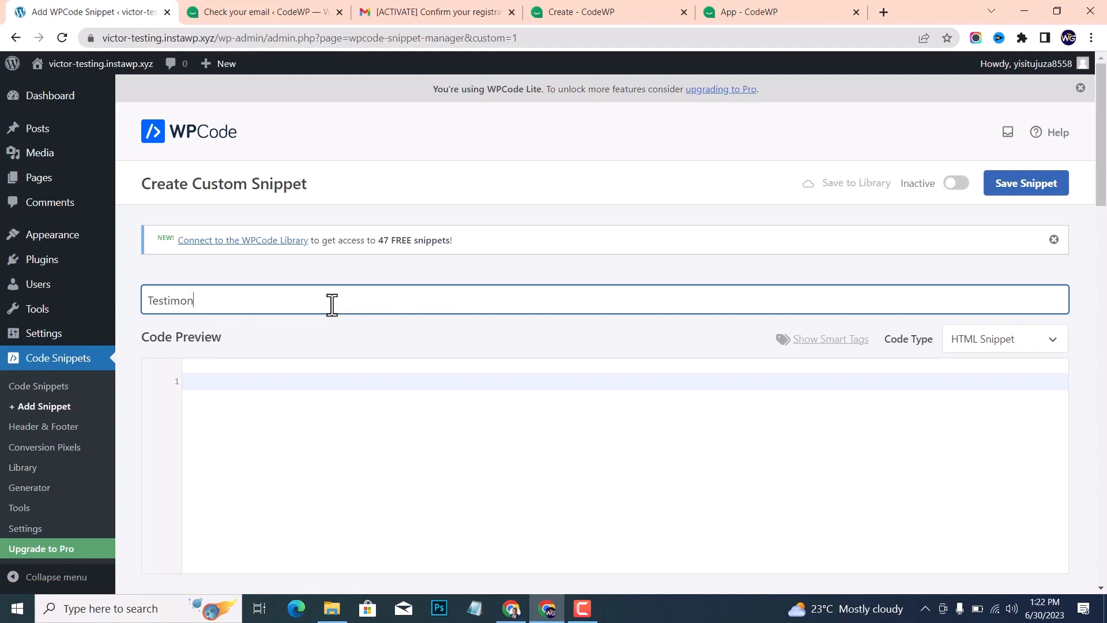
pyautogui.write('ials')
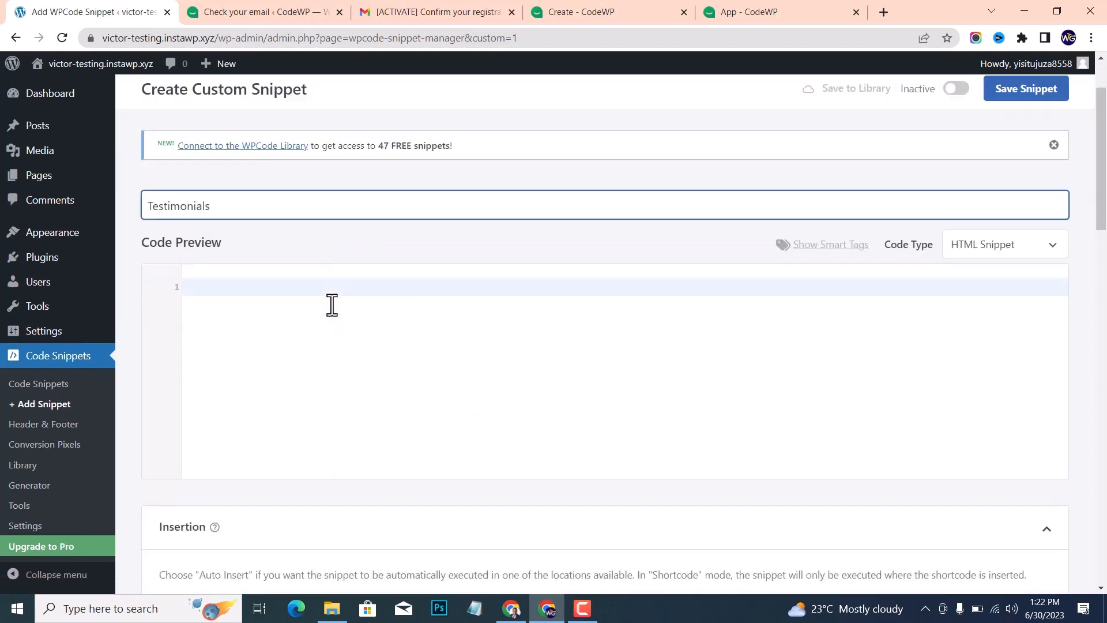
pyautogui.scroll(-3)
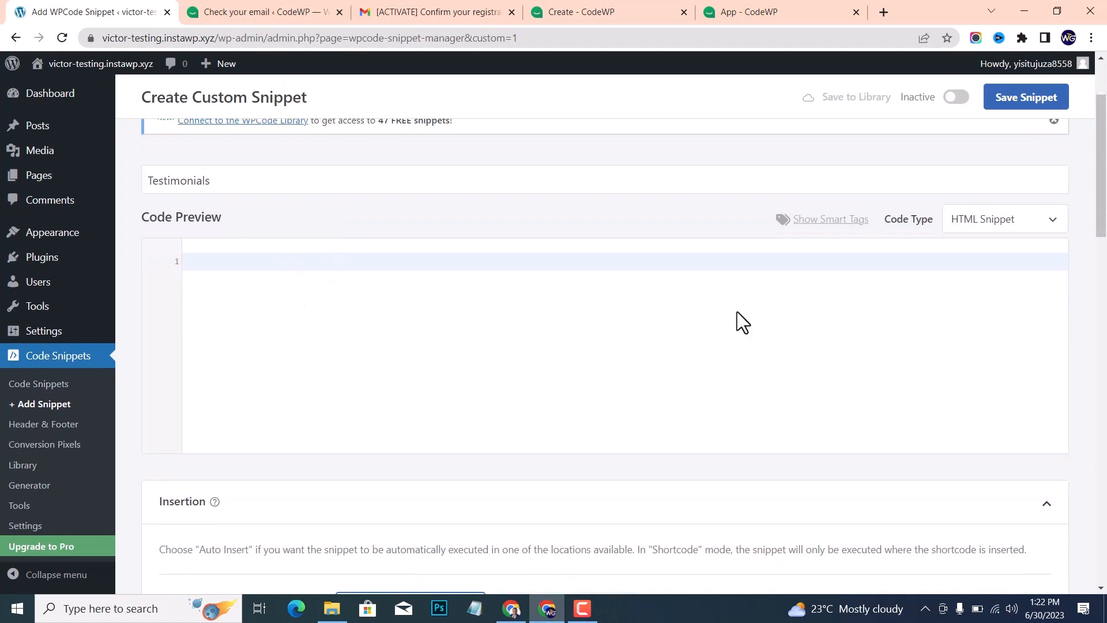
pyautogui.moveTo(991, 233)
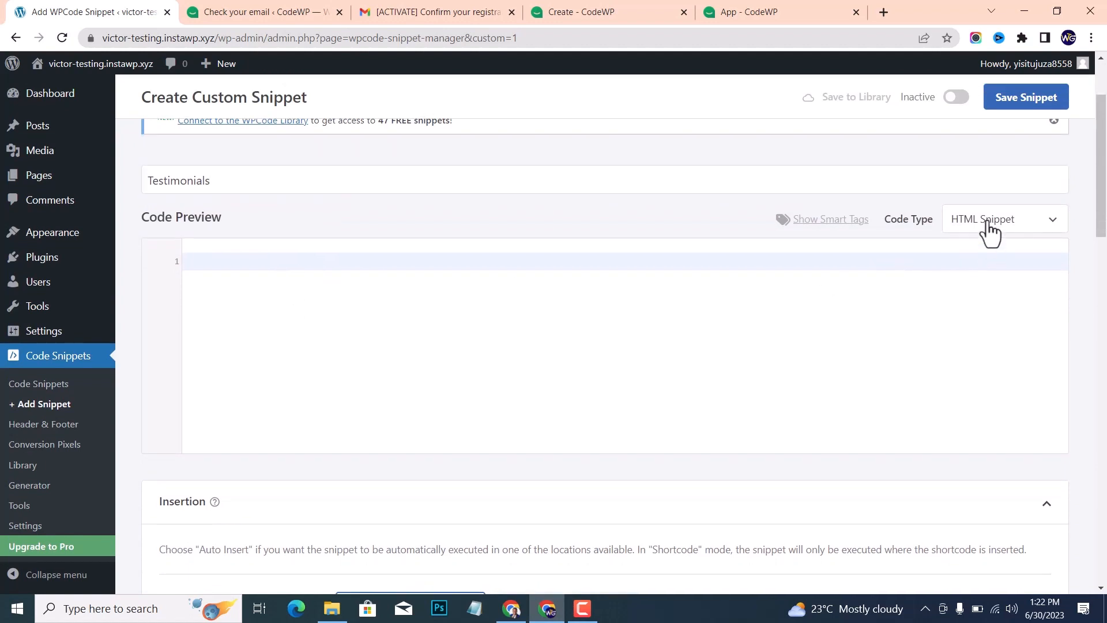
pyautogui.click(1003, 219)
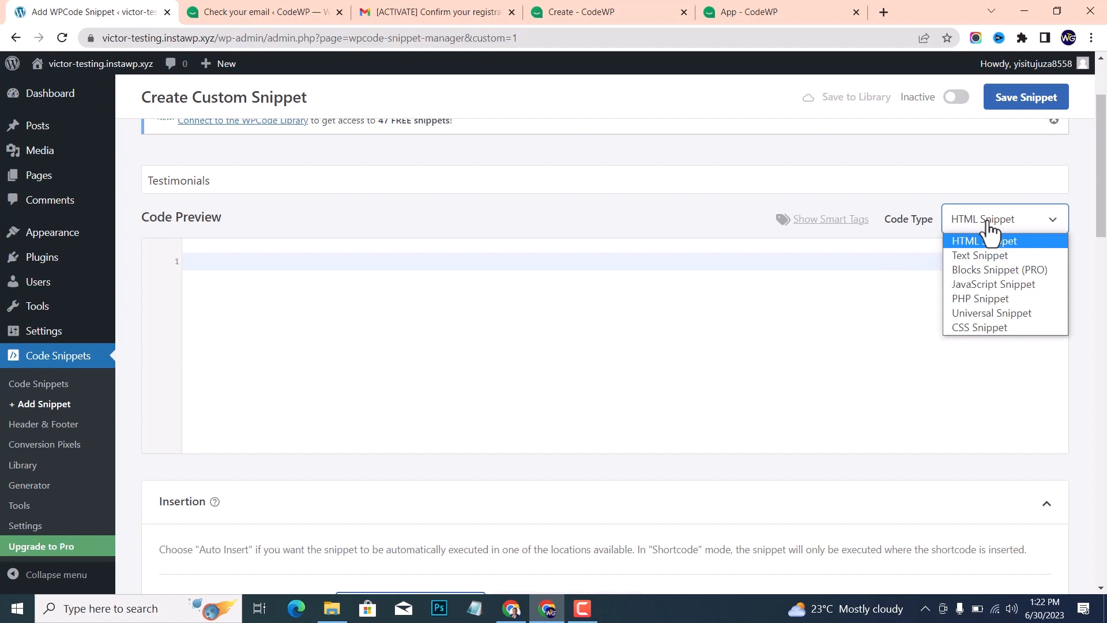
pyautogui.click(979, 298)
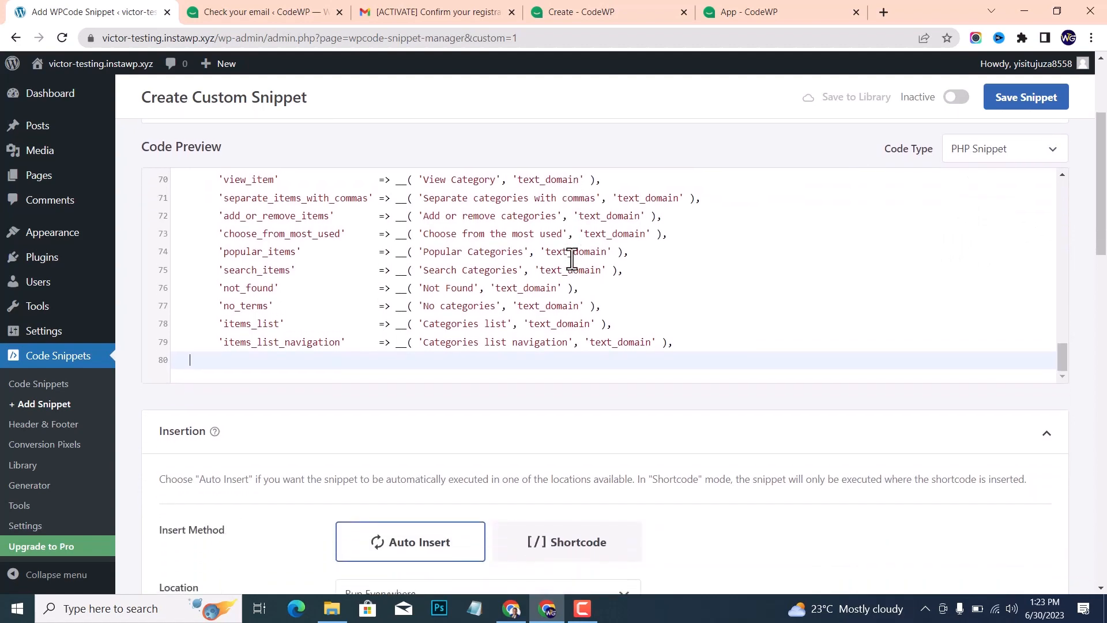
# Toggle the Testimonials snippet to Active and save it
pyautogui.scroll(-3)
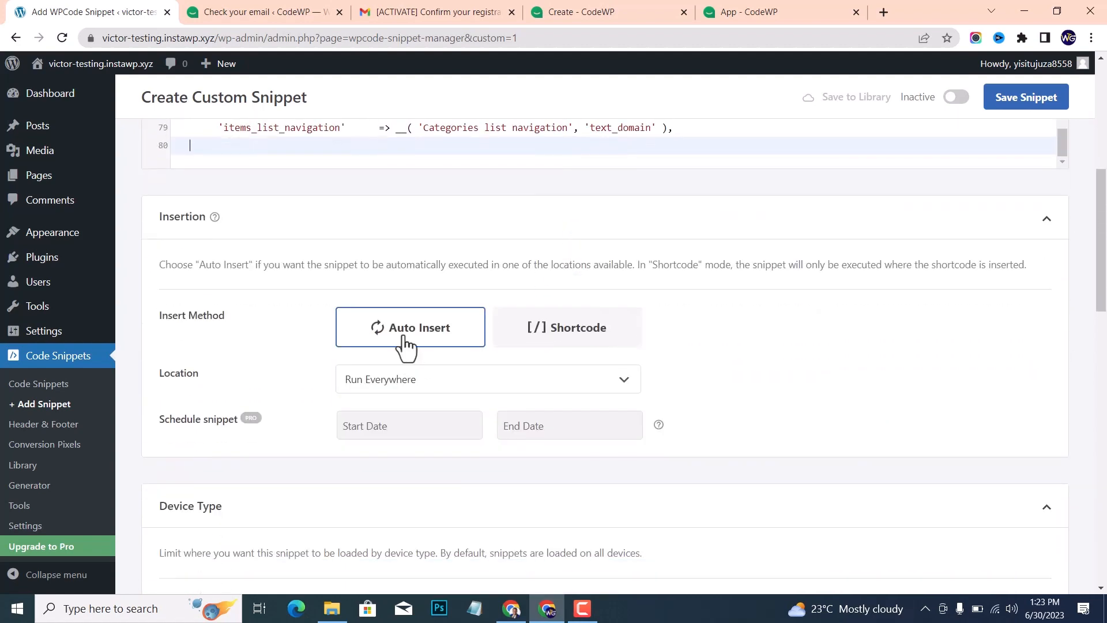
pyautogui.moveTo(444, 330)
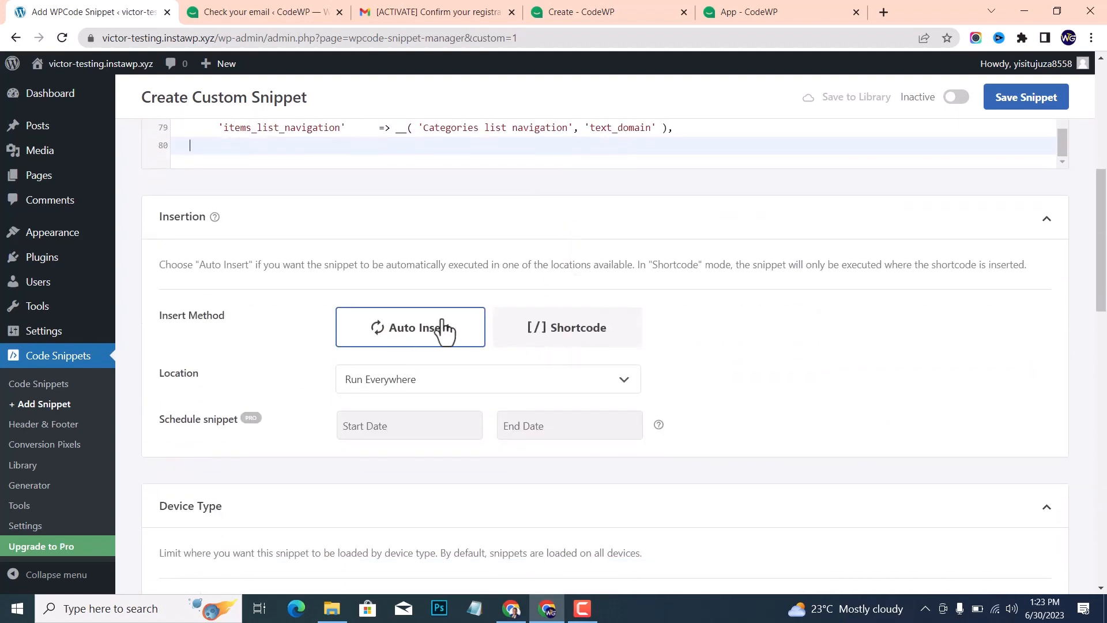
pyautogui.scroll(-3)
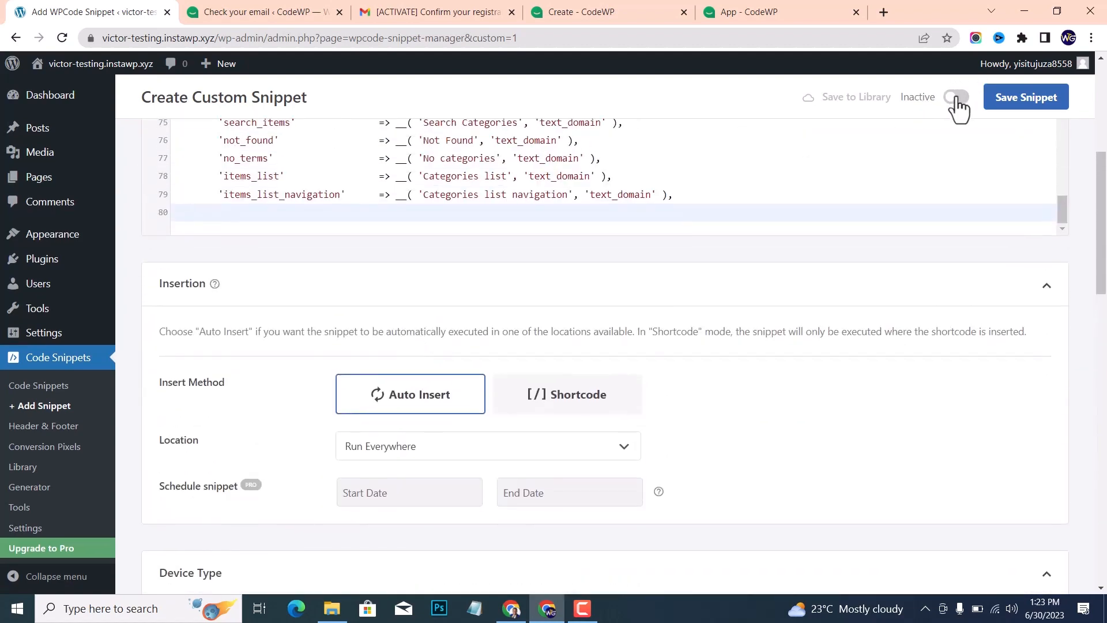
pyautogui.click(955, 96)
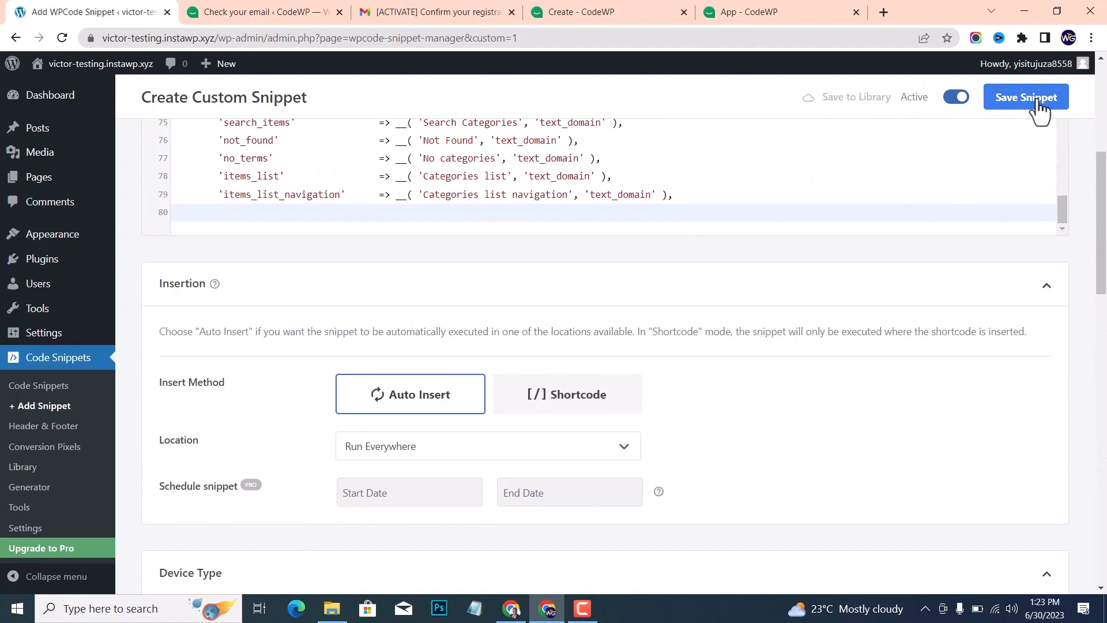
pyautogui.click(1024, 97)
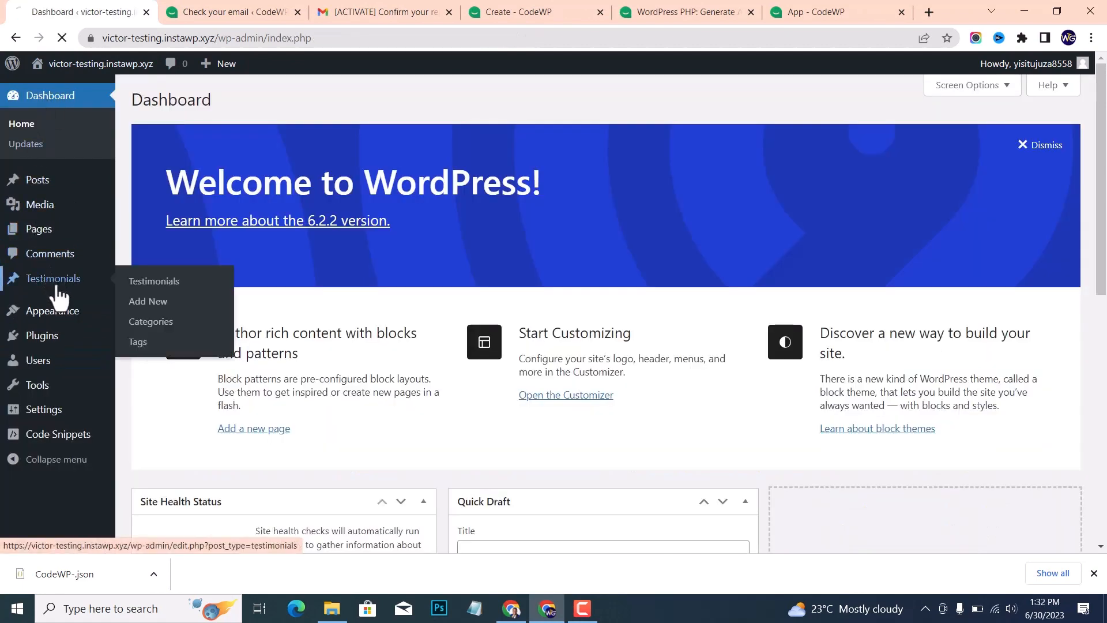
# View the Testimonials list, browse a new testimonial's form, then return to CodeWP
pyautogui.click(154, 281)
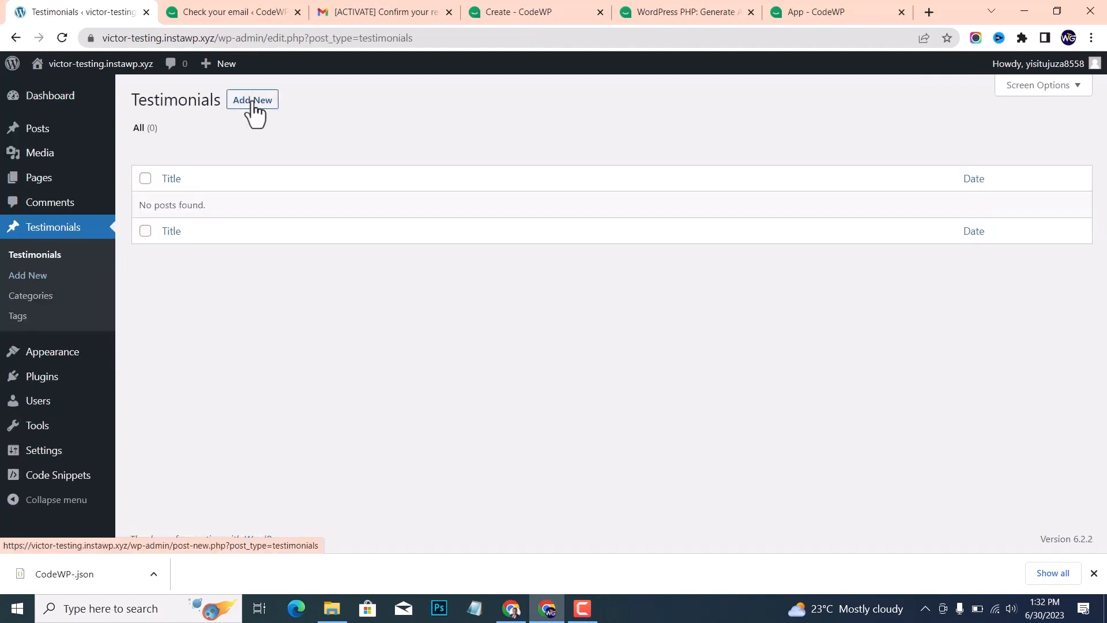
pyautogui.click(251, 99)
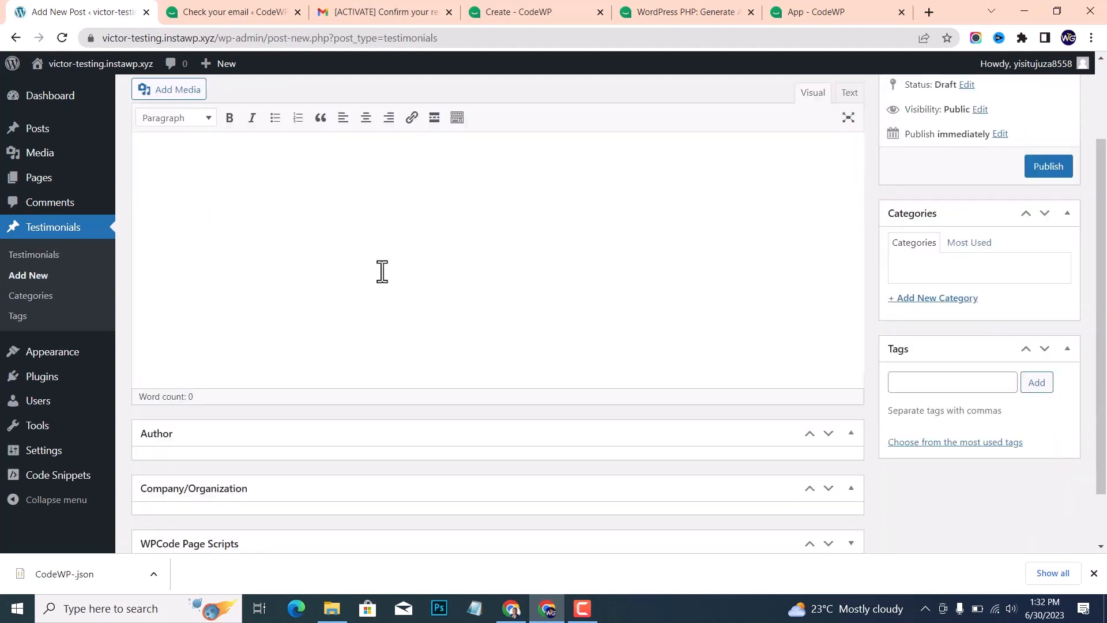
pyautogui.scroll(-3)
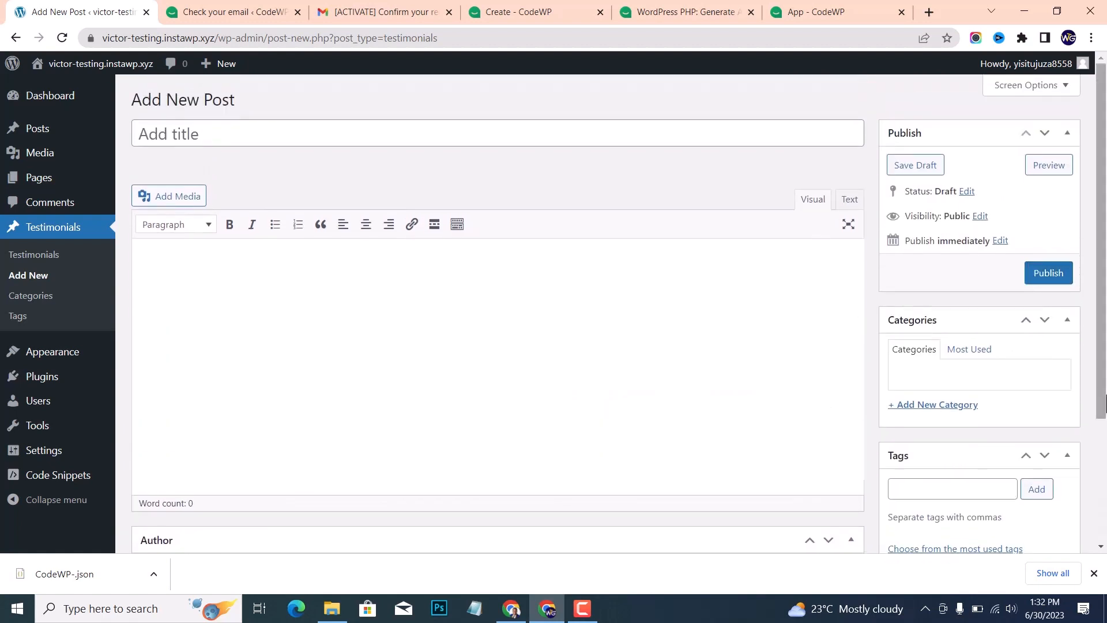
pyautogui.scroll(-3)
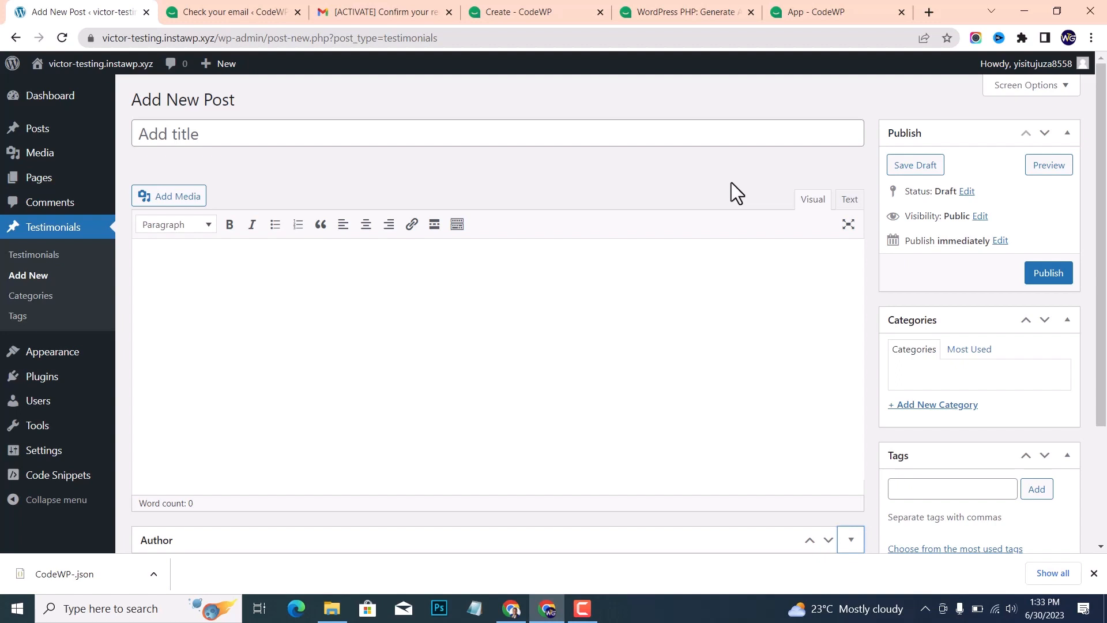
pyautogui.moveTo(567, 192)
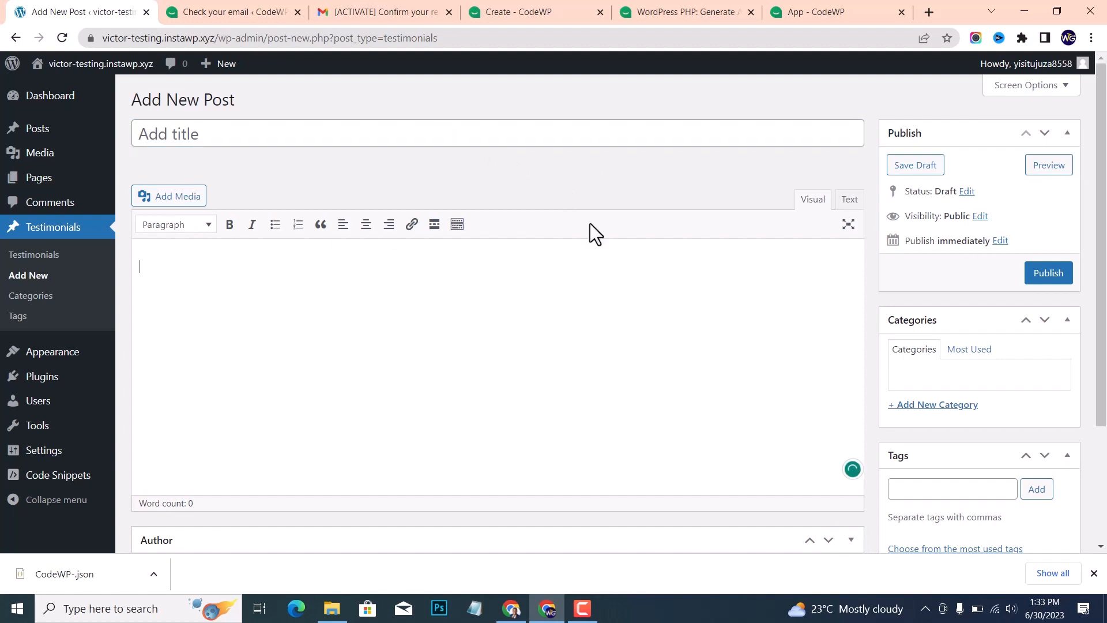
pyautogui.click(812, 12)
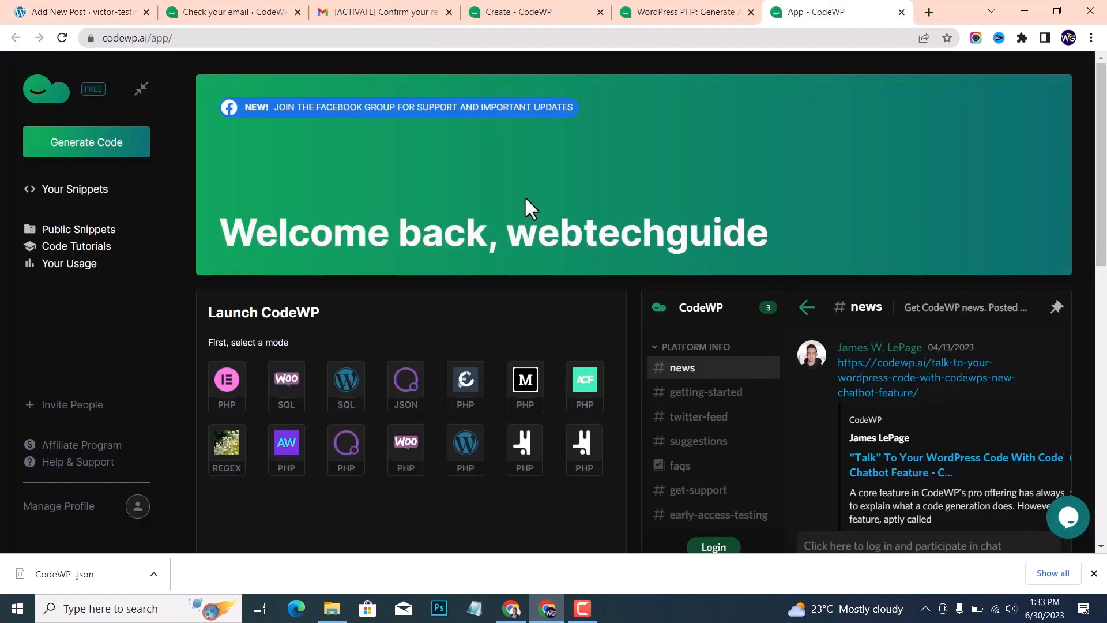